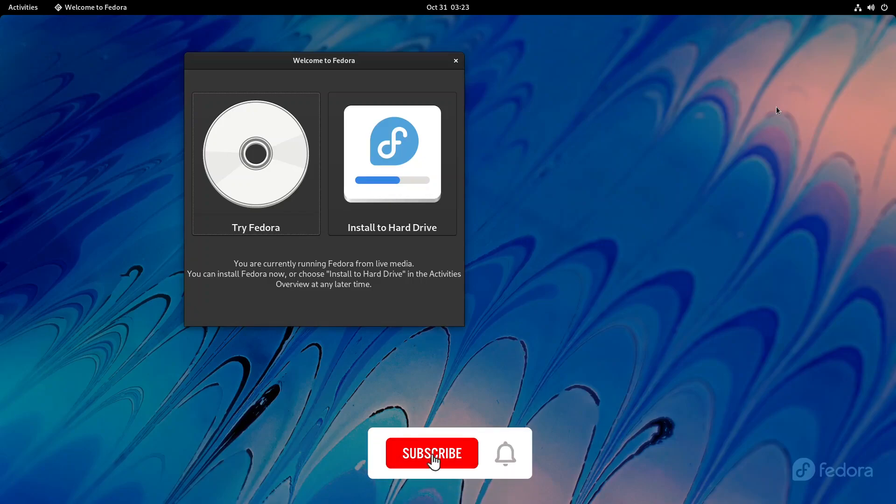
Launch Install to Hard Drive and accept English (United States) as the installation language.
{"action": "left_click", "coordinate": [431, 453]}
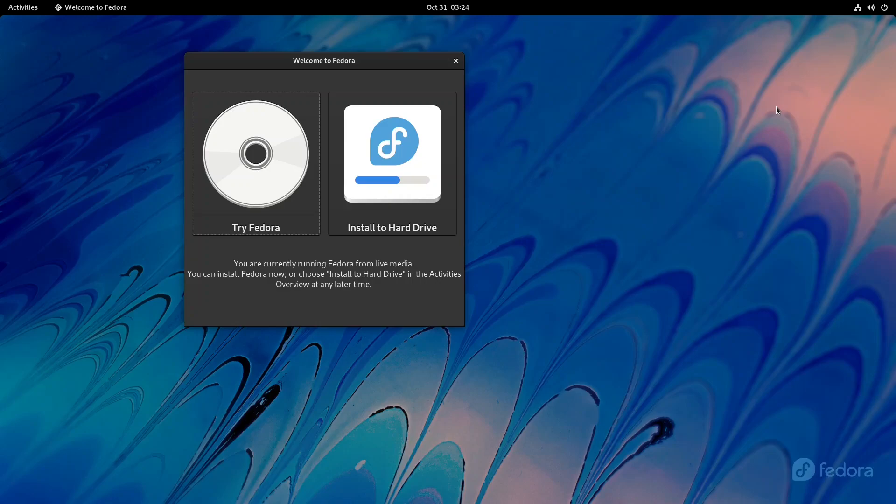
{"action": "left_click", "coordinate": [455, 60]}
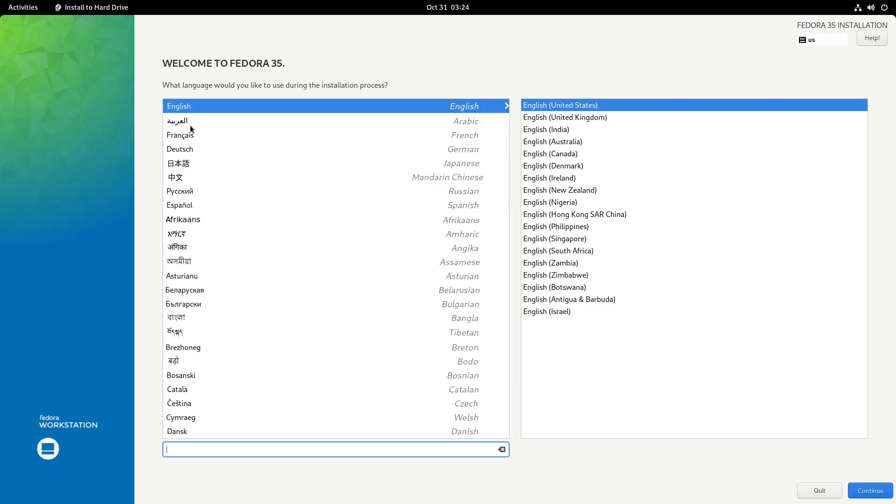
{"action": "mouse_move", "coordinate": [351, 50]}
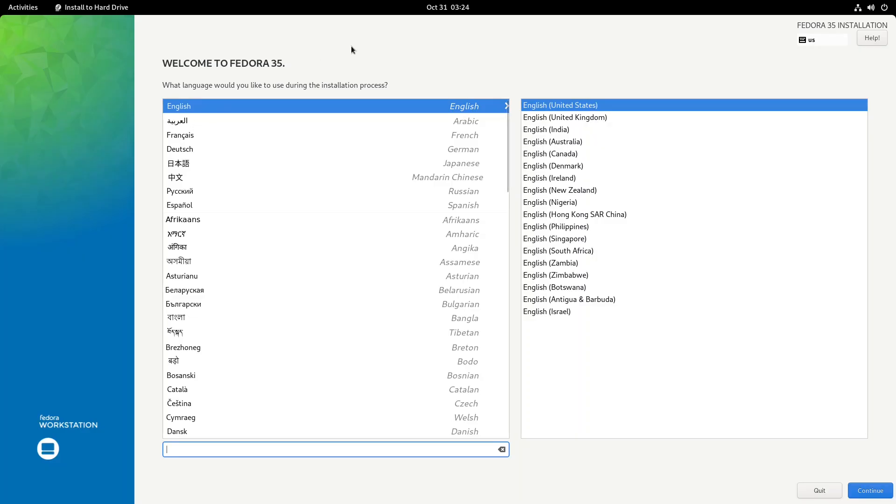
{"action": "mouse_move", "coordinate": [307, 116]}
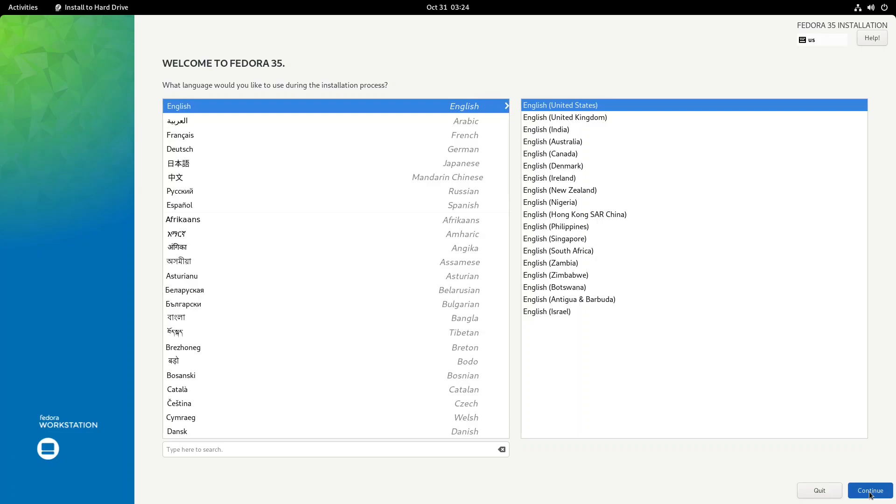
{"action": "left_click", "coordinate": [868, 490]}
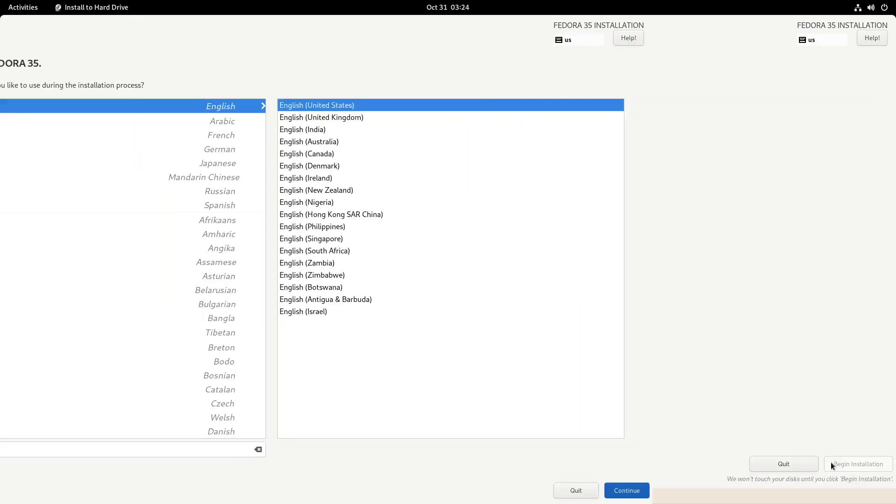
Set the installer time zone to Asia/Kolkata by picking India on the map.
{"action": "left_click", "coordinate": [625, 490]}
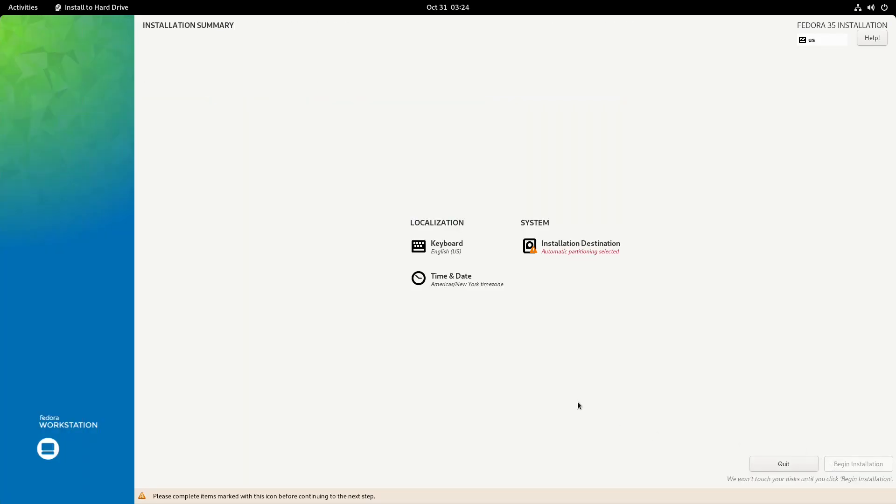
{"action": "mouse_move", "coordinate": [450, 256]}
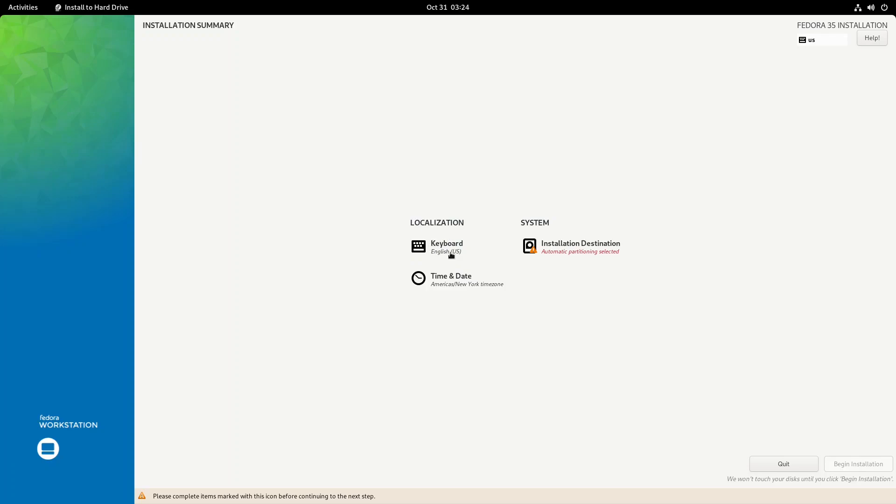
{"action": "mouse_move", "coordinate": [457, 280]}
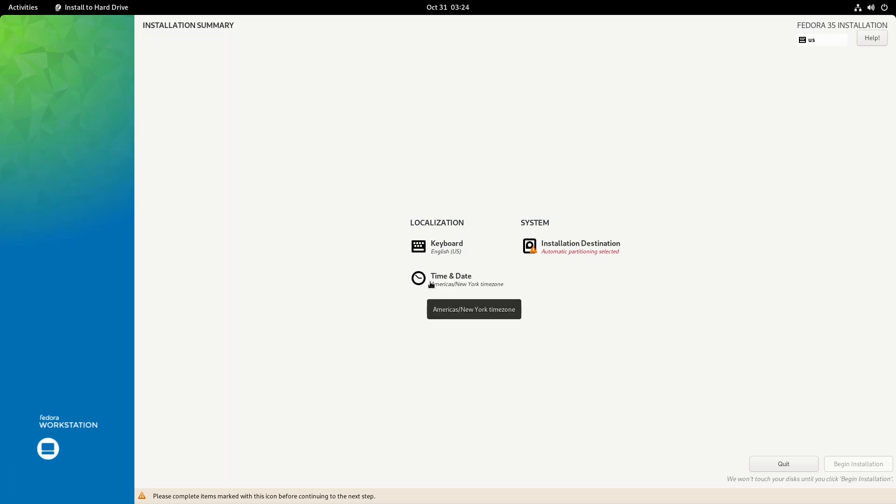
{"action": "left_click", "coordinate": [450, 280]}
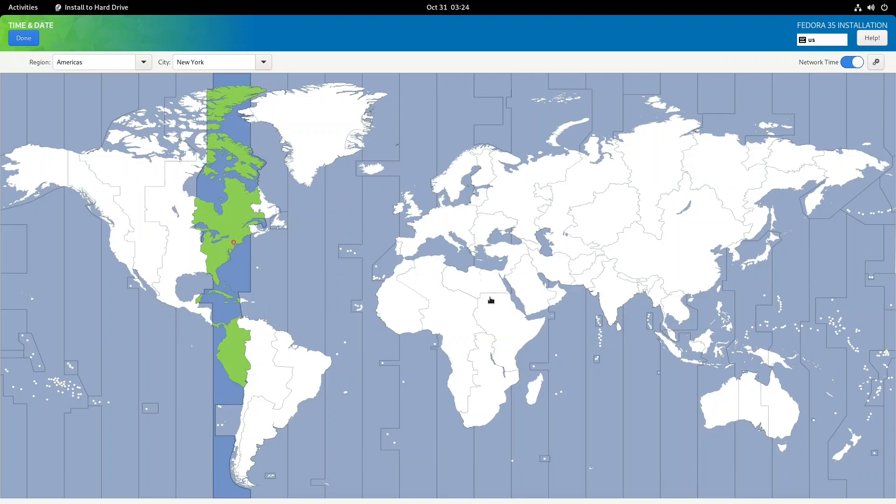
{"action": "left_click", "coordinate": [629, 291]}
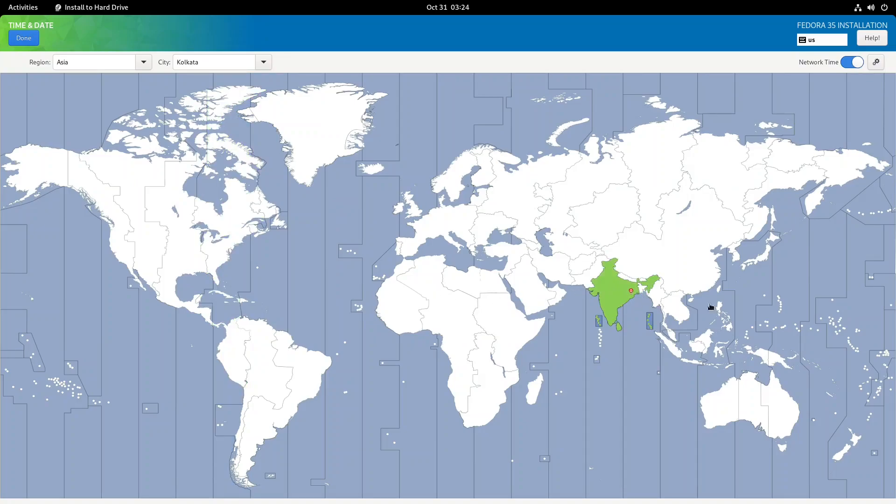
{"action": "mouse_move", "coordinate": [870, 41]}
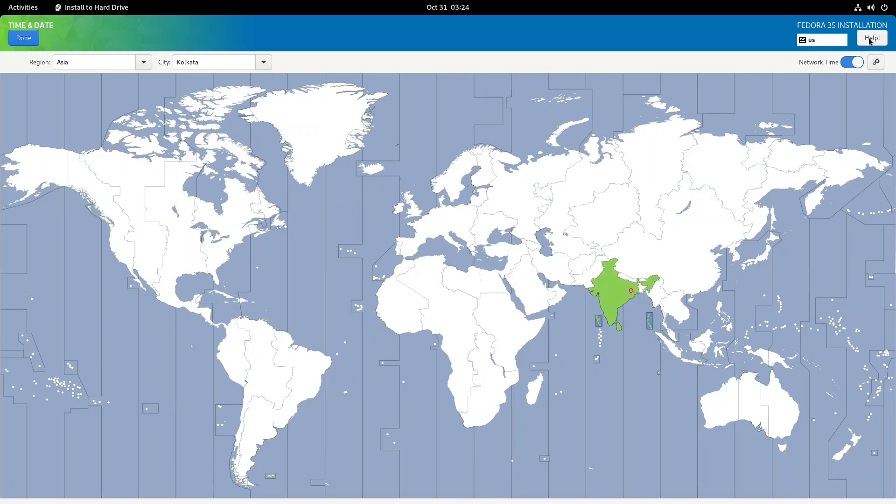
{"action": "mouse_move", "coordinate": [24, 38]}
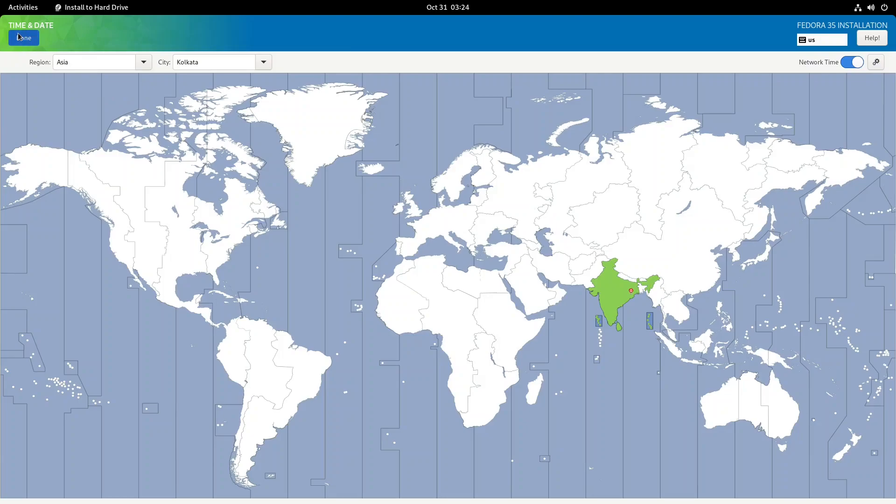
{"action": "left_click", "coordinate": [23, 37]}
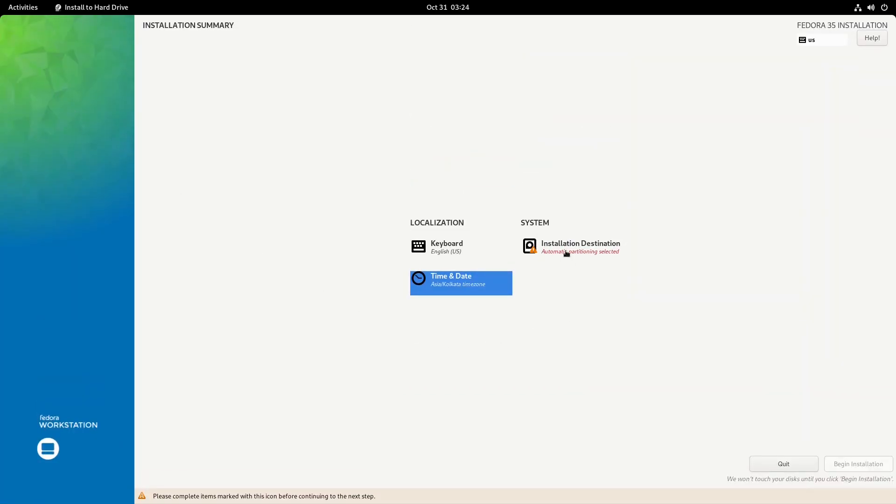
Confirm the 20 GiB vda disk as install destination with automatic partitioning.
{"action": "left_click", "coordinate": [579, 246]}
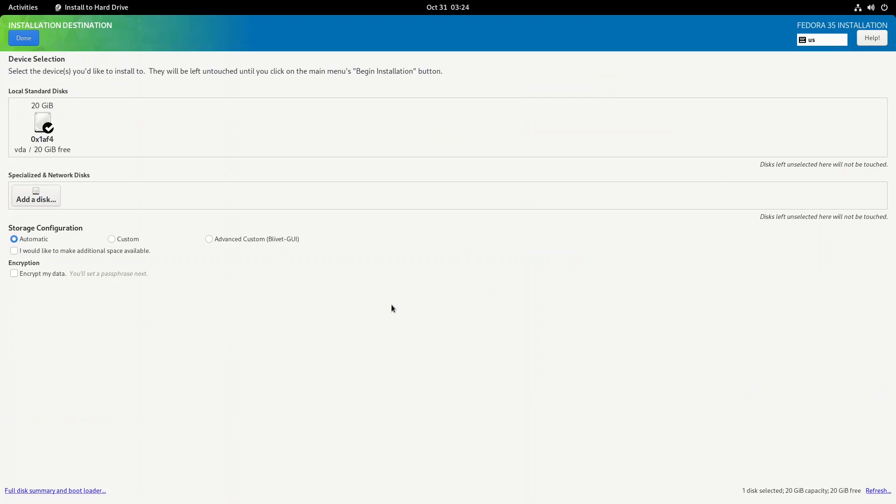
{"action": "left_click", "coordinate": [42, 122]}
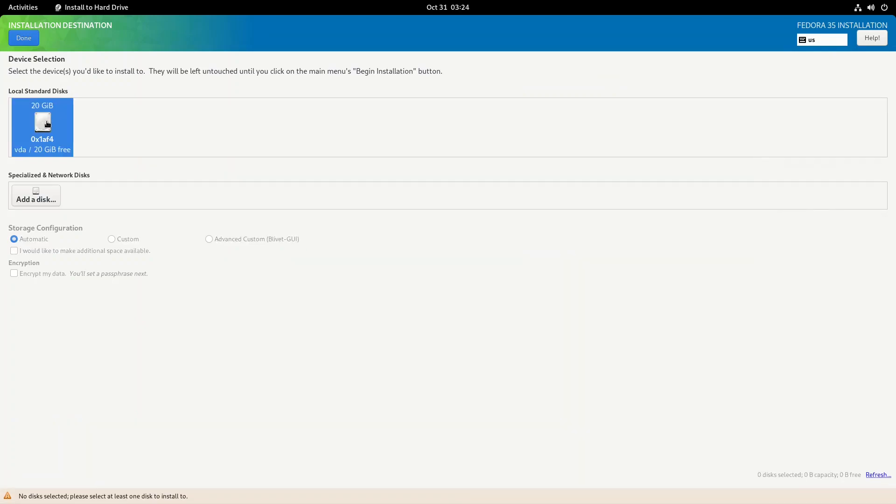
{"action": "mouse_move", "coordinate": [104, 106]}
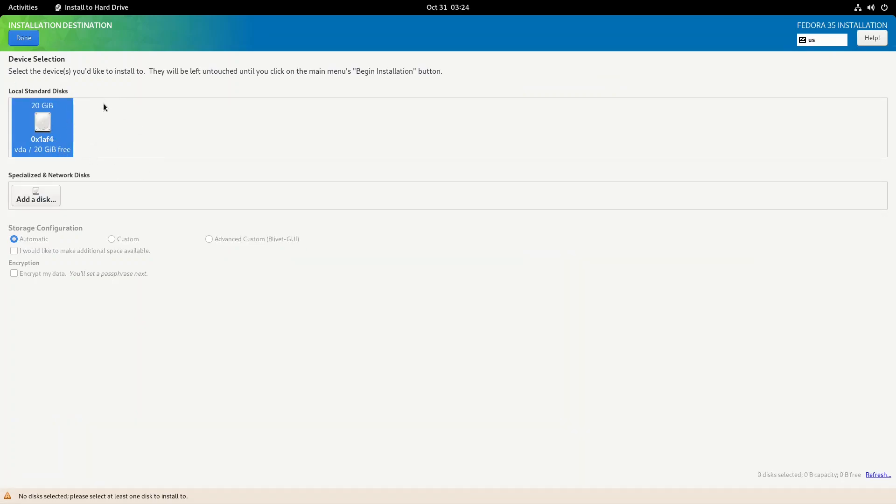
{"action": "left_click", "coordinate": [23, 38]}
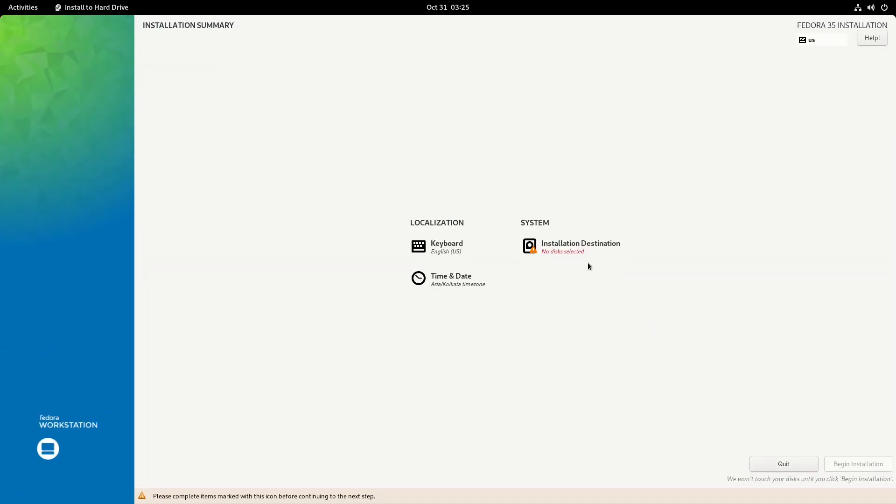
{"action": "mouse_move", "coordinate": [743, 419]}
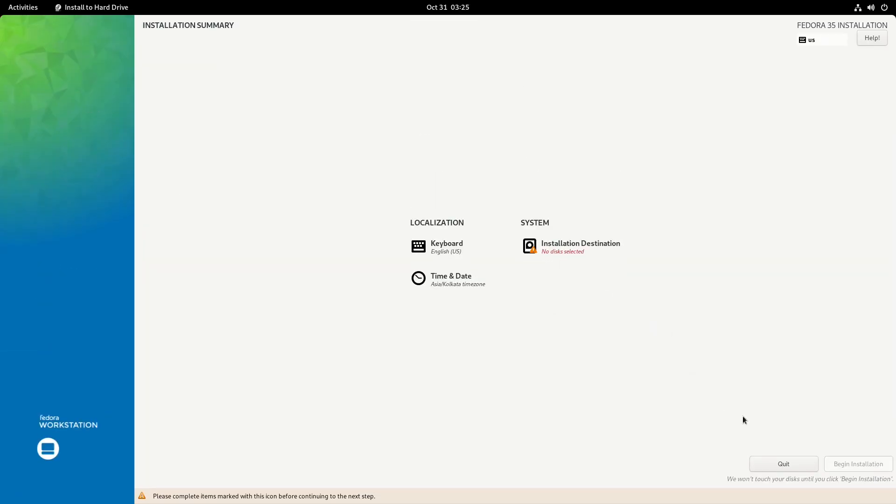
{"action": "left_click", "coordinate": [580, 246]}
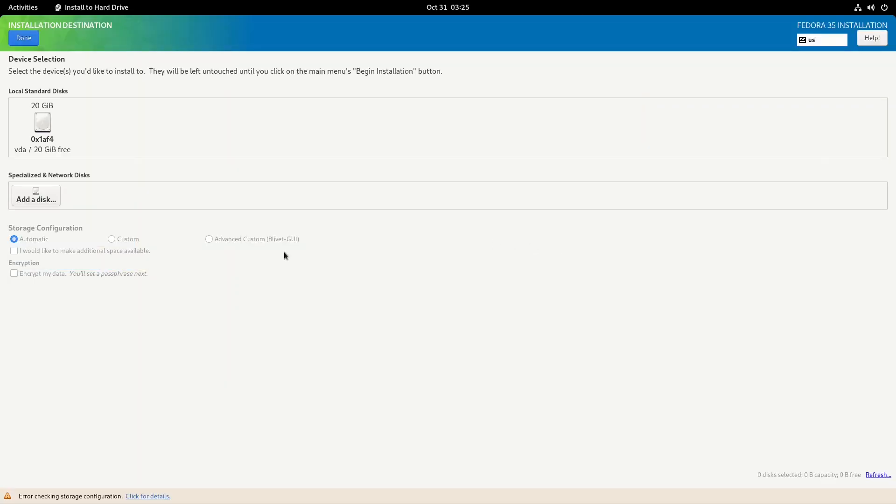
{"action": "left_click", "coordinate": [23, 38]}
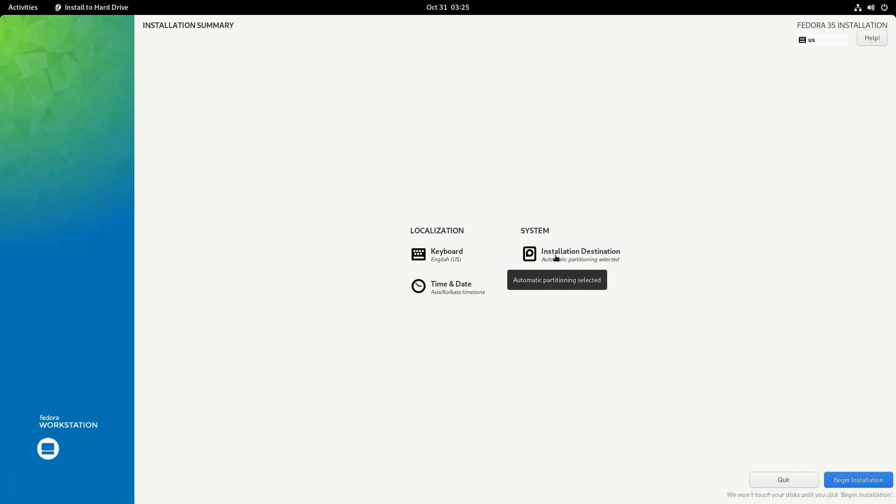
{"action": "mouse_move", "coordinate": [822, 419]}
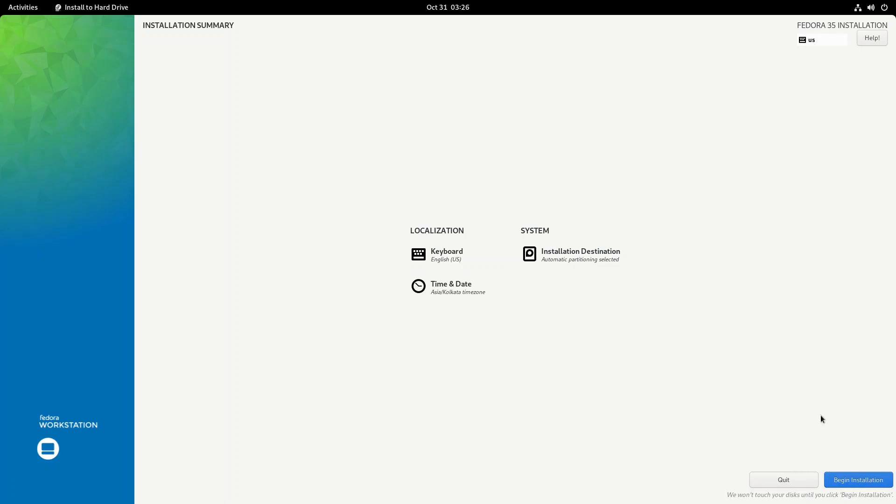
{"action": "mouse_move", "coordinate": [858, 480]}
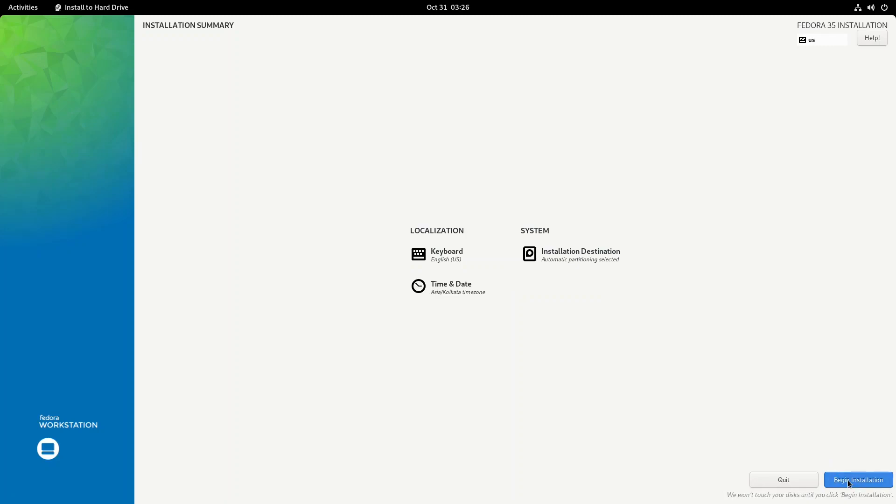
Begin the Fedora installation and boot into the GNOME Initial Setup welcome screen.
{"action": "left_click", "coordinate": [857, 479]}
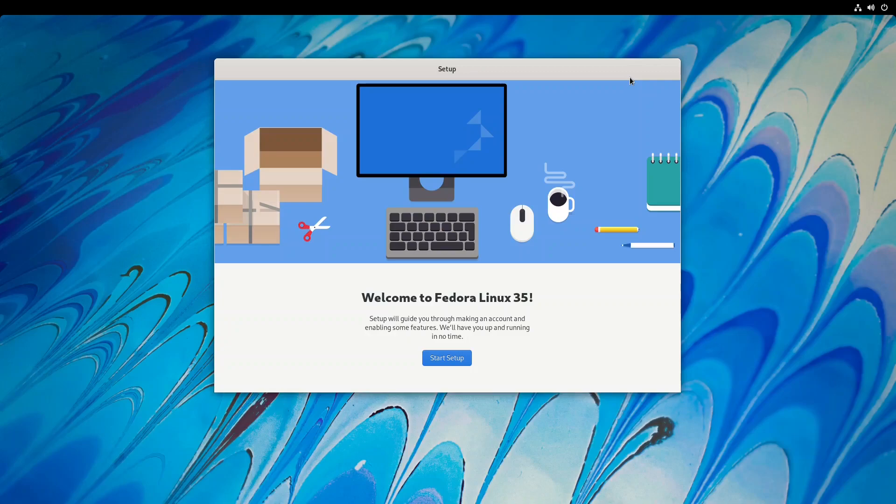
{"action": "mouse_move", "coordinate": [594, 342]}
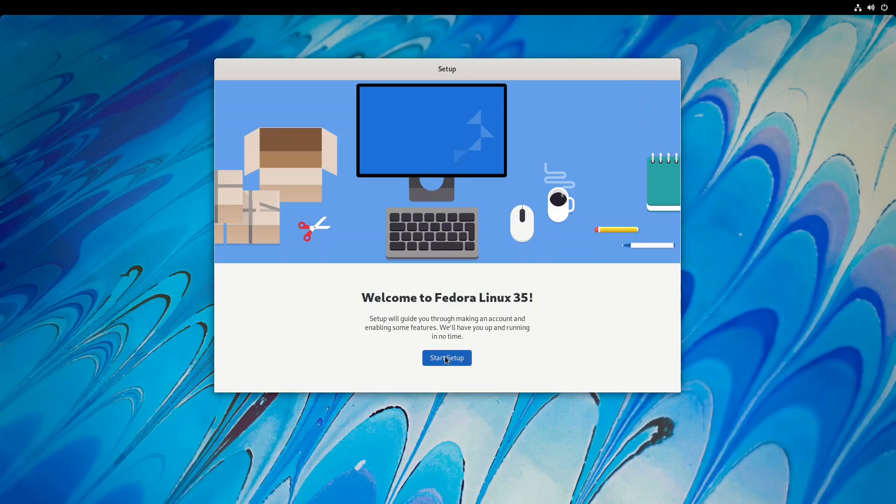
Disable Location Services and Automatic Problem Reporting, then enable third-party repositories.
{"action": "left_click", "coordinate": [446, 357]}
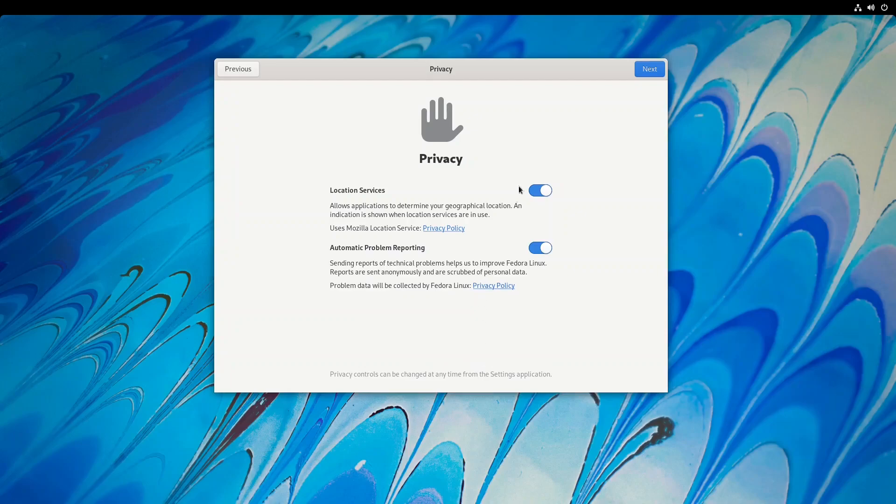
{"action": "left_click", "coordinate": [539, 189]}
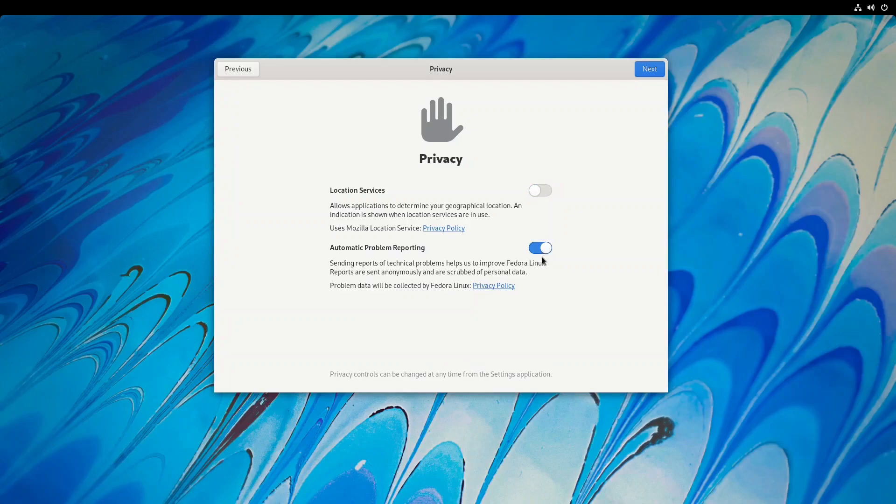
{"action": "left_click", "coordinate": [539, 247]}
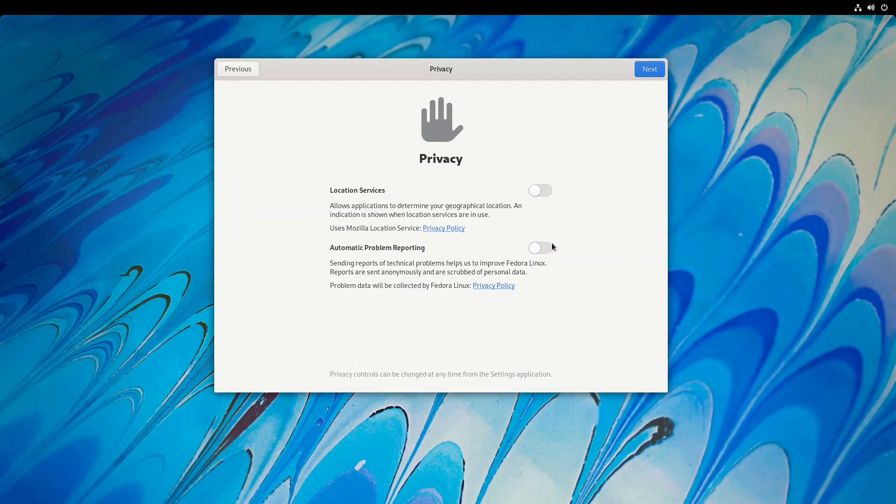
{"action": "left_click", "coordinate": [649, 68]}
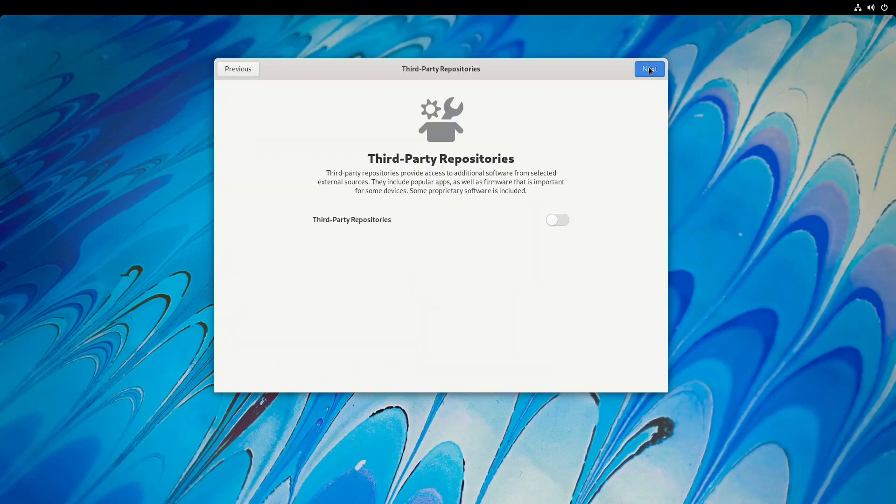
{"action": "mouse_move", "coordinate": [551, 209]}
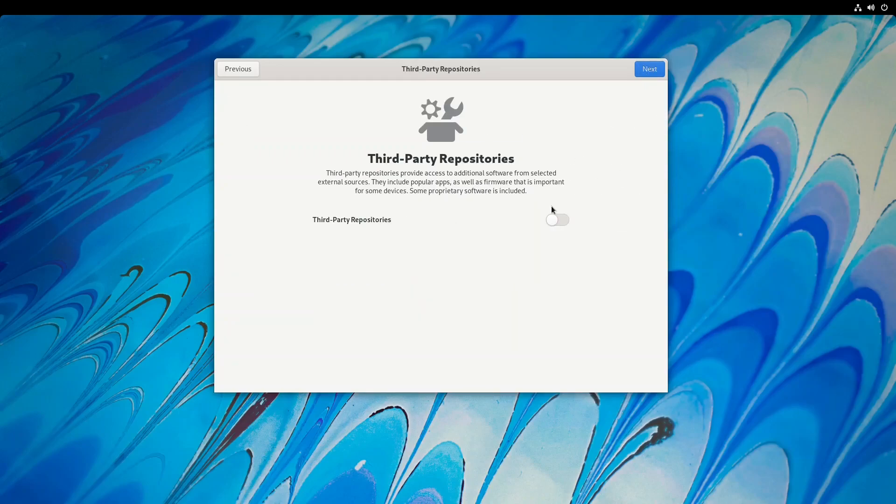
{"action": "mouse_move", "coordinate": [365, 184]}
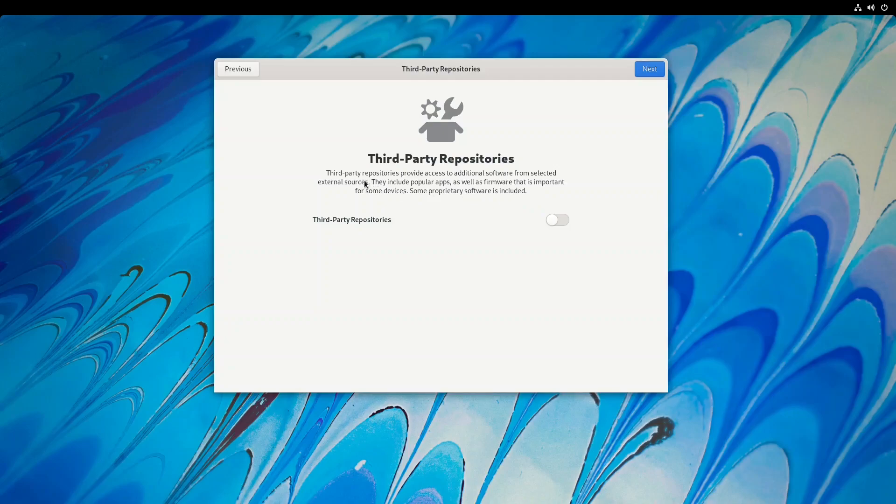
{"action": "mouse_move", "coordinate": [455, 182]}
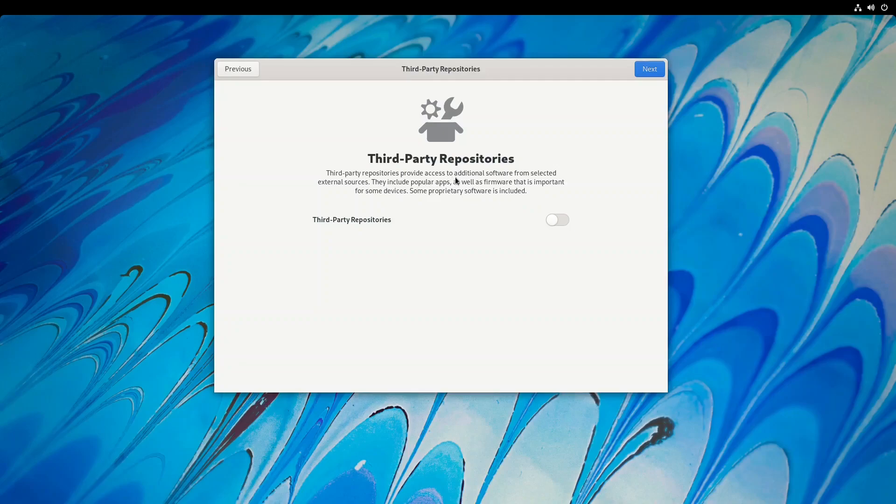
{"action": "mouse_move", "coordinate": [390, 190]}
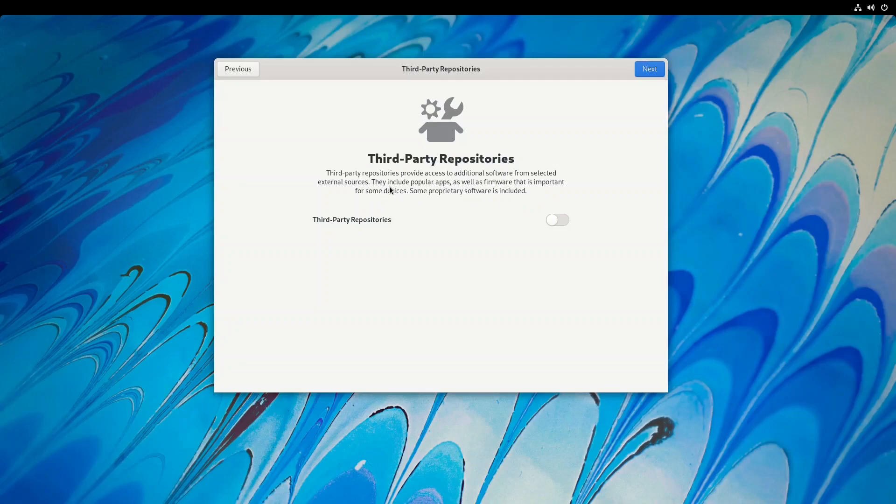
{"action": "mouse_move", "coordinate": [439, 188]}
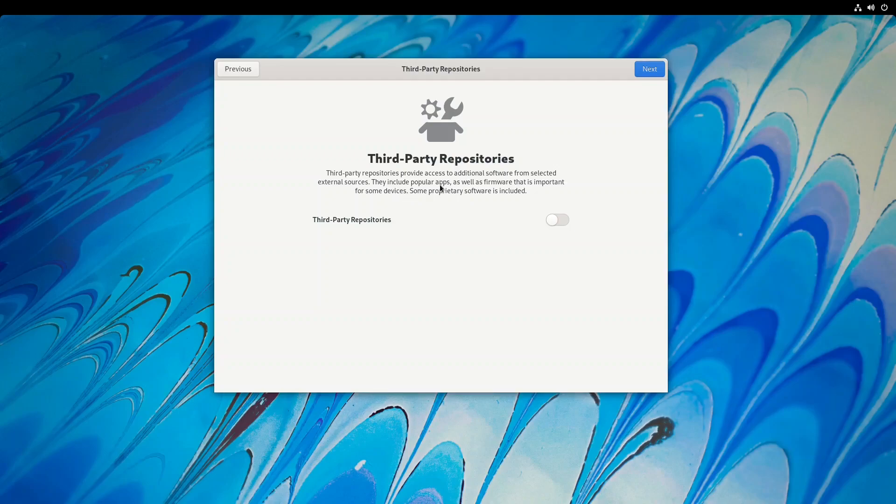
{"action": "mouse_move", "coordinate": [527, 186]}
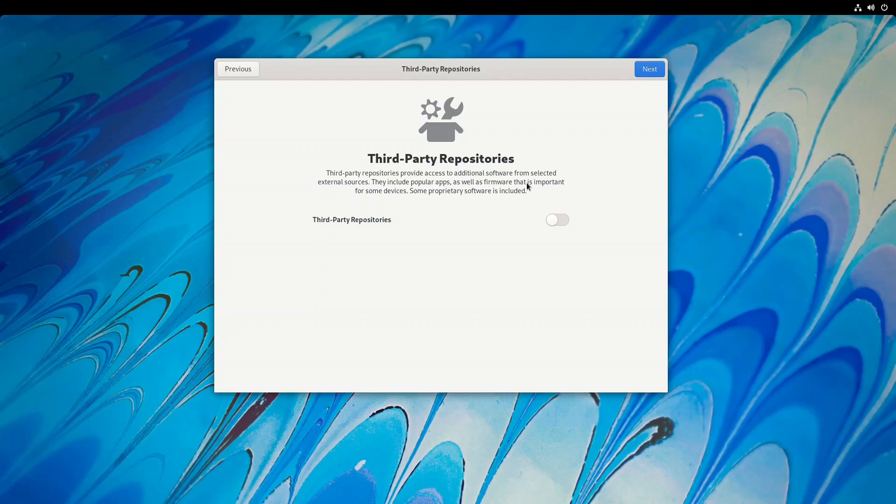
{"action": "mouse_move", "coordinate": [560, 225]}
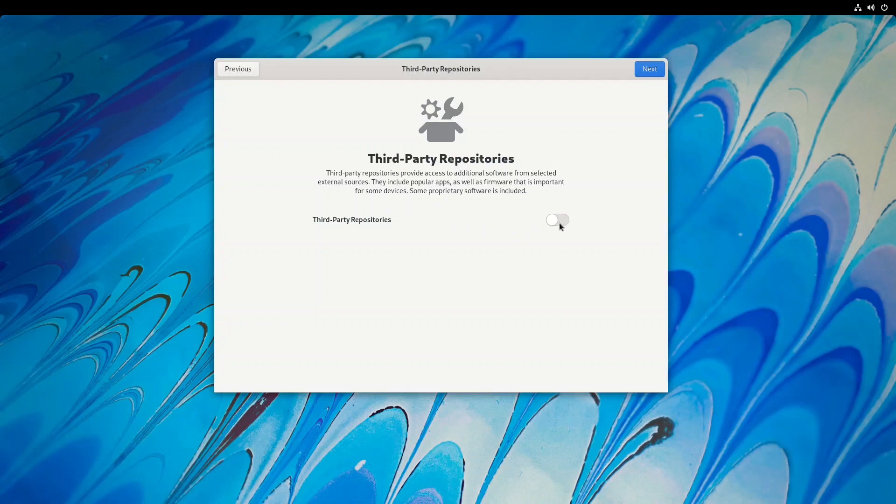
{"action": "left_click", "coordinate": [557, 220]}
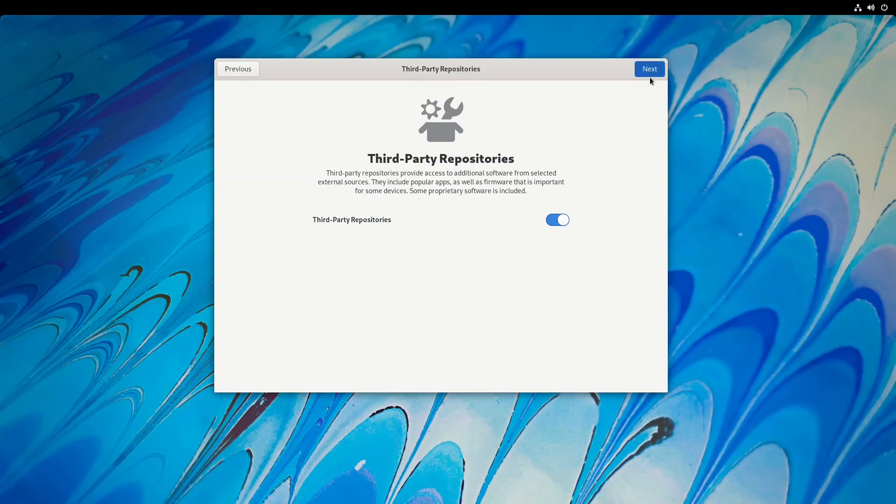
{"action": "mouse_move", "coordinate": [621, 127]}
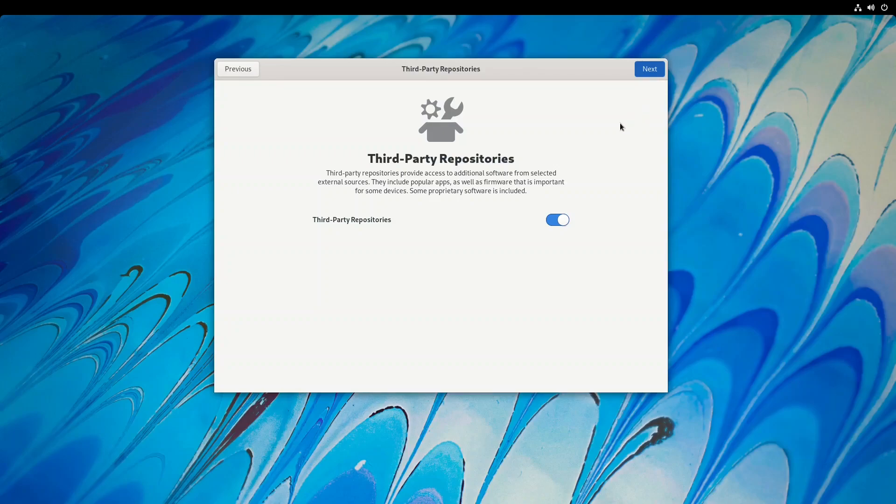
Skip online accounts, set the full name 'Anirban', and reach the password page.
{"action": "left_click", "coordinate": [649, 68]}
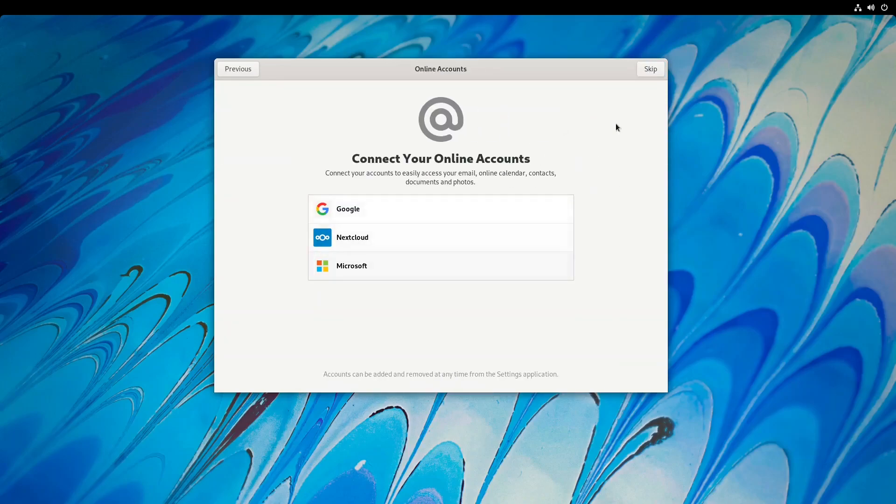
{"action": "left_click", "coordinate": [649, 69]}
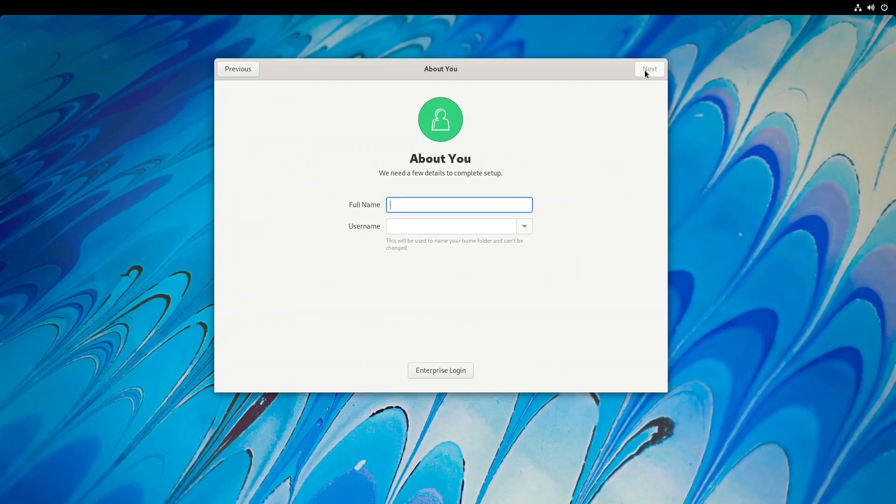
{"action": "type", "text": "Anirban"}
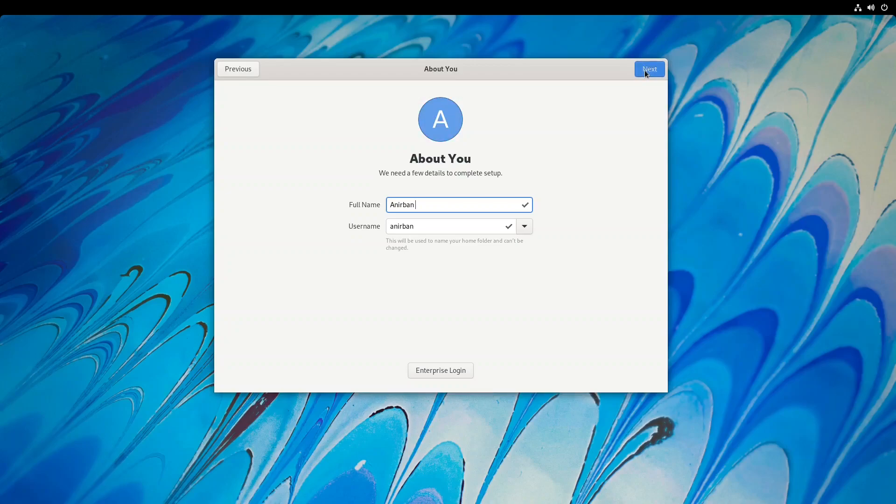
{"action": "left_click", "coordinate": [648, 68]}
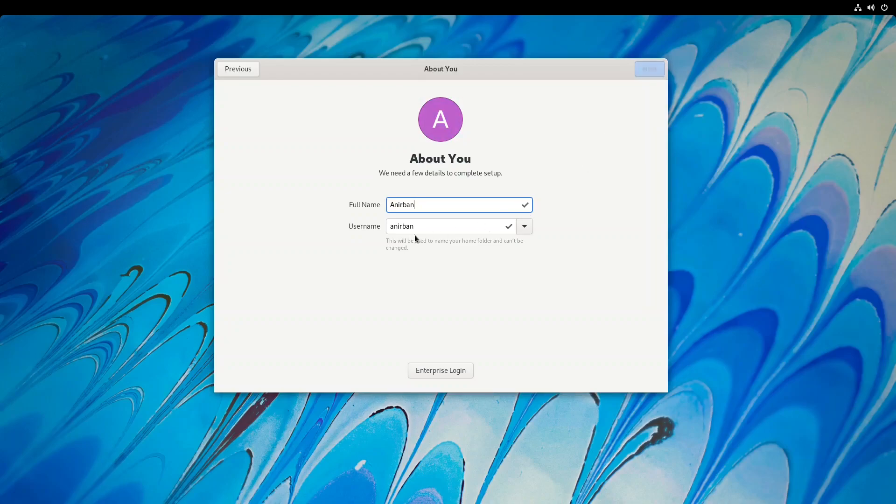
{"action": "left_click", "coordinate": [451, 226]}
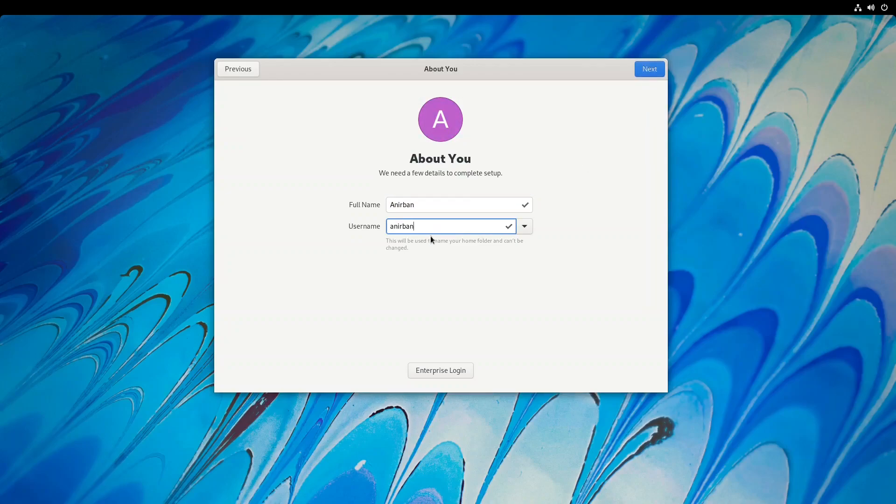
{"action": "mouse_move", "coordinate": [455, 387]}
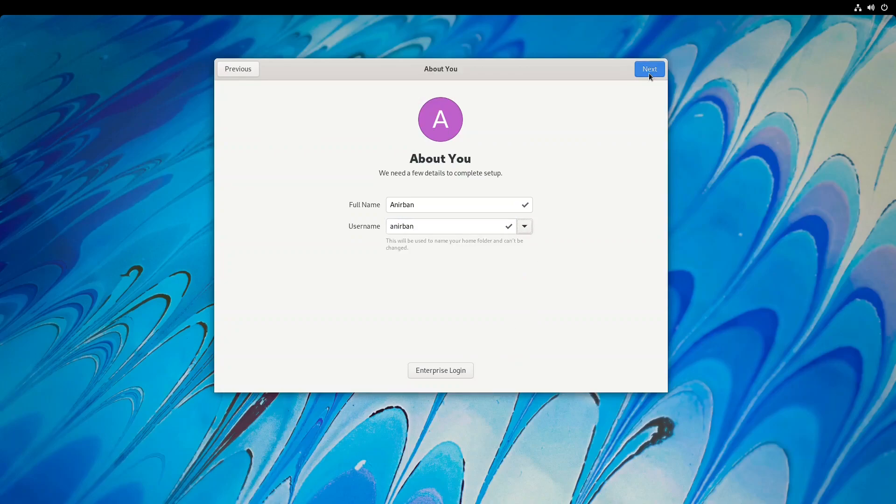
{"action": "left_click", "coordinate": [649, 69]}
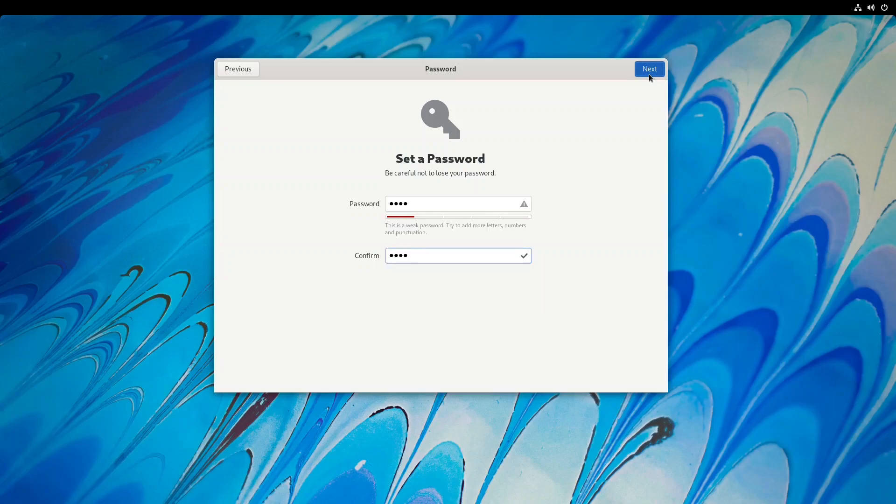
Finish initial setup, start using Fedora, and begin the GNOME welcome tour.
{"action": "left_click", "coordinate": [649, 69]}
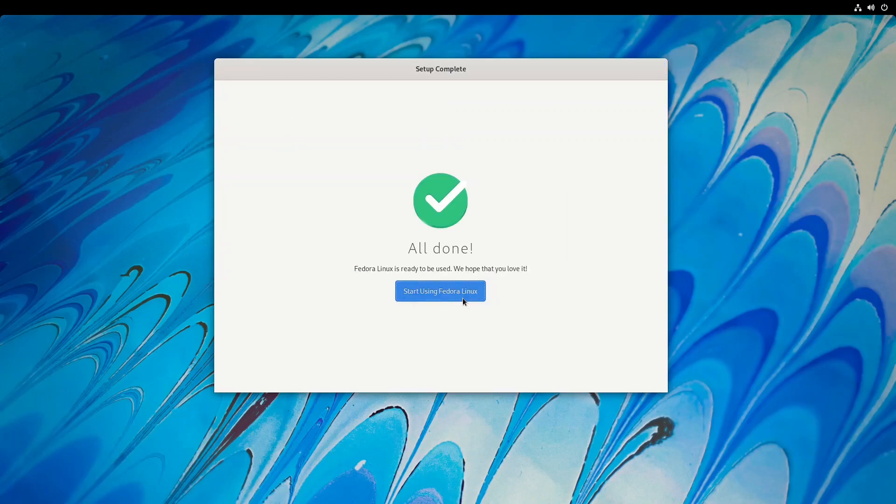
{"action": "left_click", "coordinate": [440, 291]}
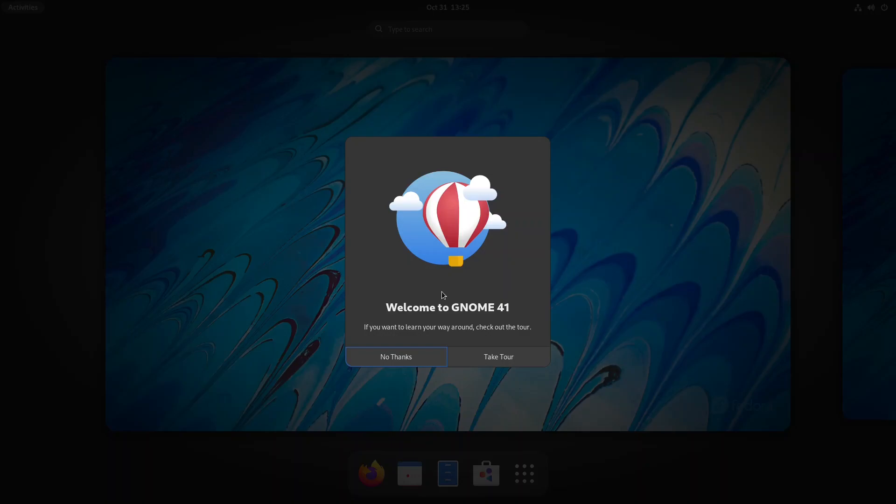
{"action": "mouse_move", "coordinate": [498, 357]}
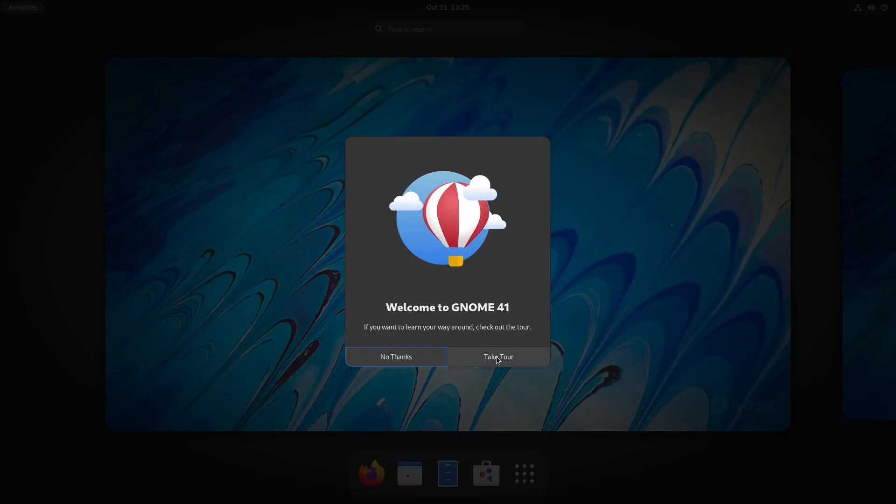
{"action": "left_click", "coordinate": [498, 357]}
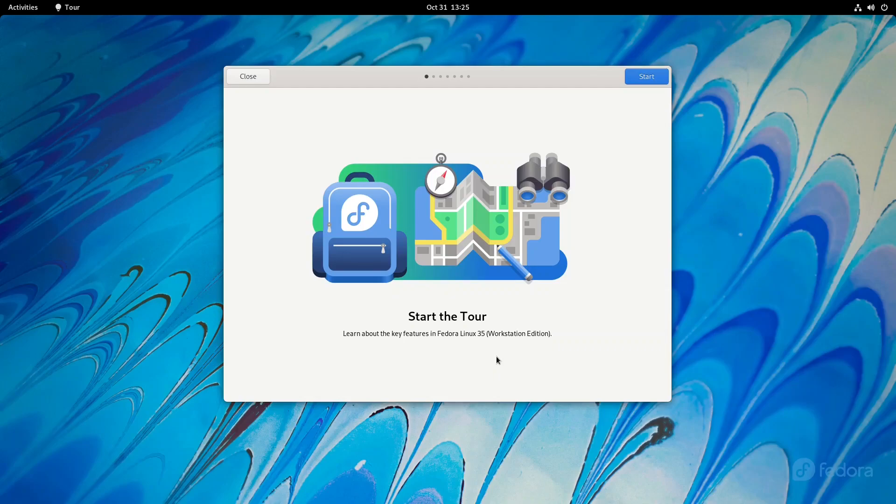
{"action": "mouse_move", "coordinate": [465, 338]}
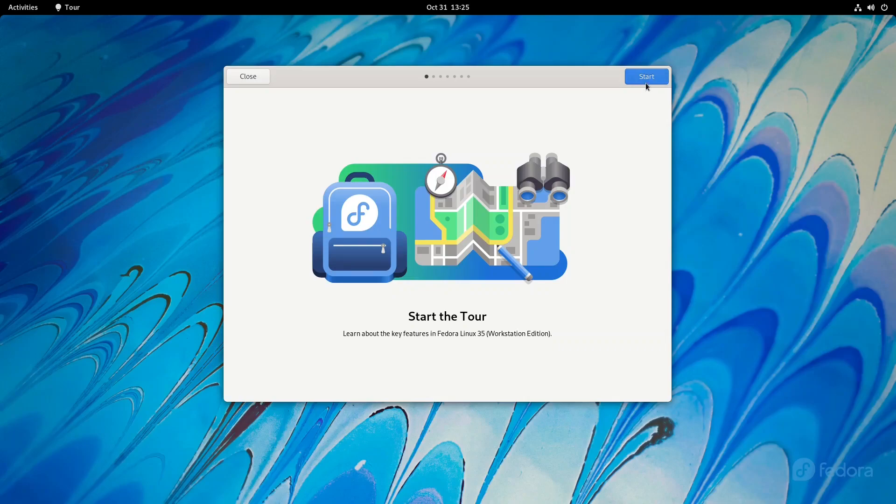
{"action": "left_click", "coordinate": [645, 76]}
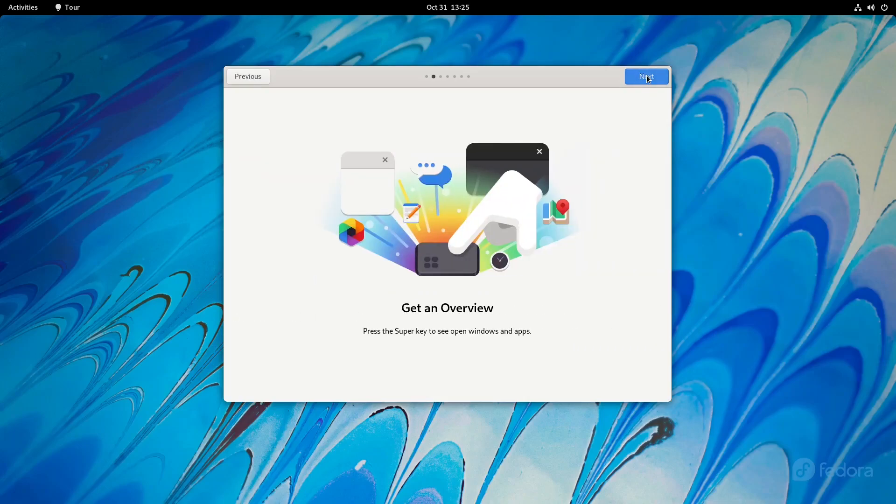
{"action": "mouse_move", "coordinate": [511, 330]}
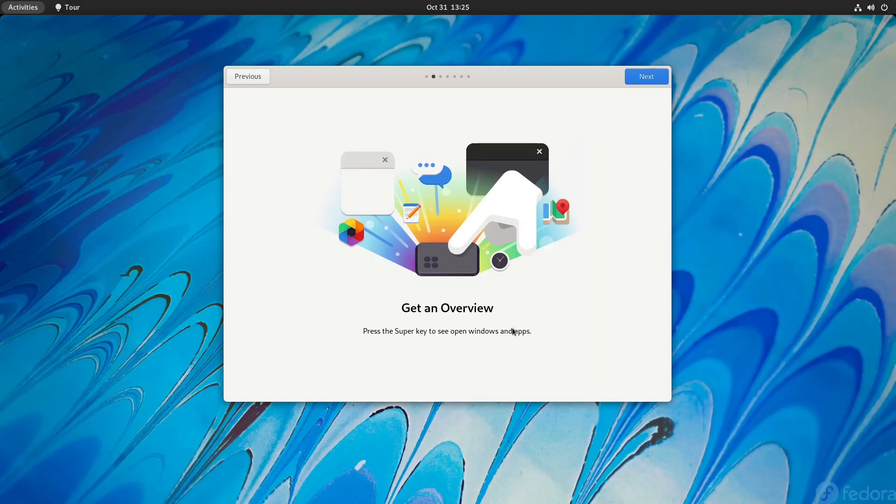
Try the tour's overview, search ('terminal') and second-workspace pages.
{"action": "left_click", "coordinate": [23, 7]}
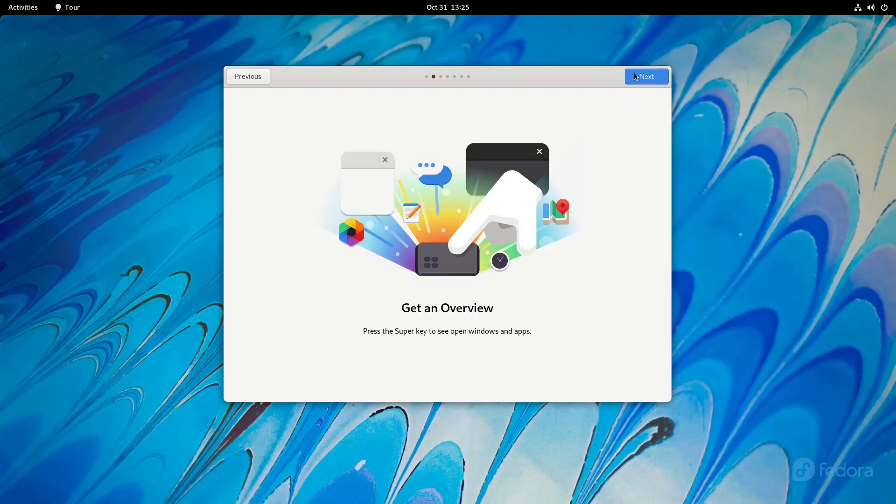
{"action": "left_click", "coordinate": [646, 76]}
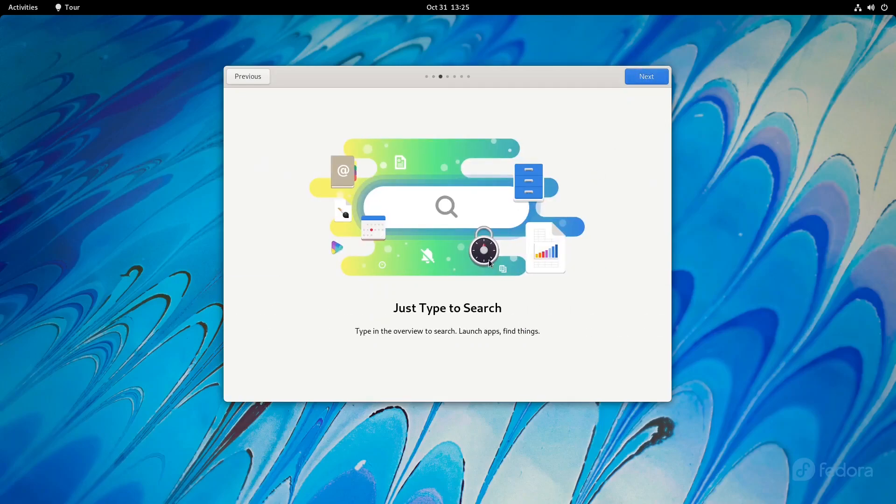
{"action": "left_click", "coordinate": [23, 7]}
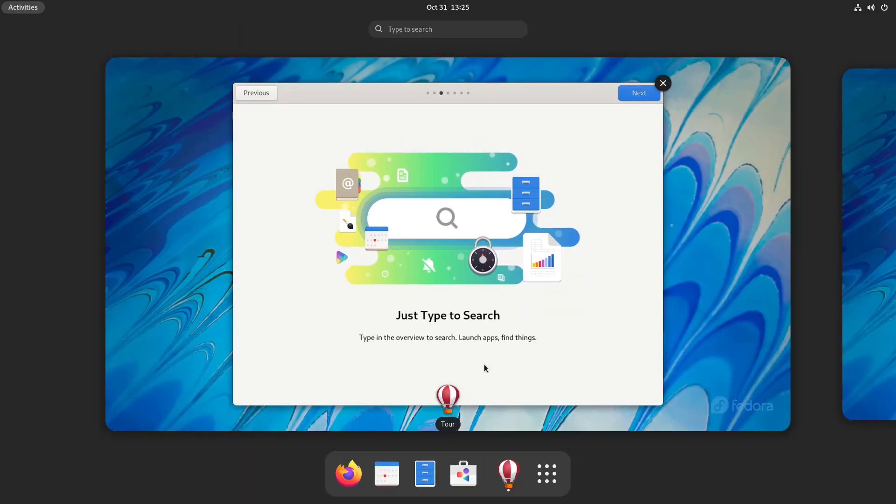
{"action": "type", "text": "terminal"}
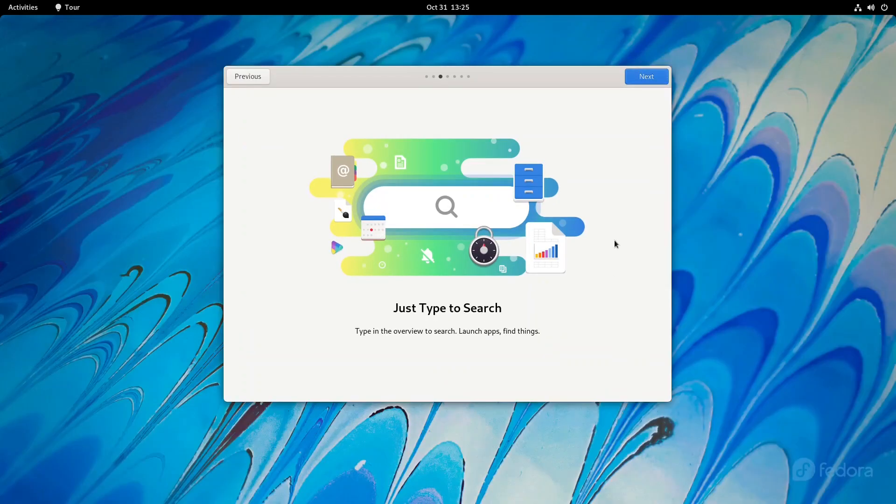
{"action": "left_click", "coordinate": [646, 76]}
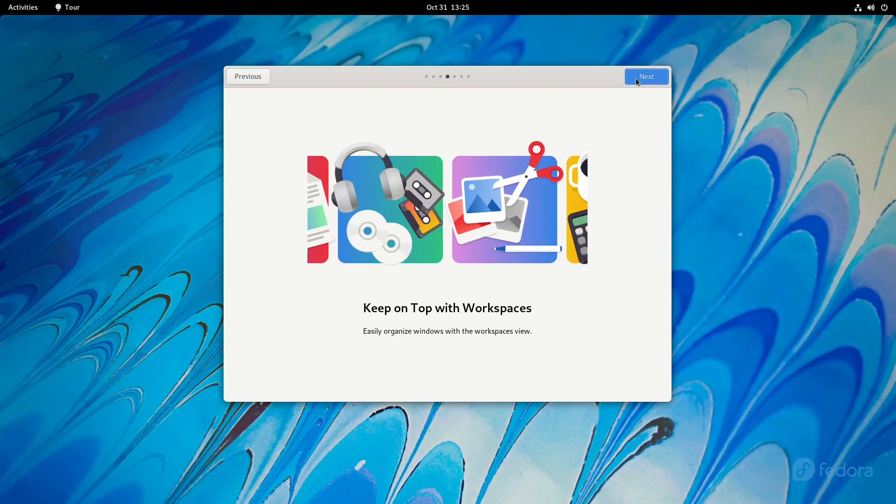
{"action": "mouse_move", "coordinate": [429, 310]}
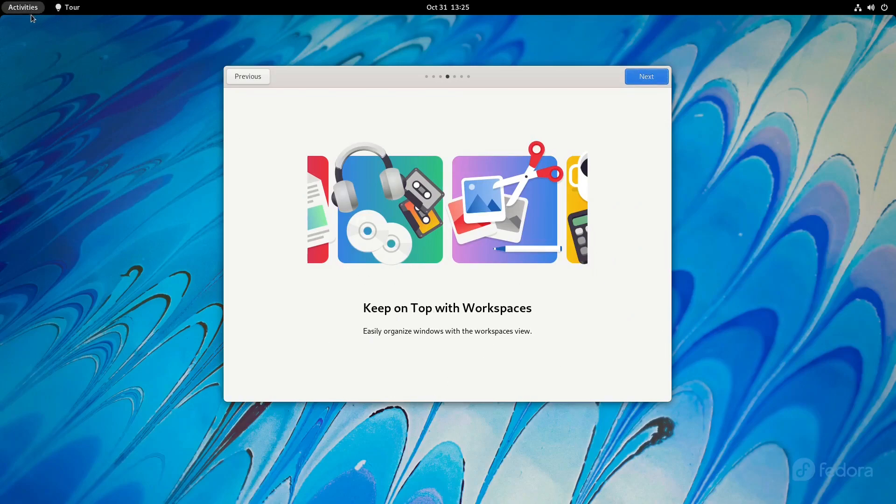
{"action": "left_click", "coordinate": [23, 7]}
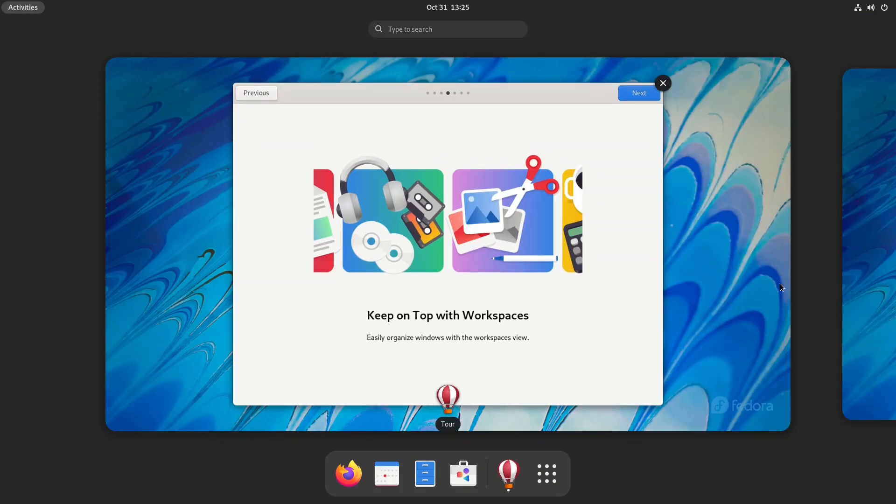
{"action": "left_click", "coordinate": [663, 84]}
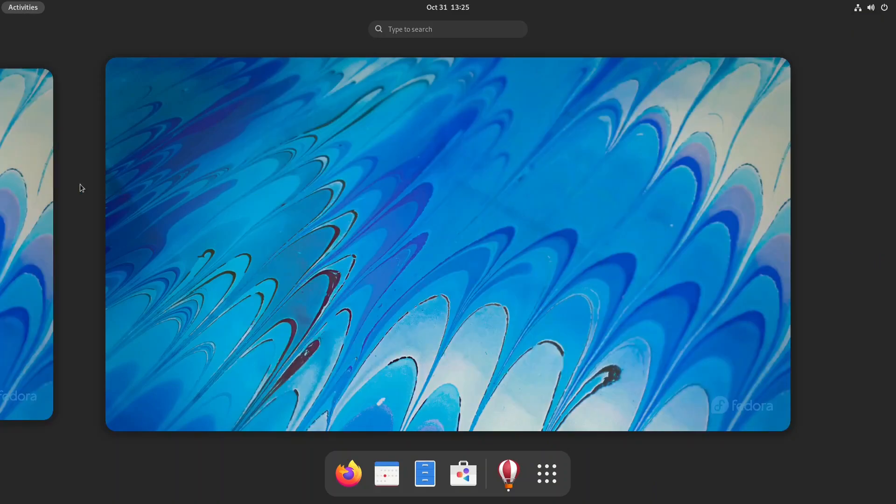
{"action": "mouse_move", "coordinate": [25, 262]}
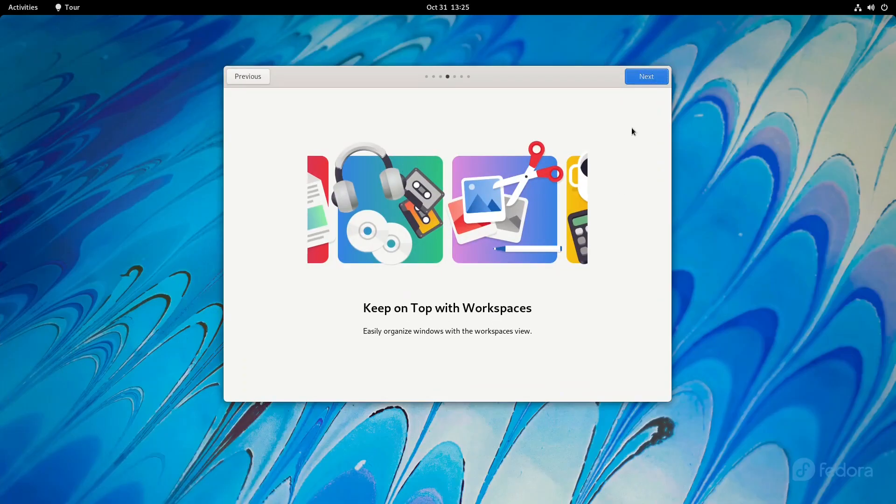
Advance through the remaining tour pages to the end and close the tour.
{"action": "left_click", "coordinate": [646, 76]}
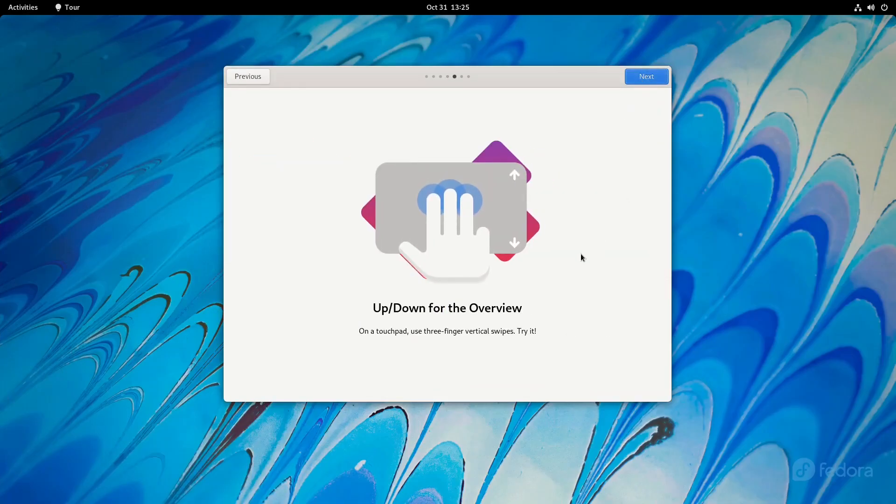
{"action": "mouse_move", "coordinate": [506, 266]}
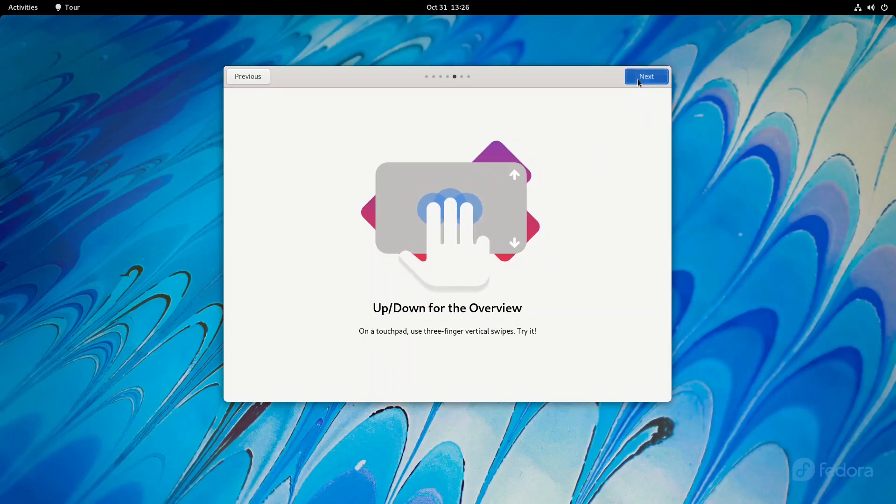
{"action": "left_click", "coordinate": [646, 76]}
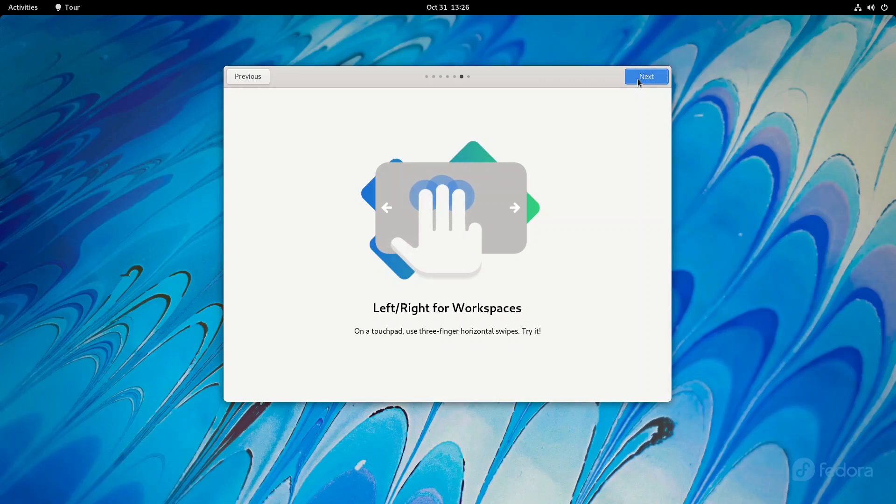
{"action": "left_click", "coordinate": [646, 76]}
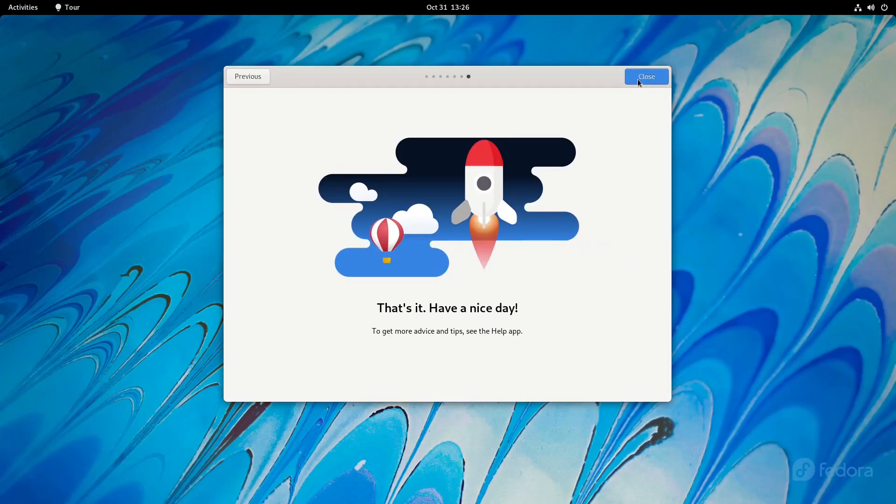
{"action": "left_click", "coordinate": [645, 76]}
{"action": "type", "text": "t"}
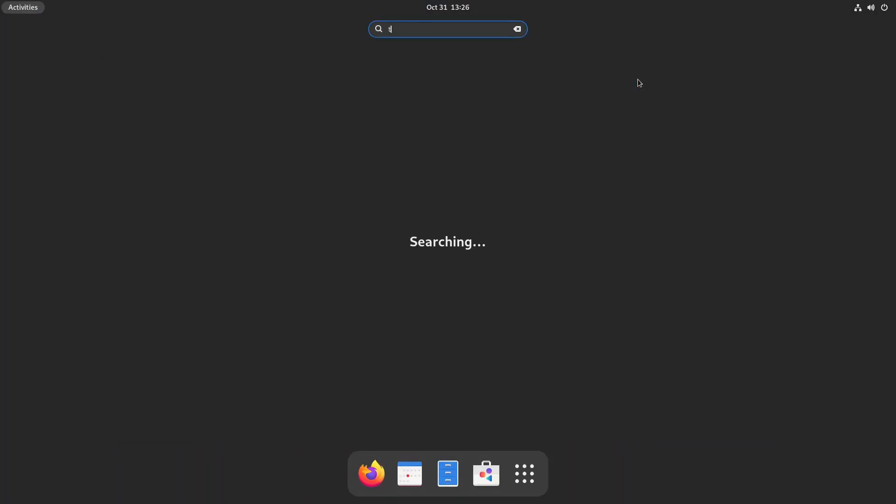
Launch Terminal from search and run uname -a, showing kernel 5.14.10-300.fc35.x86_64.
{"action": "key", "text": "Return"}
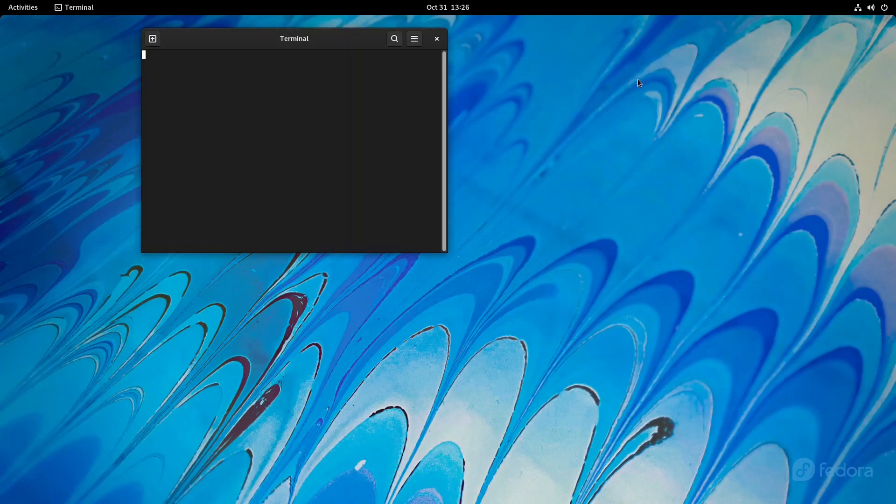
{"action": "type", "text": "une"}
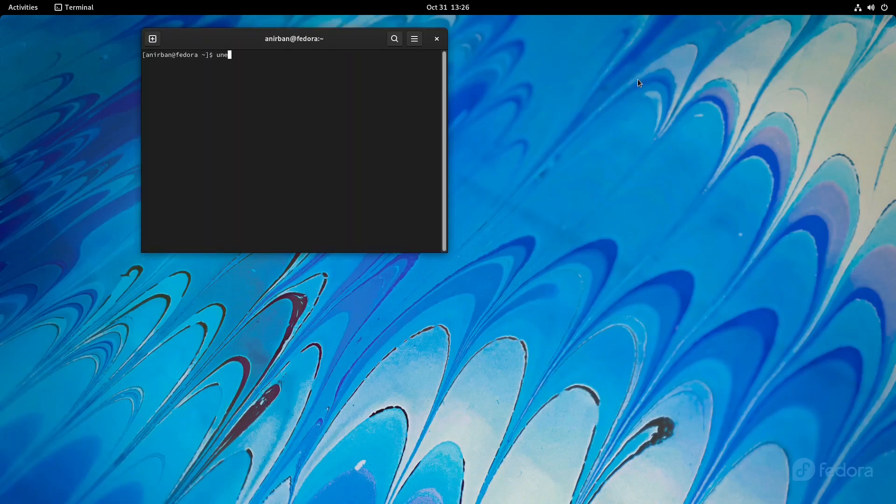
{"action": "type", "text": "ame -a"}
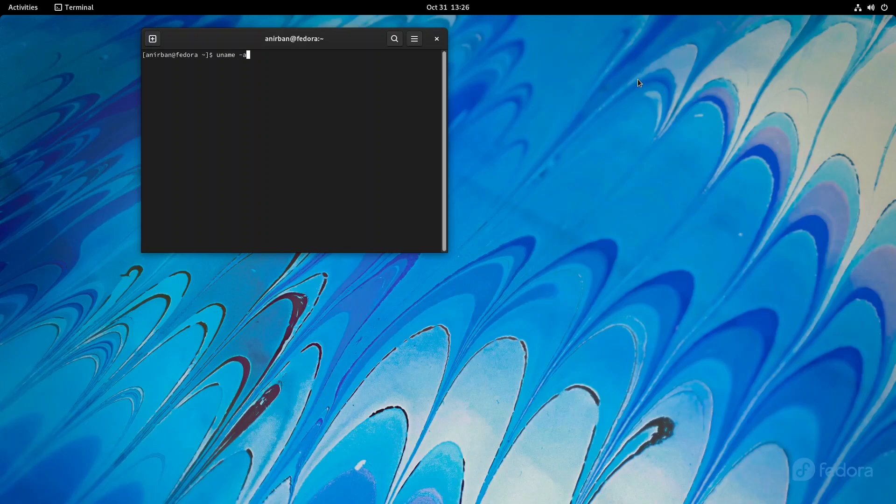
{"action": "key", "text": "Return"}
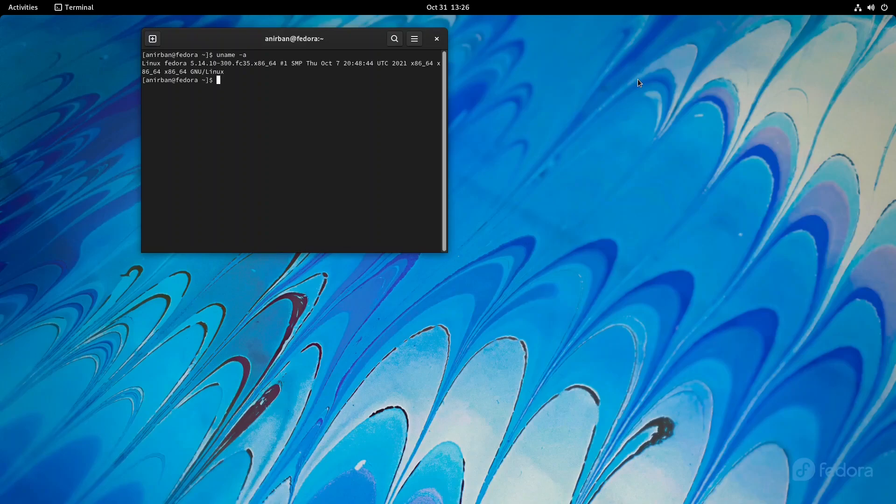
{"action": "mouse_move", "coordinate": [290, 98]}
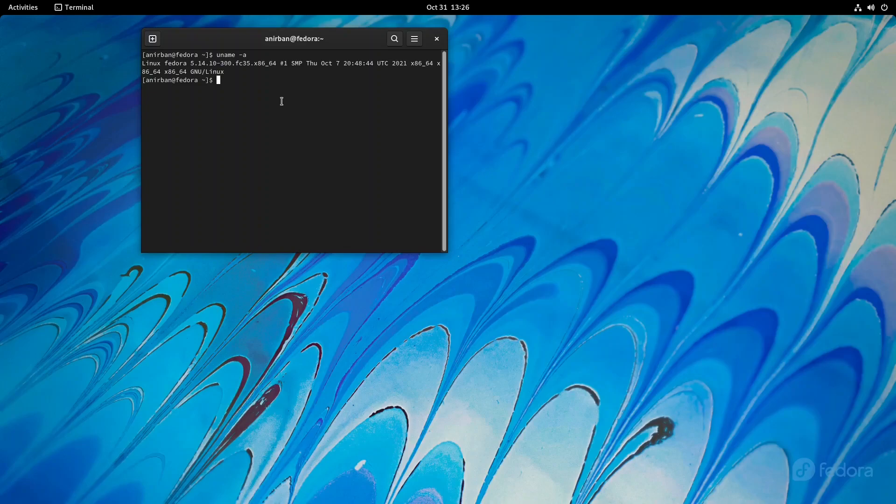
Clear the screen, try htop (not found), and run top to list processes.
{"action": "key", "text": "ctrl+l"}
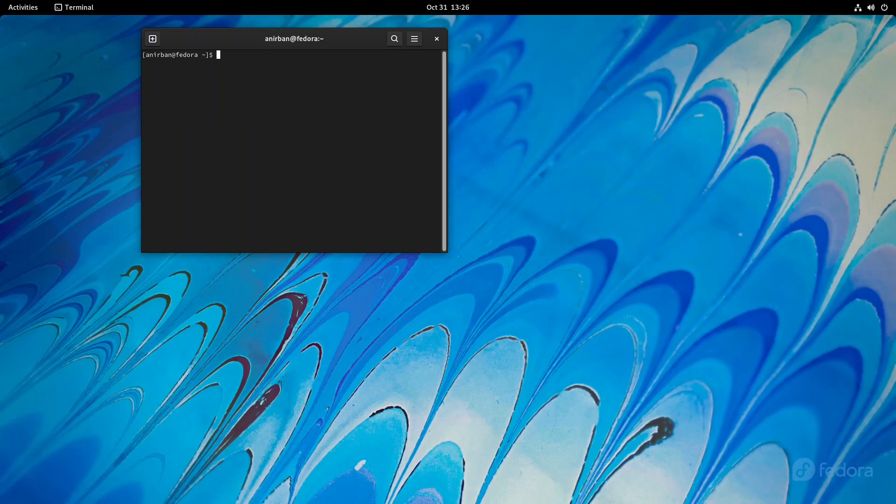
{"action": "type", "text": "h"}
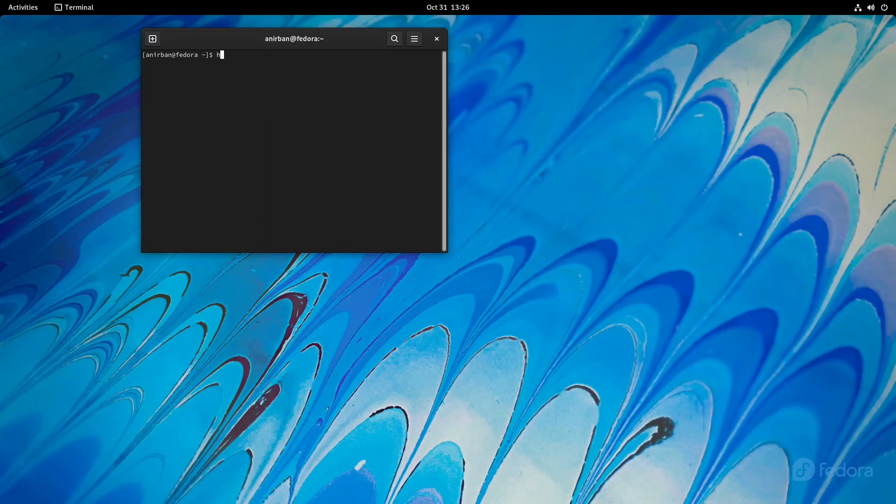
{"action": "type", "text": "top"}
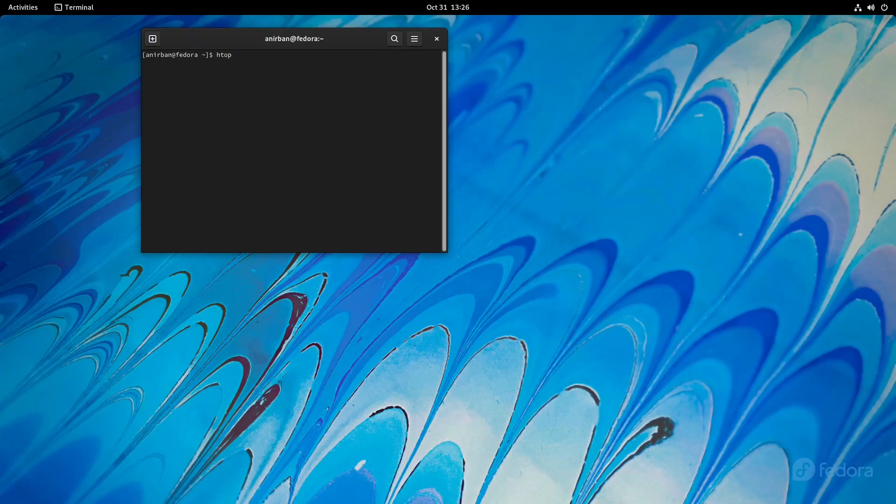
{"action": "key", "text": "Return"}
{"action": "type", "text": "t"}
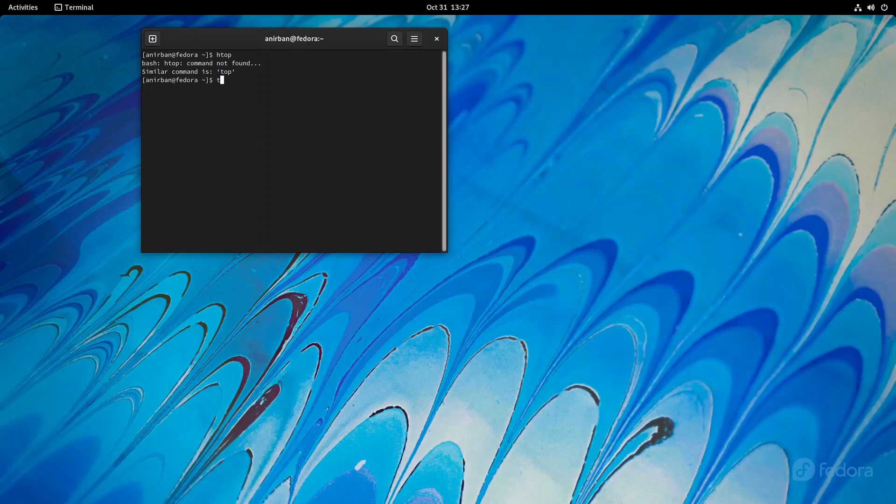
{"action": "key", "text": "Return"}
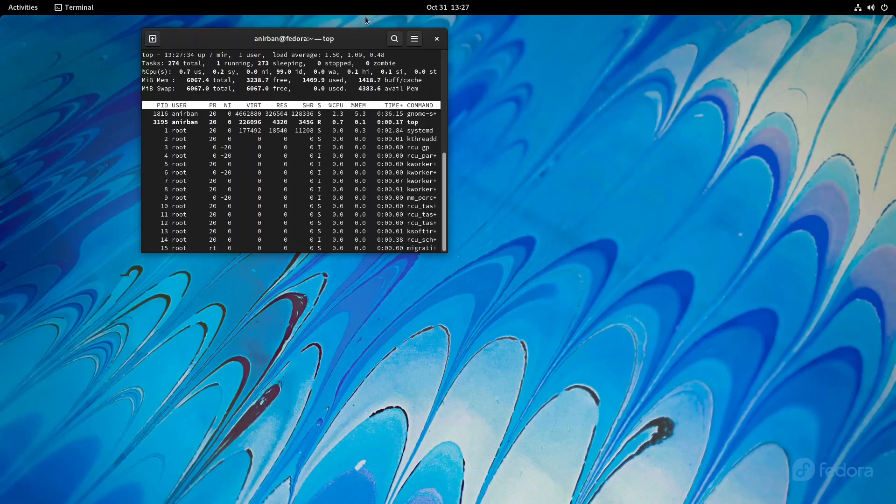
{"action": "left_click", "coordinate": [436, 38]}
{"action": "type", "text": "termial"}
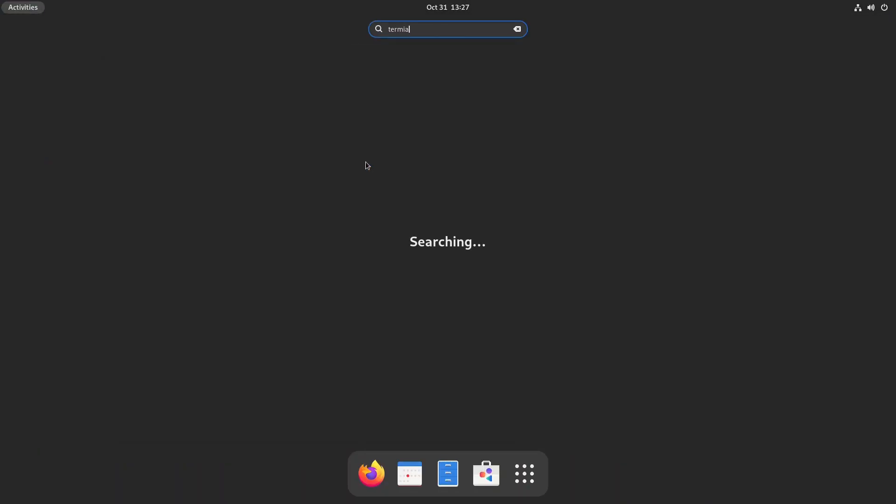
Run neofetch in a new terminal, install it with 'y', then close the window.
{"action": "key", "text": "Escape"}
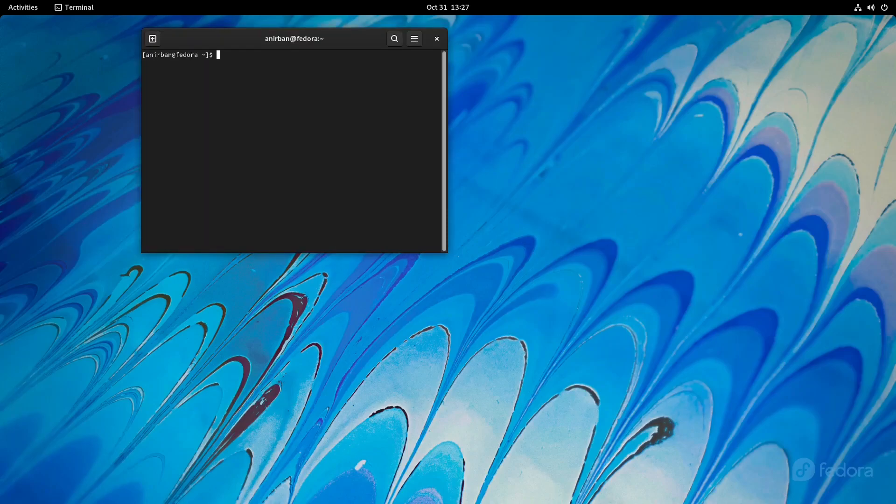
{"action": "type", "text": "neofetch"}
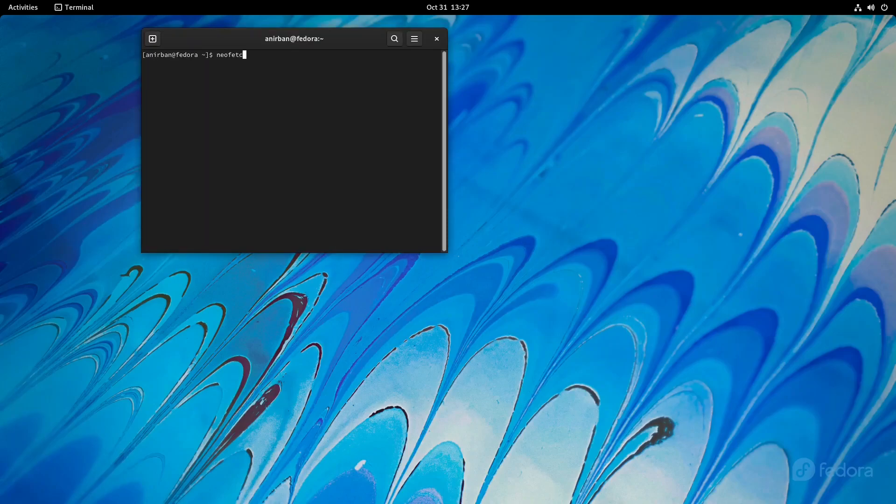
{"action": "key", "text": "Return"}
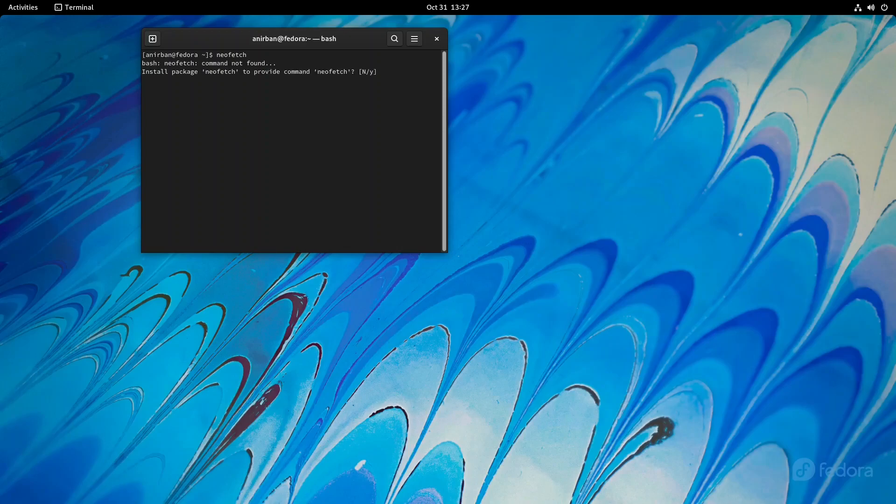
{"action": "type", "text": "y] y"}
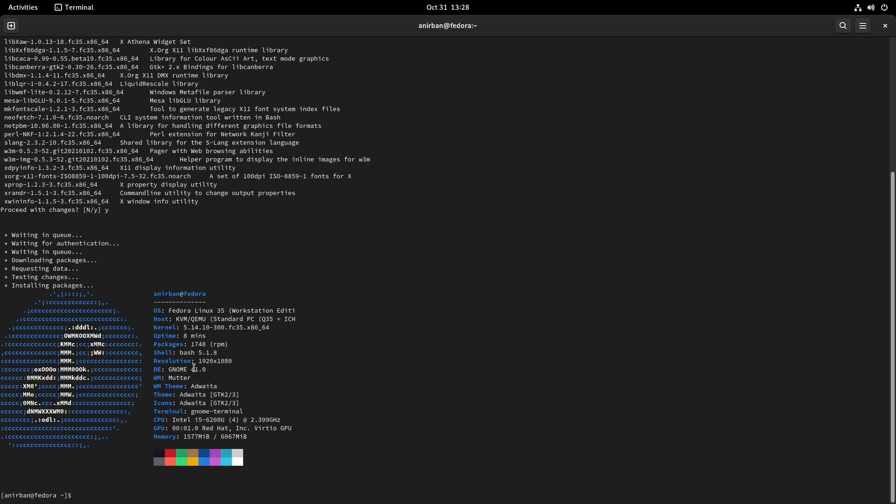
{"action": "mouse_move", "coordinate": [875, 86]}
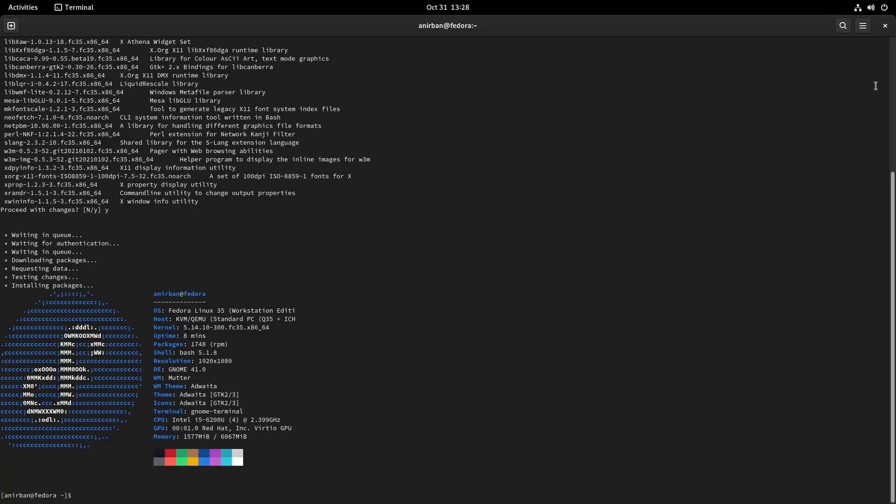
{"action": "left_click", "coordinate": [885, 25]}
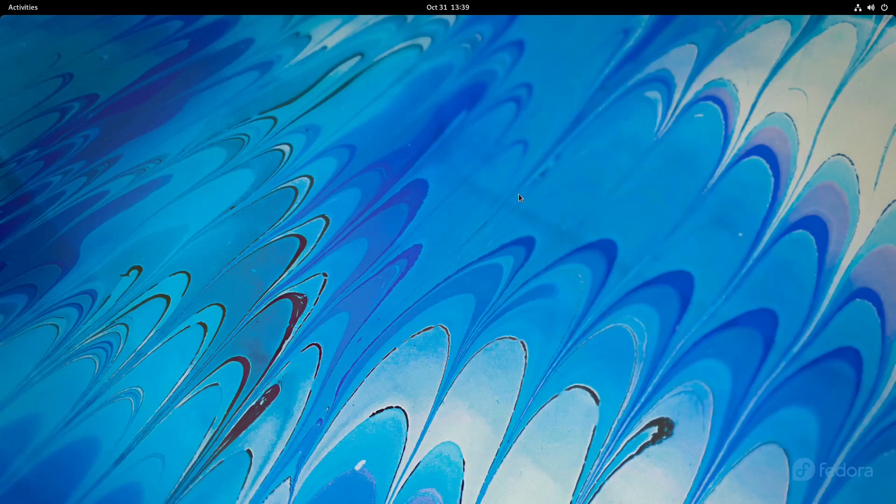
{"action": "mouse_move", "coordinate": [884, 21]}
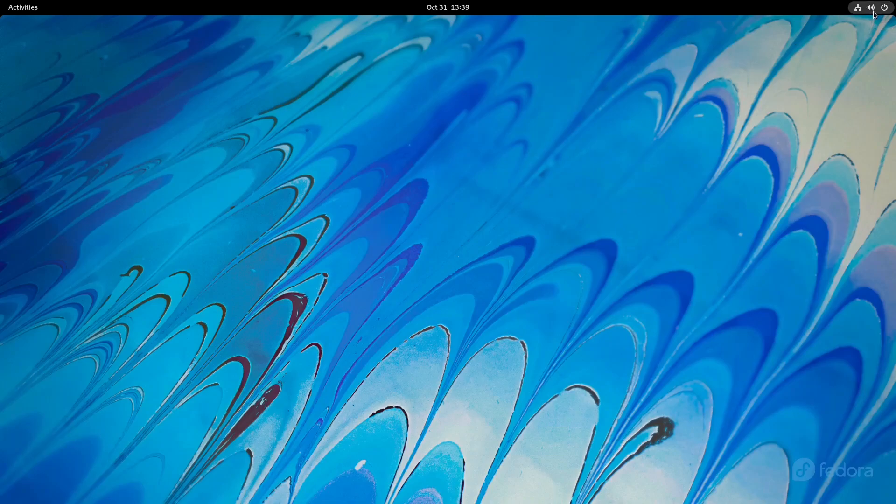
Open the system menu, expand and collapse Power Off, then show the power modes.
{"action": "left_click", "coordinate": [872, 7]}
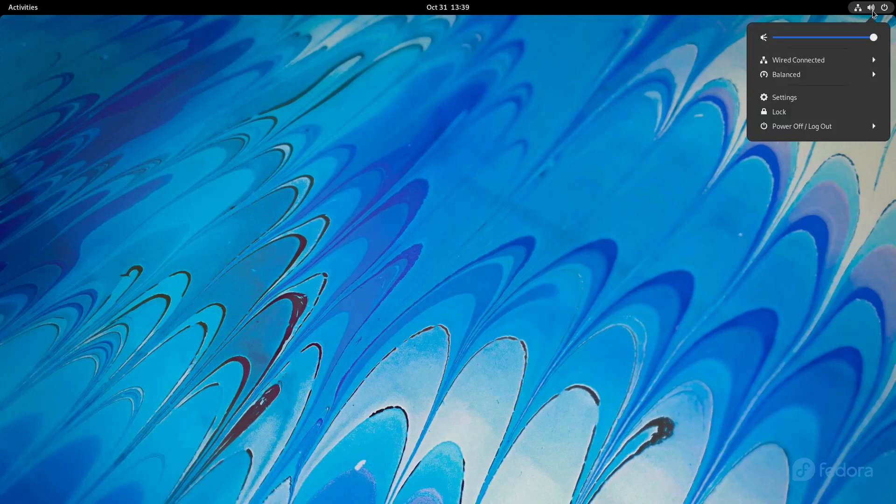
{"action": "mouse_move", "coordinate": [784, 97]}
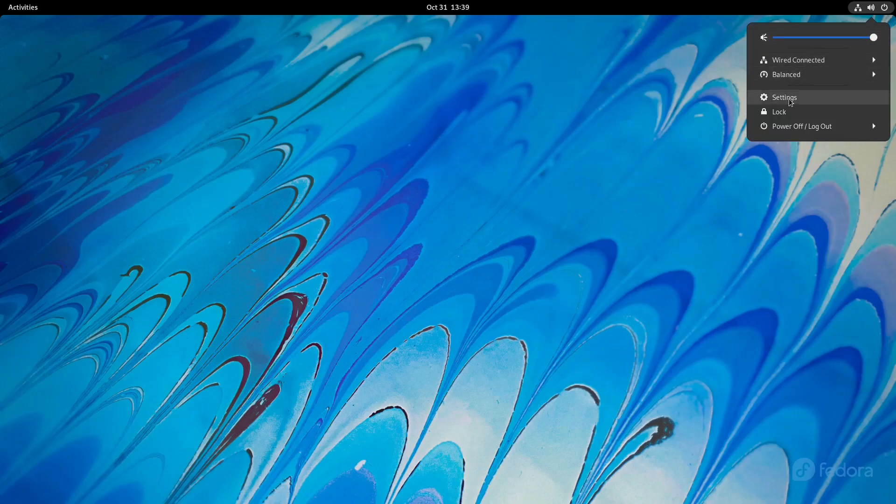
{"action": "left_click", "coordinate": [801, 127]}
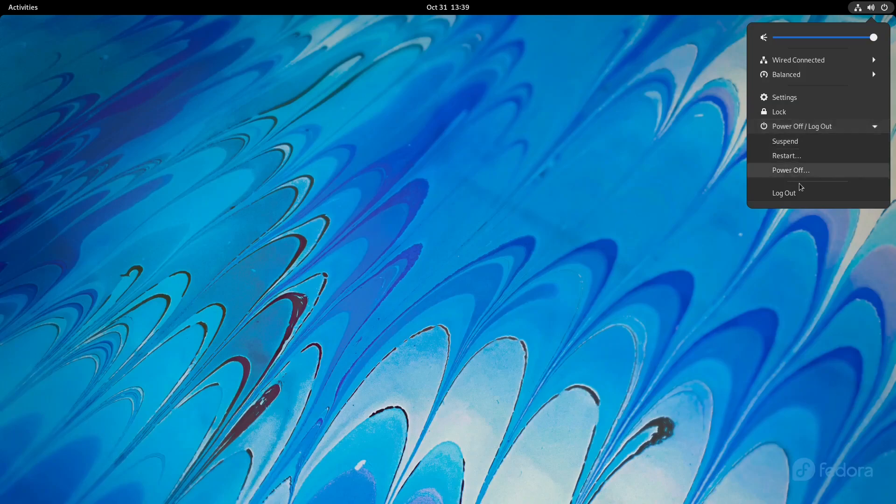
{"action": "left_click", "coordinate": [805, 127]}
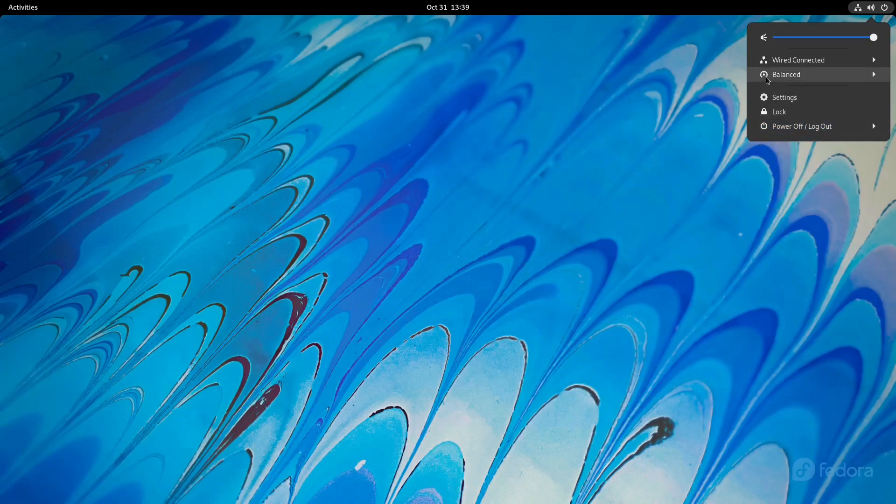
{"action": "left_click", "coordinate": [786, 74]}
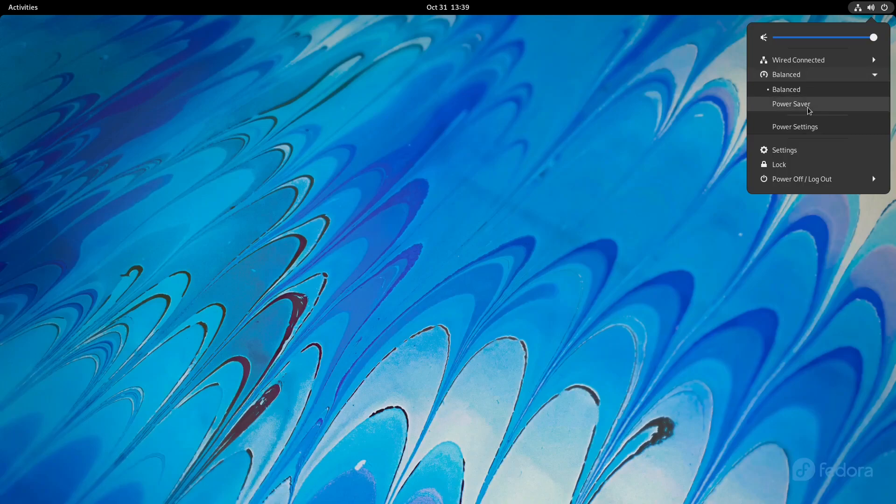
{"action": "mouse_move", "coordinate": [781, 95]}
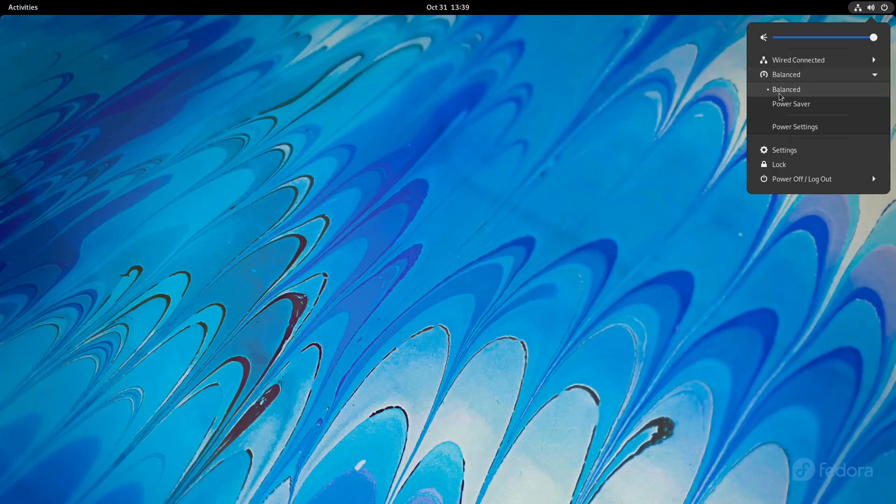
{"action": "mouse_move", "coordinate": [794, 126]}
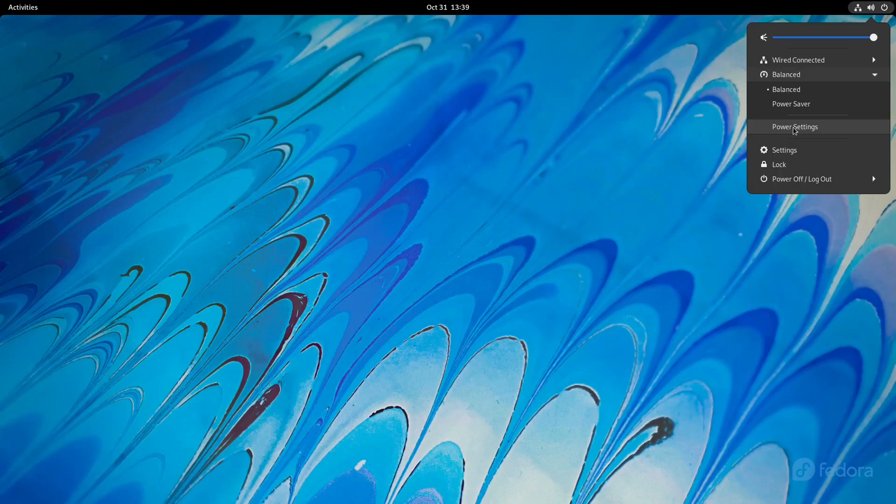
View Power Settings in Balanced mode, then close the Settings window.
{"action": "left_click", "coordinate": [794, 126]}
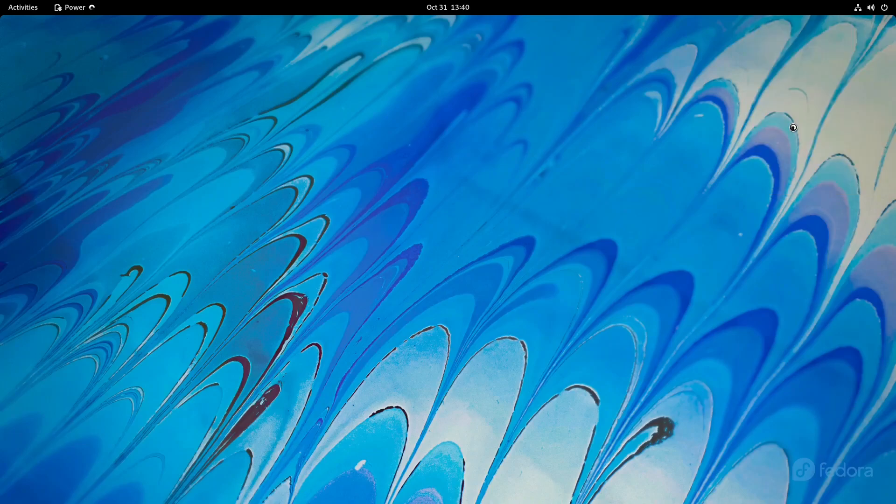
{"action": "left_click", "coordinate": [74, 7]}
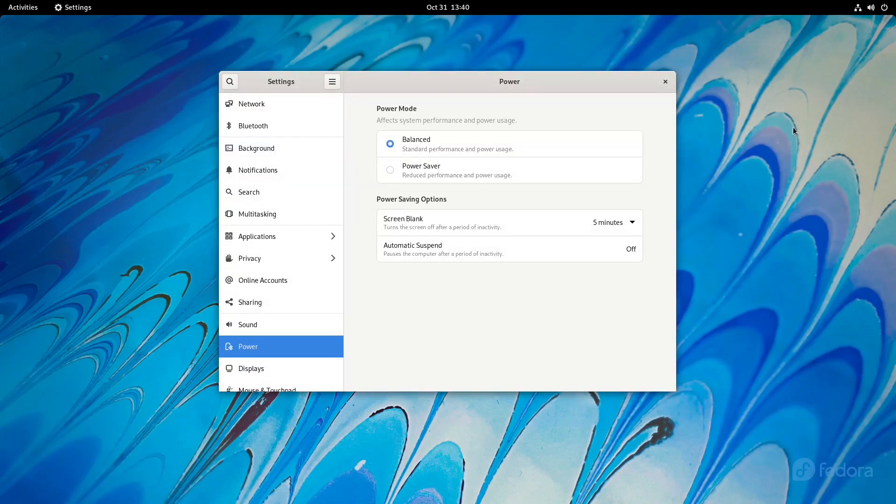
{"action": "left_click", "coordinate": [665, 81]}
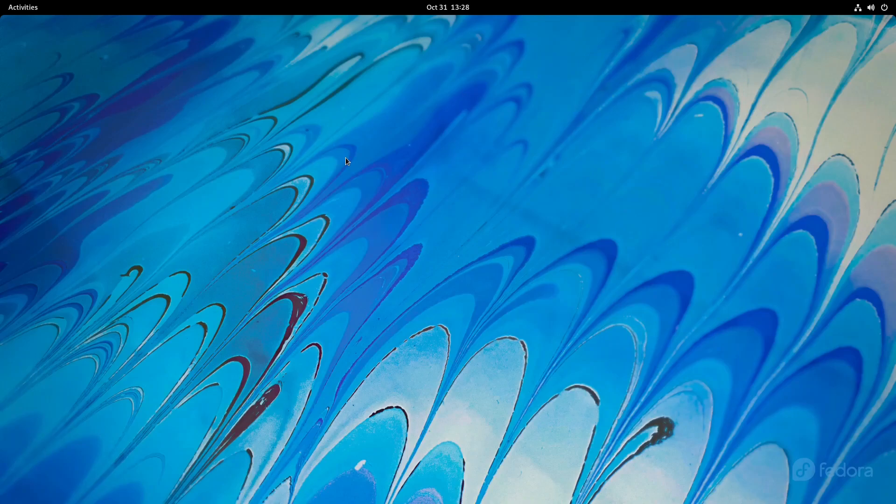
Open Settings from the desktop's right-click menu.
{"action": "right_click", "coordinate": [346, 161]}
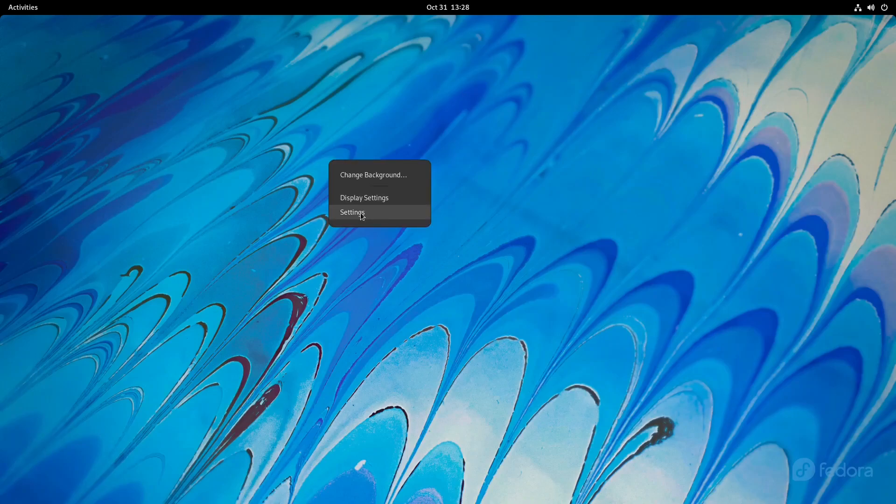
{"action": "left_click", "coordinate": [352, 212]}
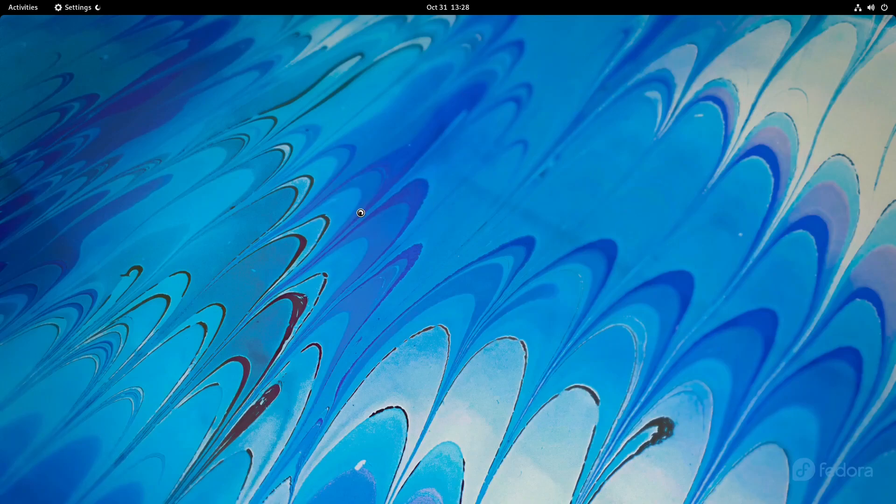
{"action": "left_click", "coordinate": [73, 7]}
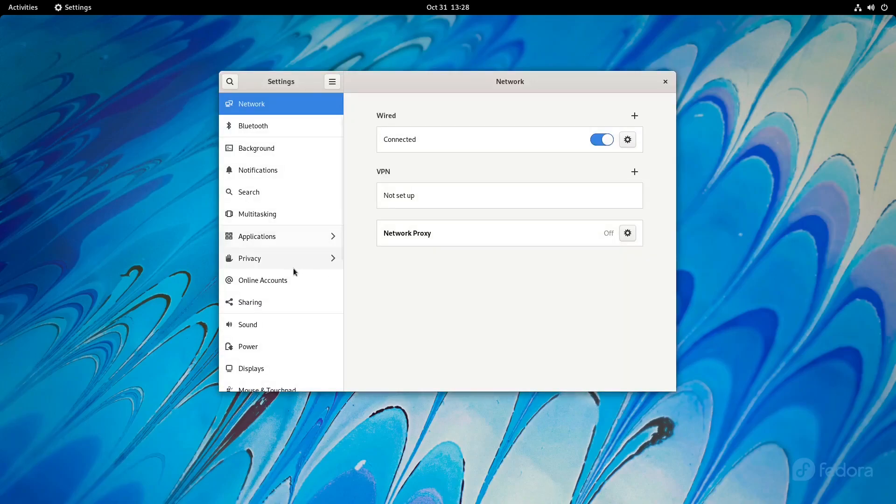
Go to the About page and select the GNOME 41.0 and Wayland values.
{"action": "scroll", "scroll_direction": "down", "scroll_amount": 3}
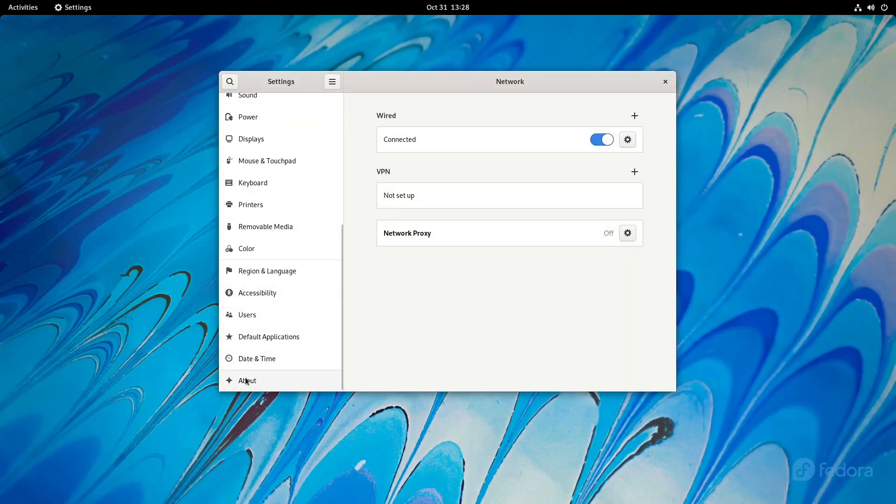
{"action": "left_click", "coordinate": [247, 380]}
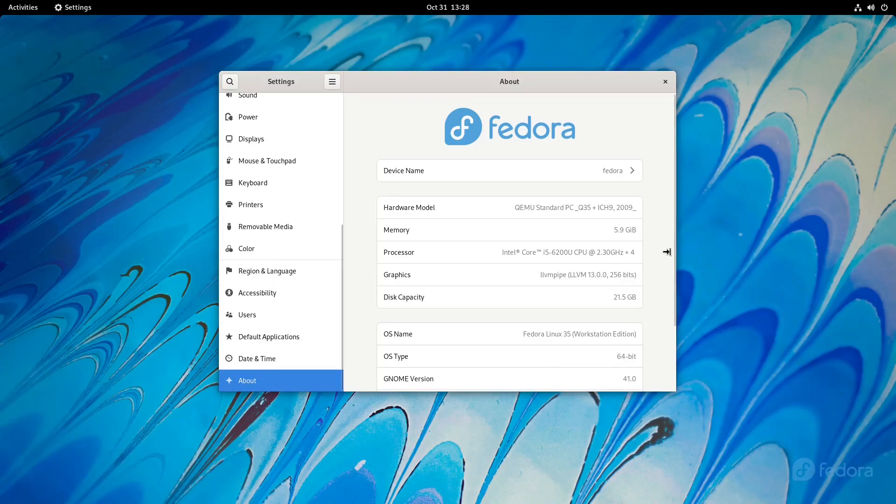
{"action": "mouse_move", "coordinate": [621, 207]}
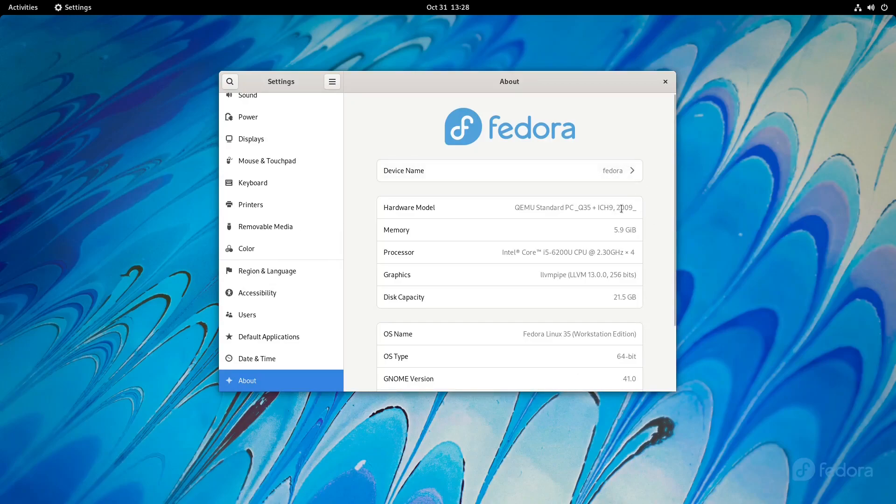
{"action": "scroll", "scroll_direction": "down", "scroll_amount": 3}
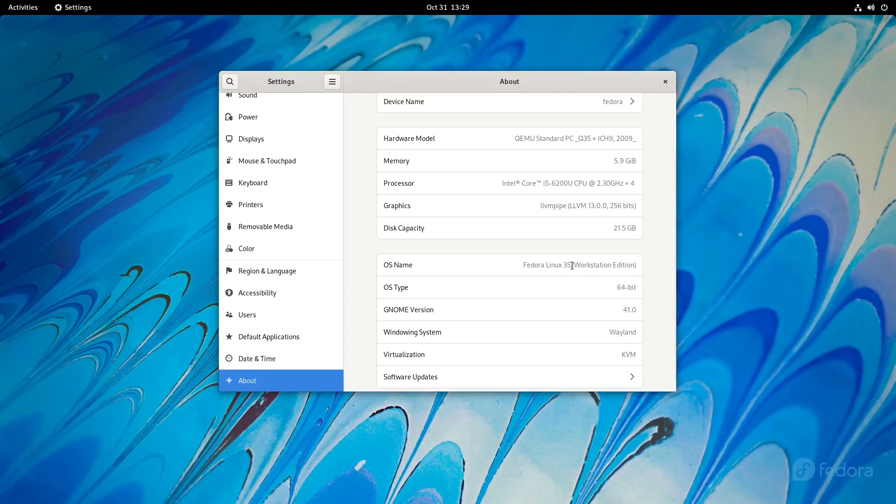
{"action": "mouse_move", "coordinate": [625, 308]}
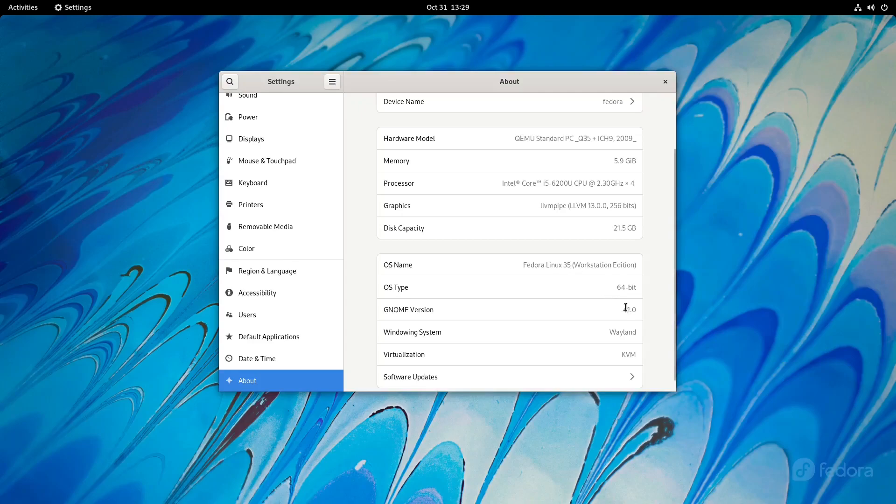
{"action": "double_click", "coordinate": [628, 309]}
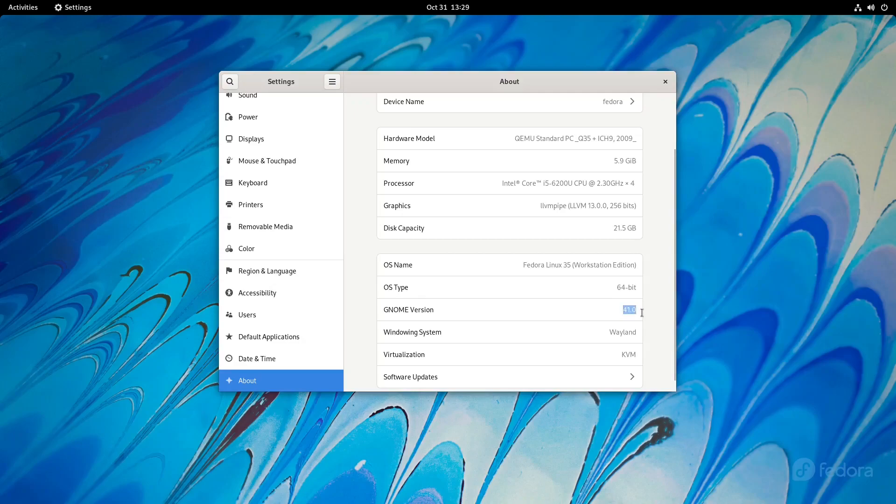
{"action": "mouse_move", "coordinate": [638, 314]}
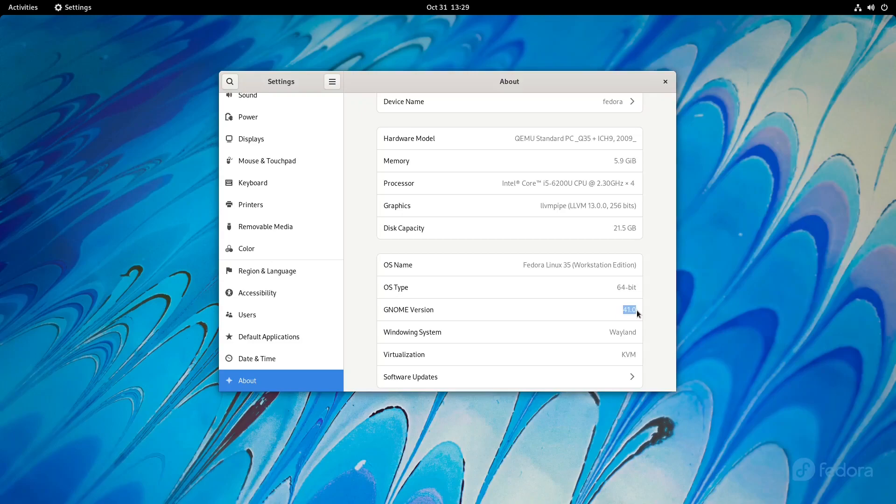
{"action": "mouse_move", "coordinate": [608, 334]}
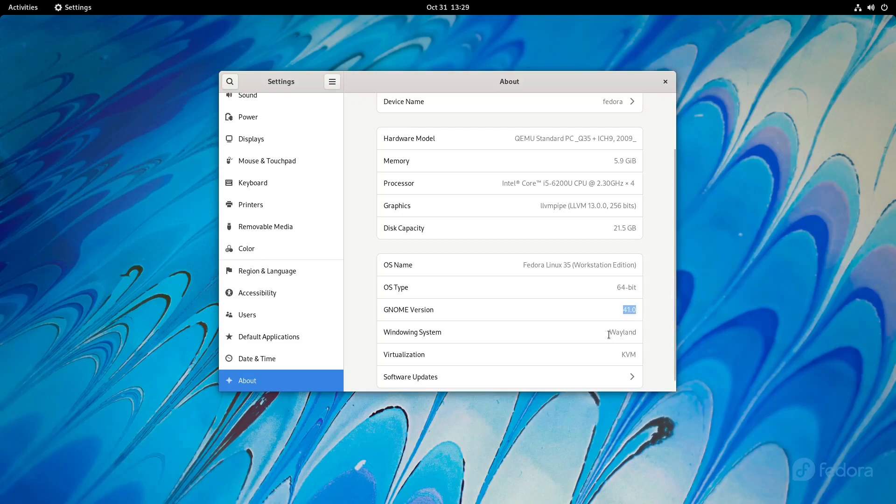
{"action": "double_click", "coordinate": [622, 332]}
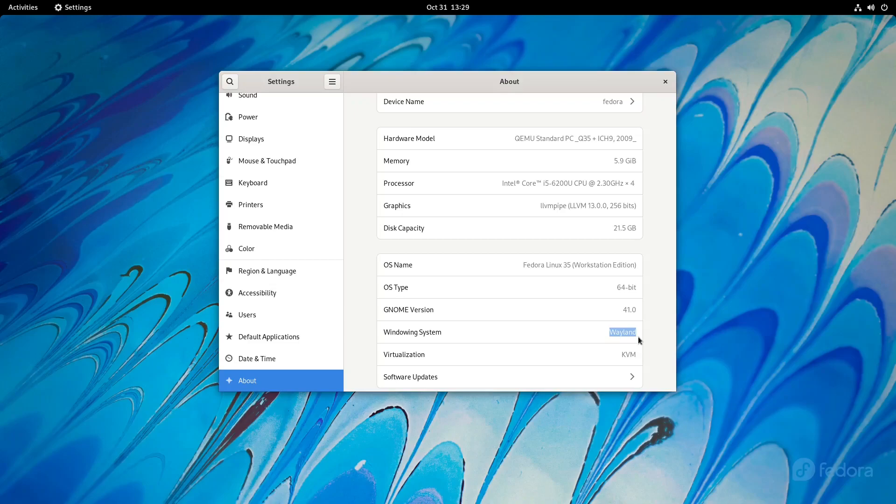
{"action": "mouse_move", "coordinate": [666, 122]}
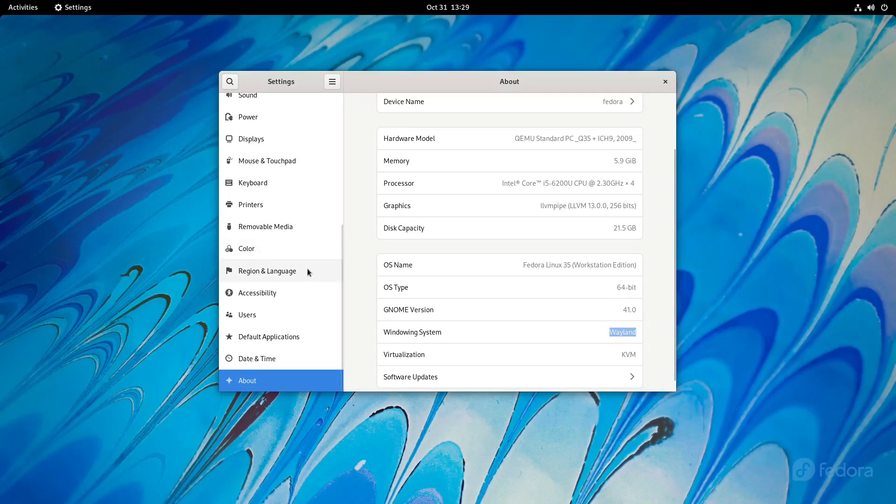
{"action": "scroll", "scroll_direction": "up", "scroll_amount": 3}
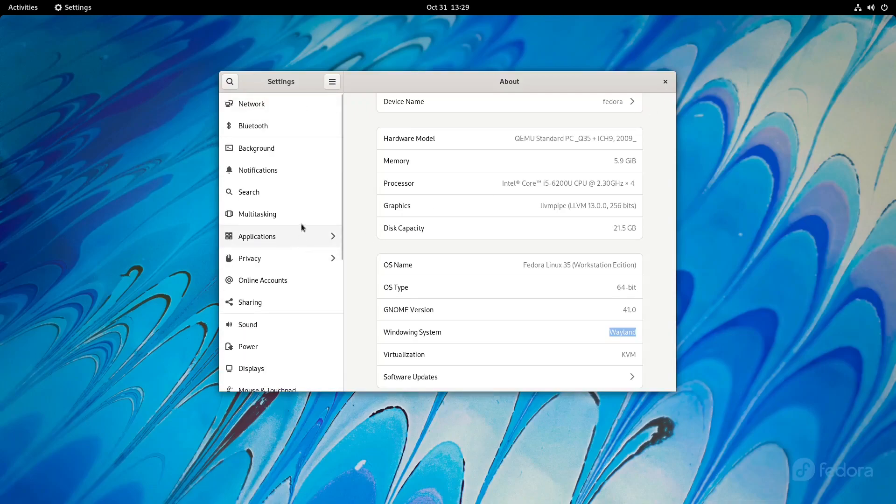
View Network, then Bluetooth showing no adapter found, and close Settings.
{"action": "left_click", "coordinate": [252, 104]}
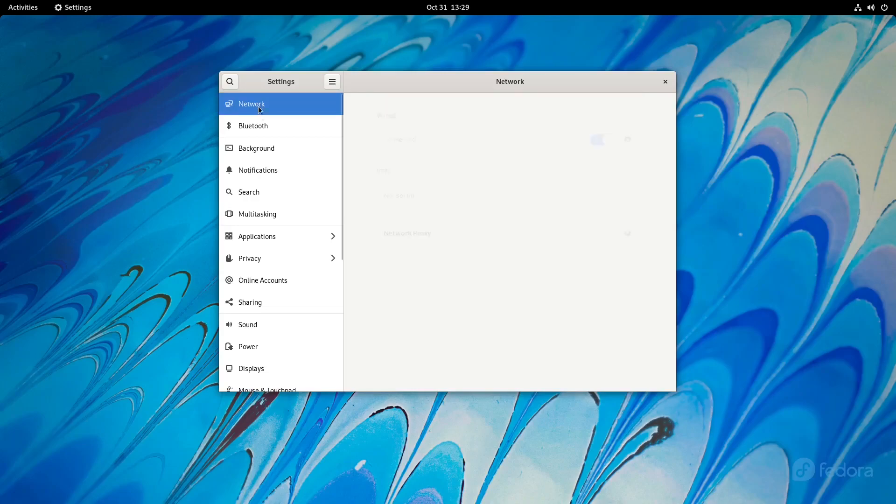
{"action": "left_click", "coordinate": [252, 125]}
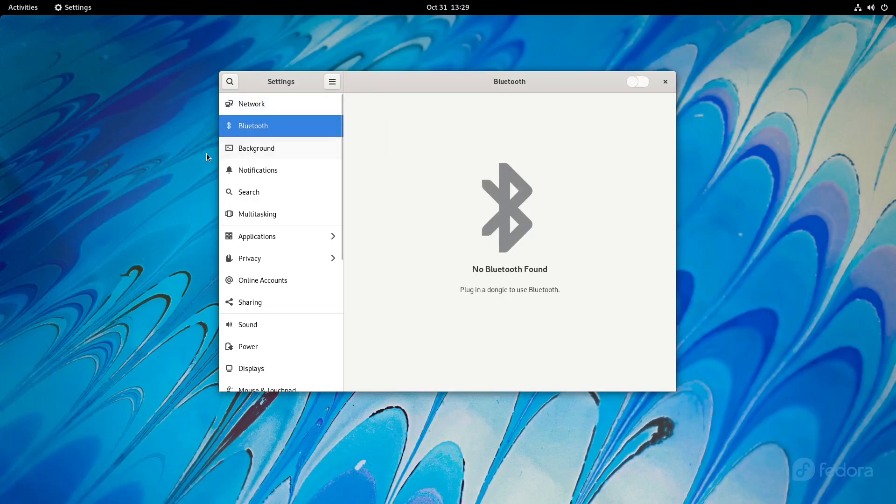
{"action": "mouse_move", "coordinate": [263, 205]}
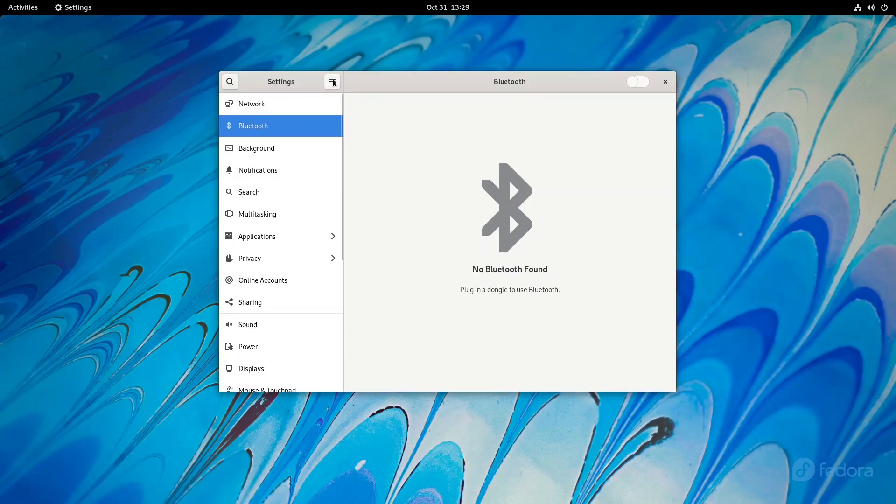
{"action": "mouse_move", "coordinate": [635, 130]}
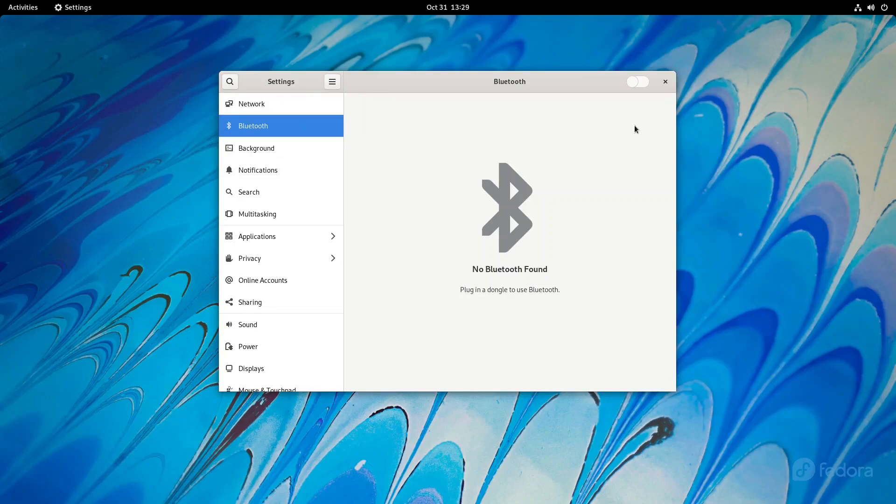
{"action": "mouse_move", "coordinate": [665, 81]}
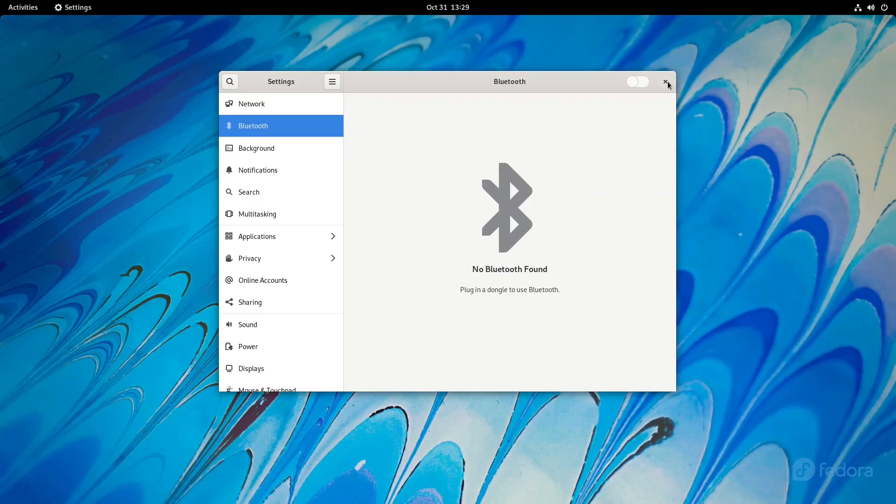
{"action": "mouse_move", "coordinate": [666, 87]}
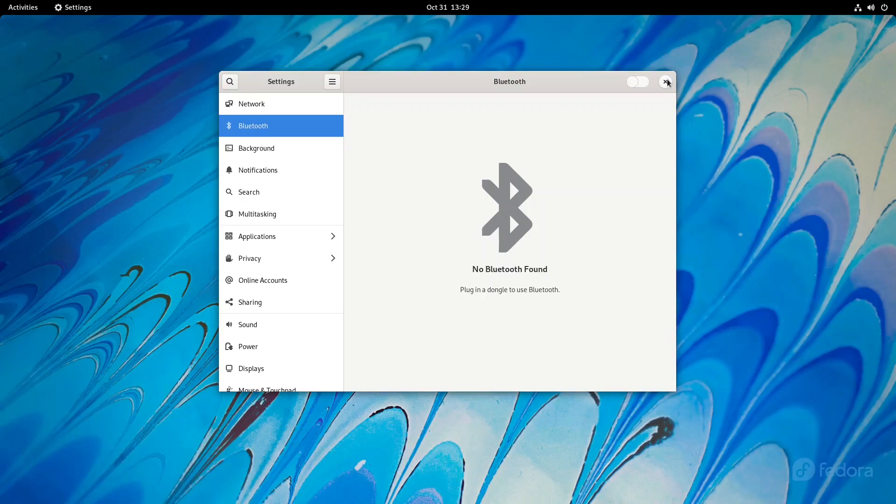
{"action": "left_click", "coordinate": [667, 81]}
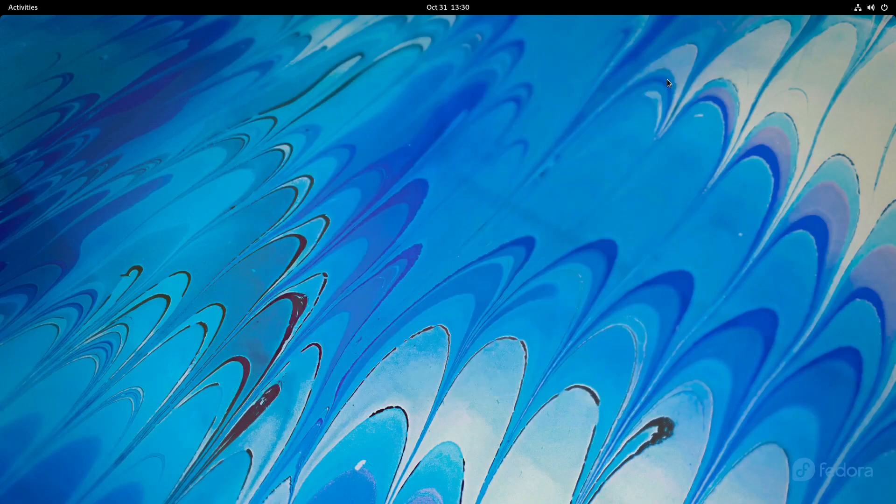
{"action": "mouse_move", "coordinate": [265, 175]}
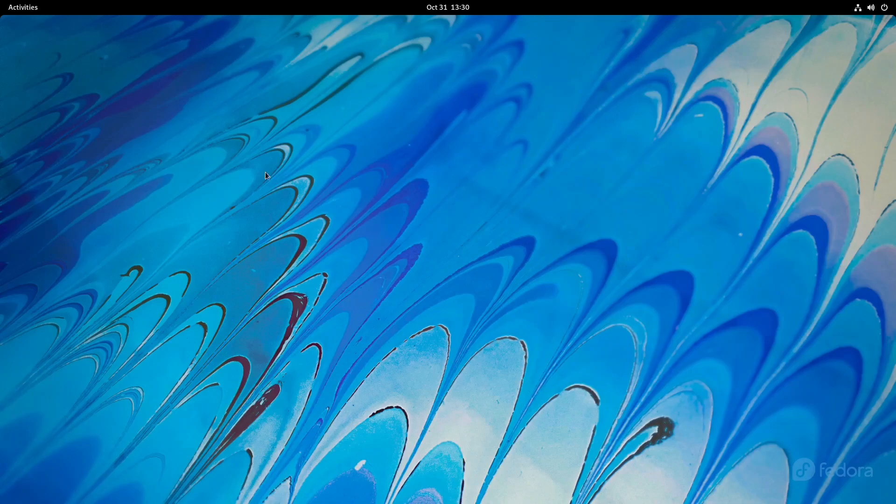
Open the Activities overview on the empty workspace.
{"action": "left_click", "coordinate": [23, 7]}
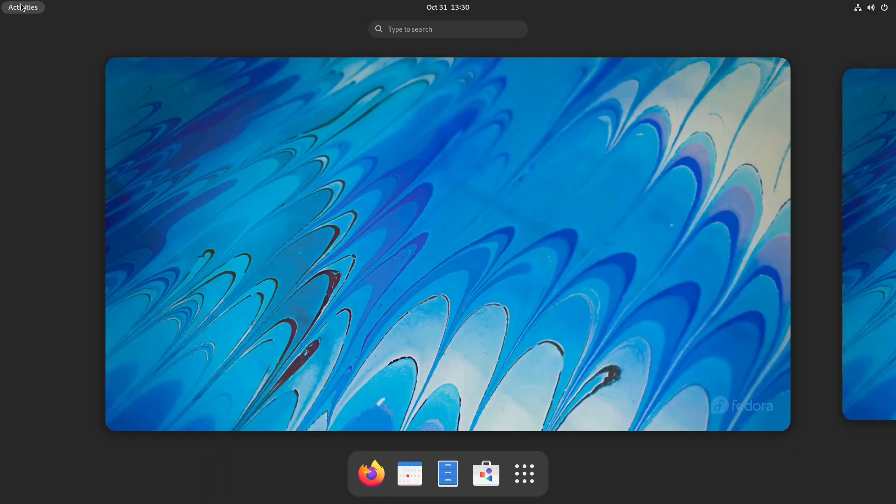
{"action": "mouse_move", "coordinate": [352, 236]}
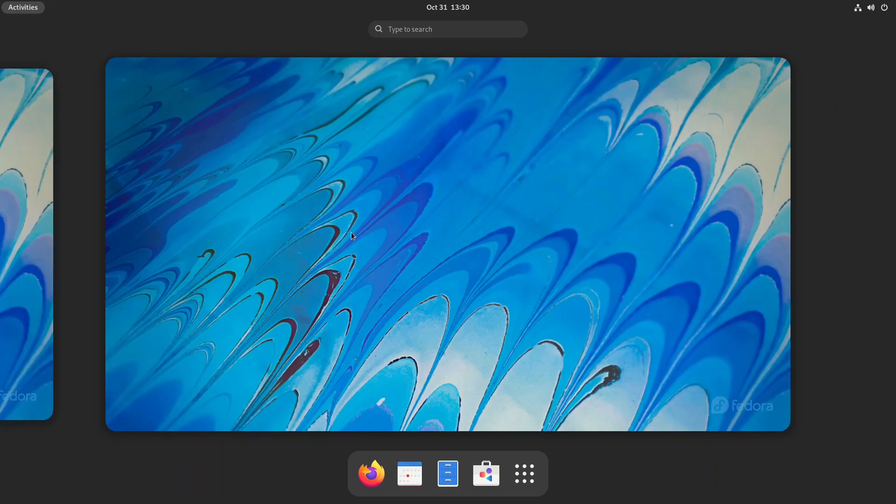
{"action": "left_click", "coordinate": [371, 474]}
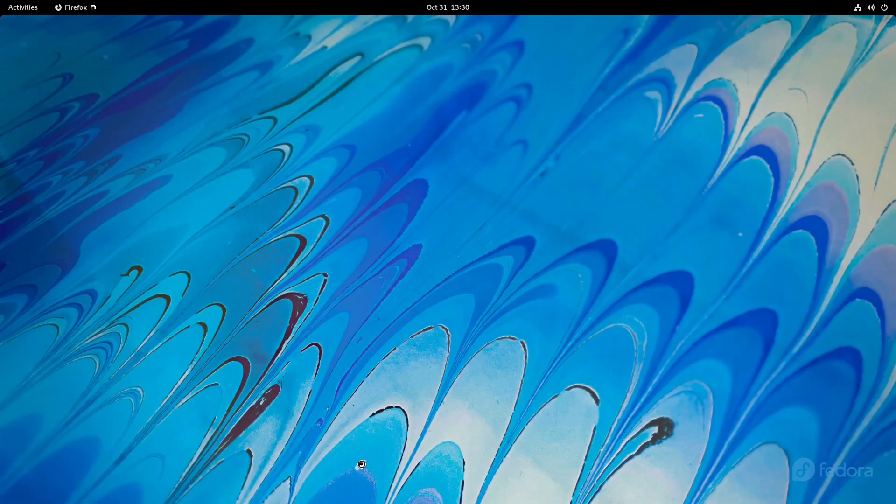
{"action": "left_click", "coordinate": [736, 56]}
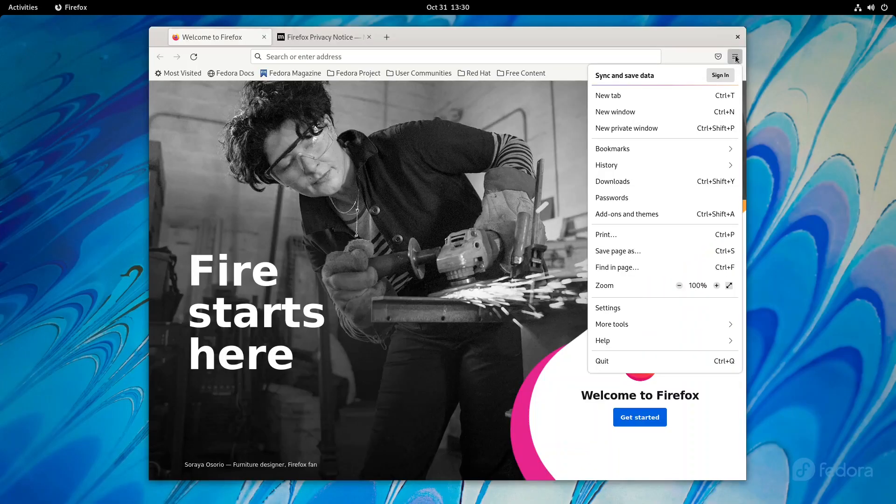
{"action": "mouse_move", "coordinate": [615, 340]}
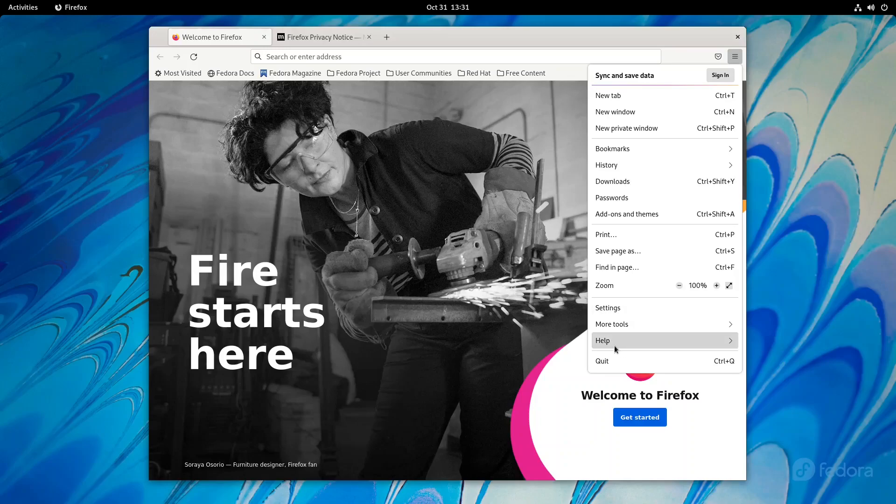
{"action": "mouse_move", "coordinate": [642, 330]}
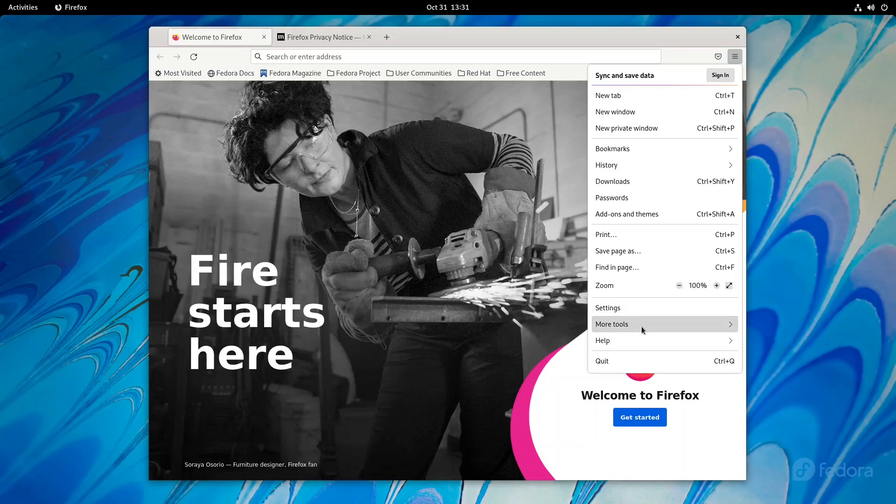
{"action": "mouse_move", "coordinate": [623, 314]}
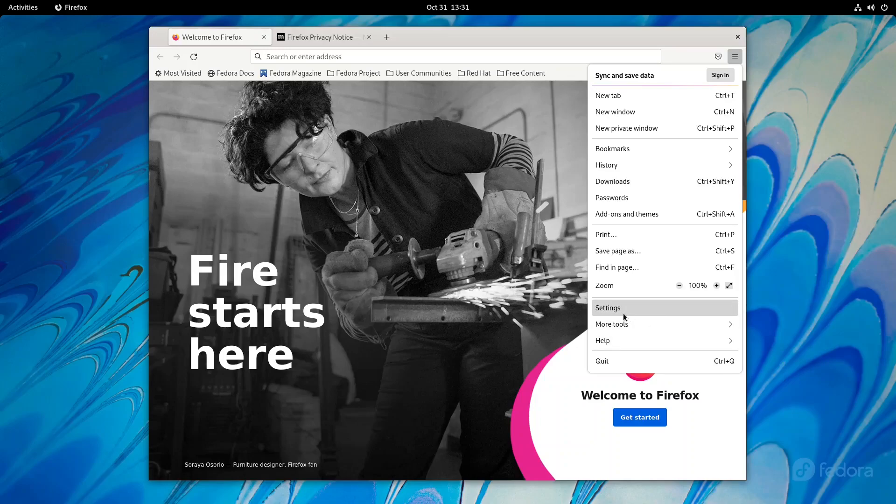
{"action": "mouse_move", "coordinate": [603, 319]}
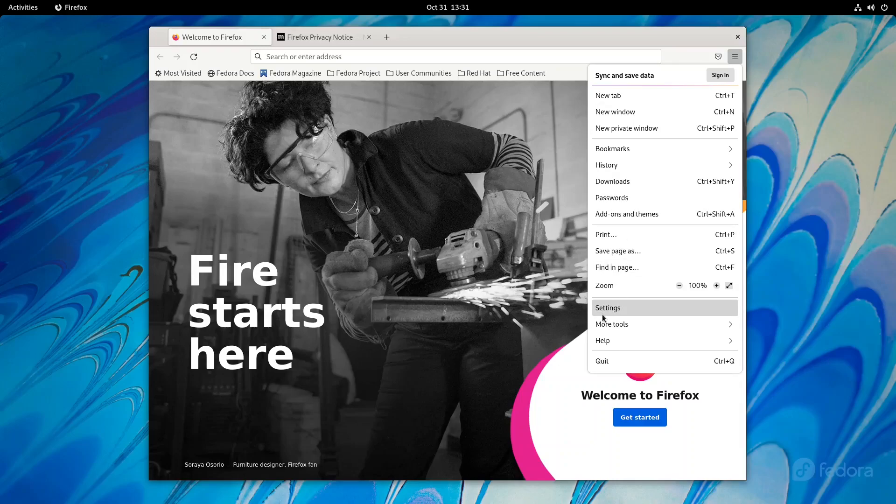
{"action": "left_click", "coordinate": [602, 340]}
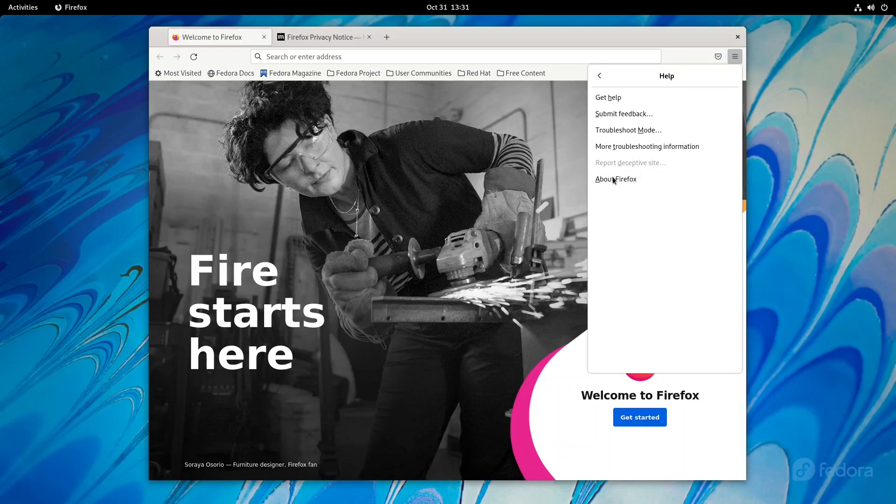
{"action": "left_click", "coordinate": [615, 179]}
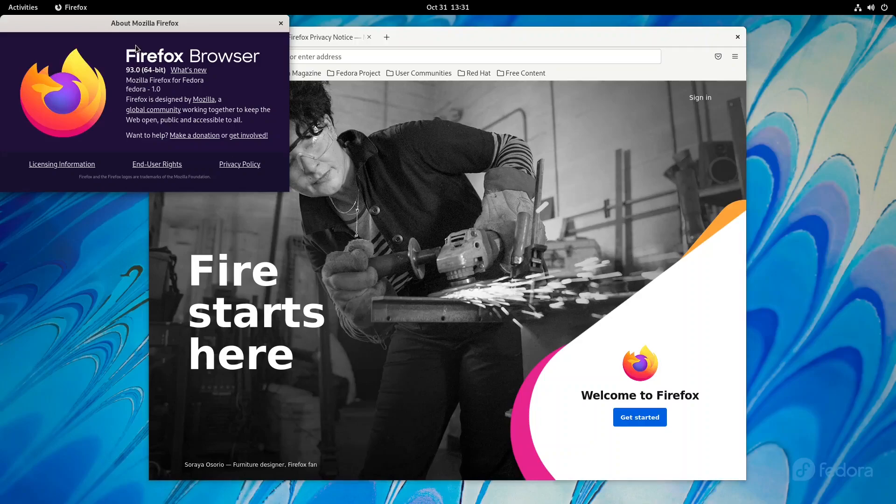
{"action": "left_click_drag", "start_coordinate": [145, 23], "coordinate": [267, 72]}
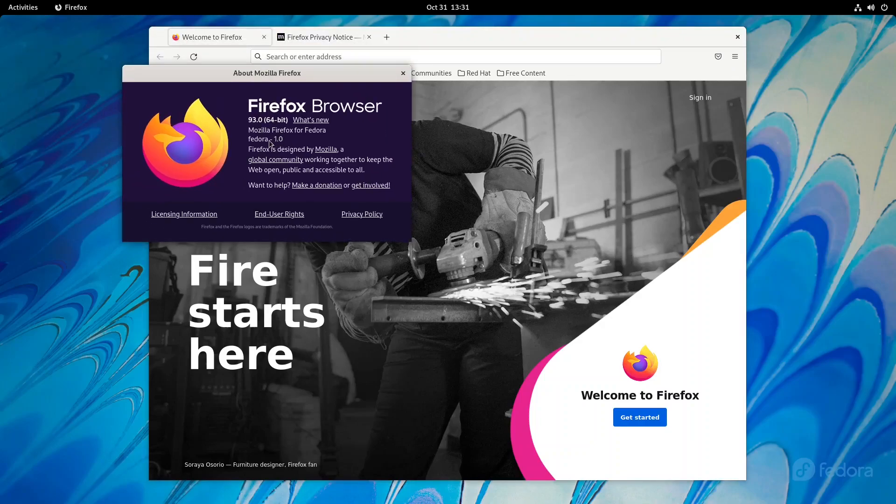
{"action": "mouse_move", "coordinate": [280, 145]}
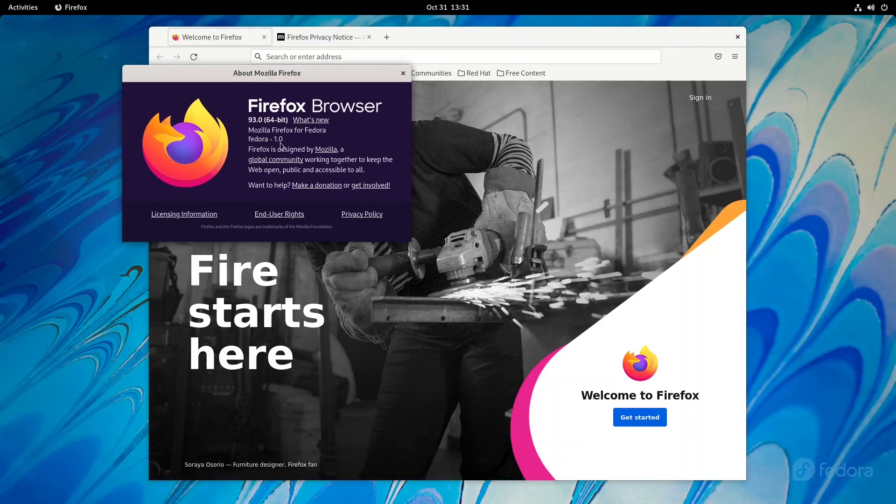
{"action": "mouse_move", "coordinate": [403, 75]}
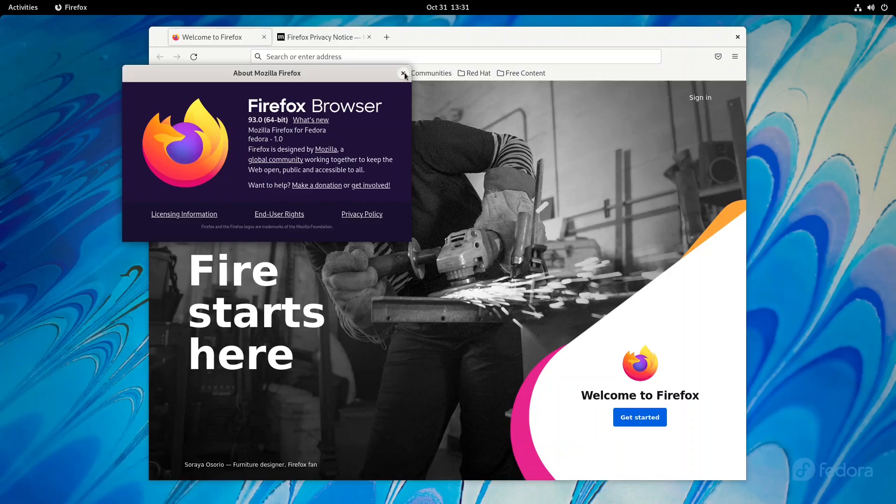
{"action": "left_click", "coordinate": [404, 75]}
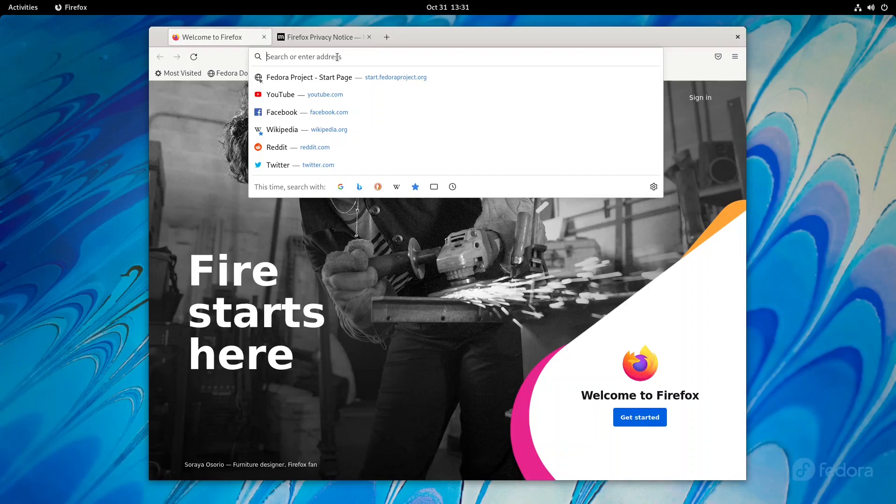
{"action": "mouse_move", "coordinate": [849, 239]}
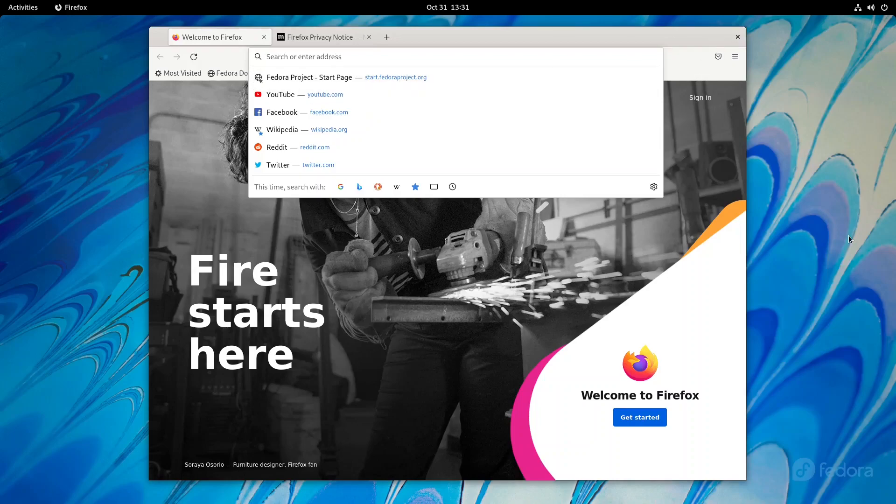
{"action": "mouse_move", "coordinate": [677, 219]}
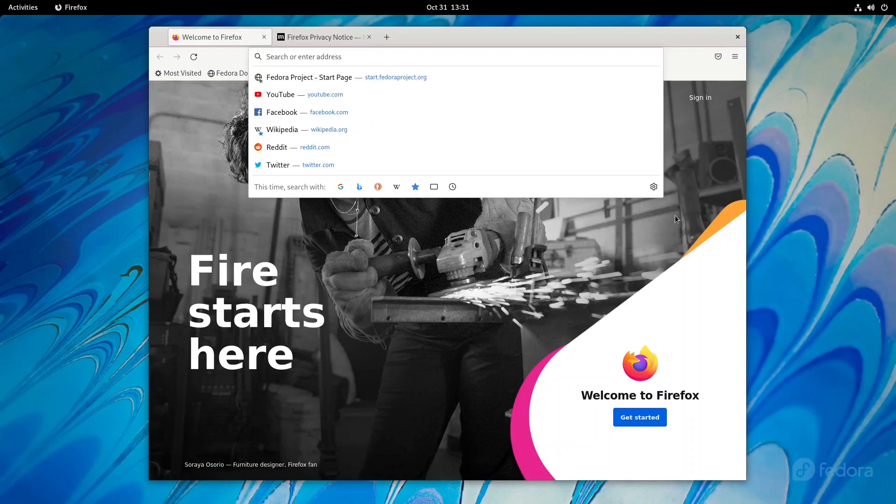
{"action": "left_click", "coordinate": [23, 7]}
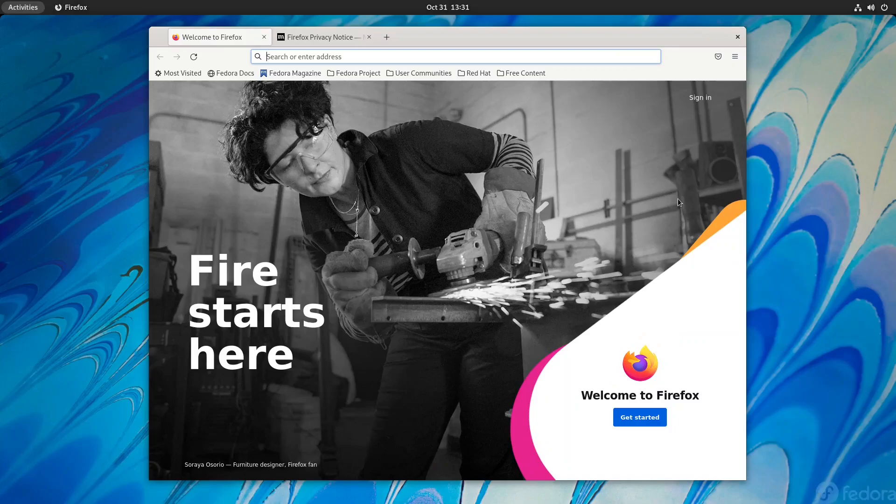
Open Activities and choose Show Applications in the dash.
{"action": "left_click", "coordinate": [23, 7]}
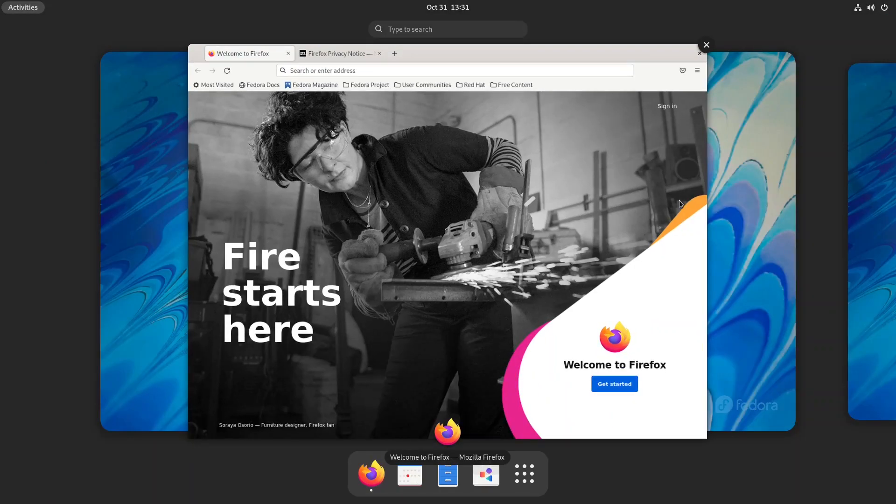
{"action": "mouse_move", "coordinate": [523, 473]}
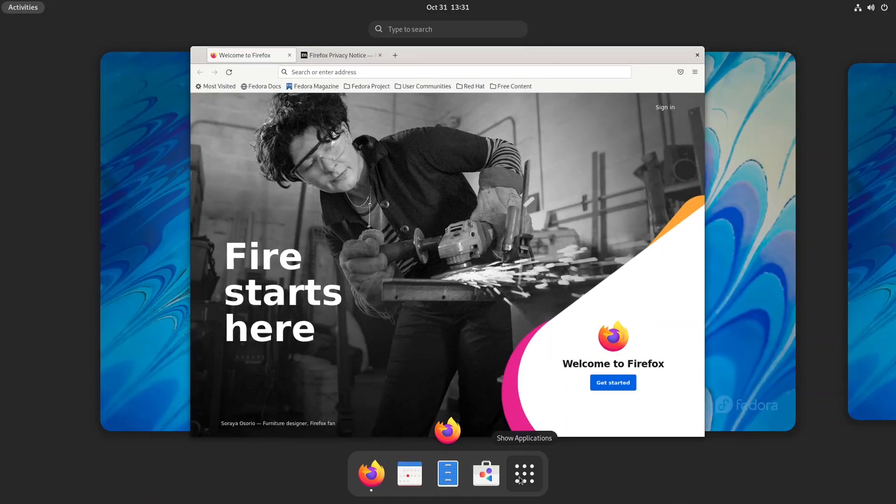
{"action": "left_click", "coordinate": [522, 473]}
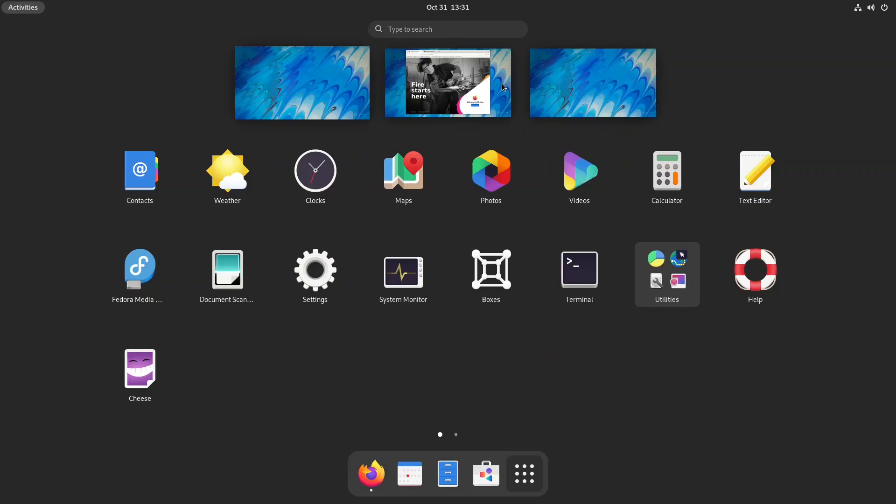
{"action": "mouse_move", "coordinate": [649, 109]}
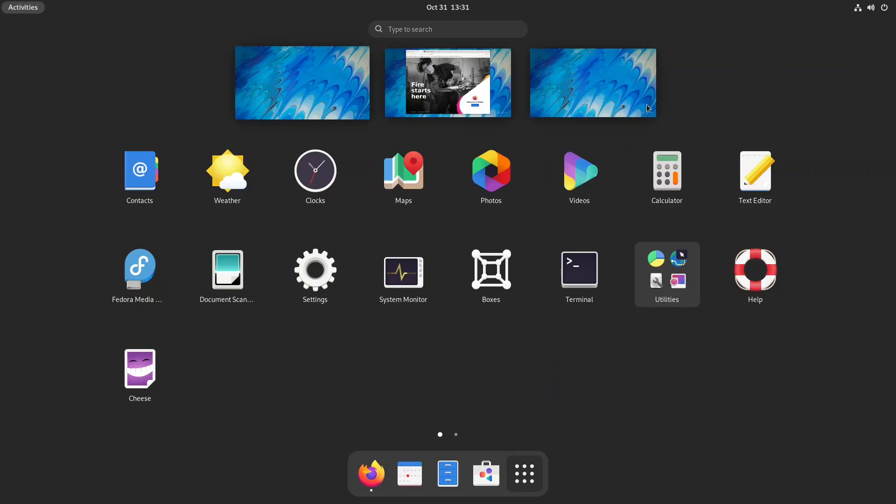
{"action": "mouse_move", "coordinate": [627, 148]}
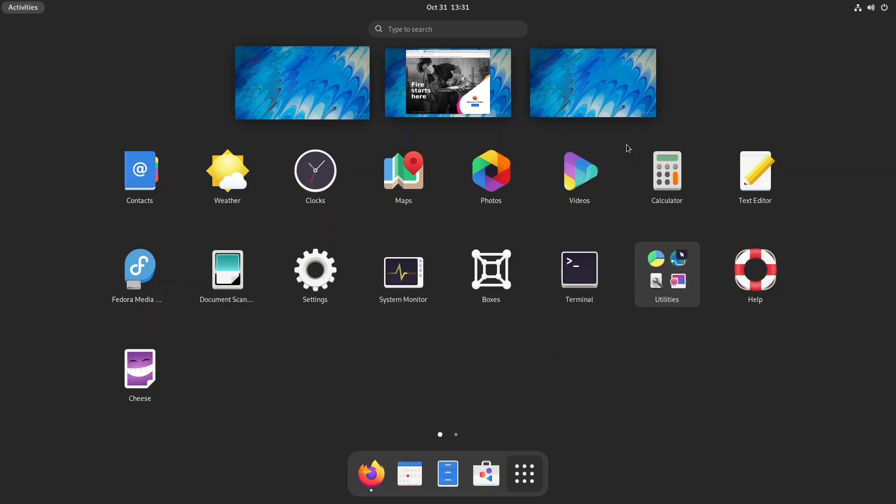
{"action": "mouse_move", "coordinate": [600, 137]}
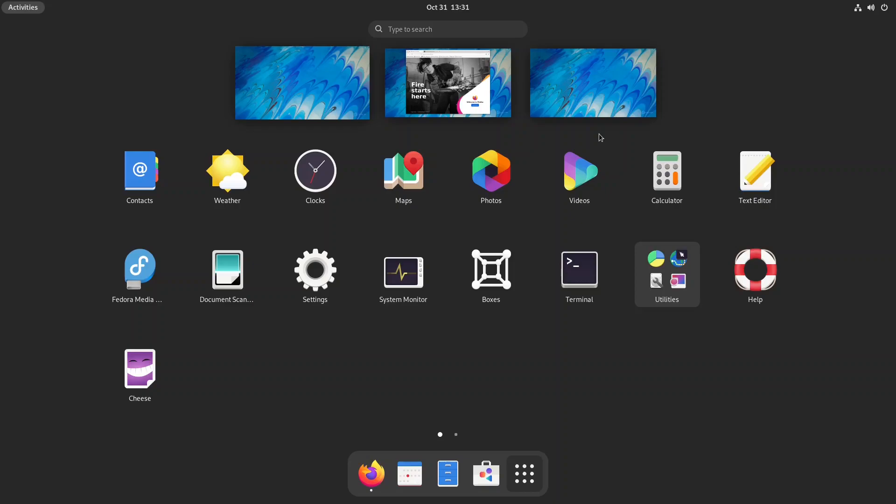
{"action": "mouse_move", "coordinate": [667, 175]}
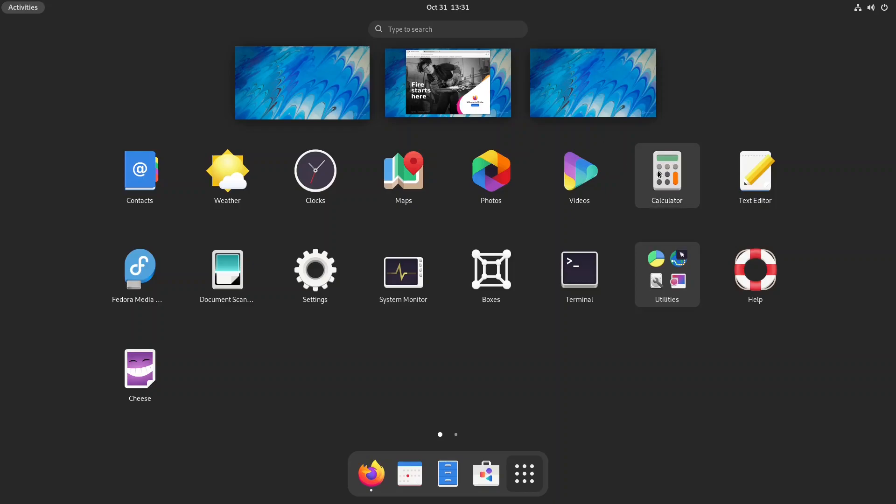
Launch Calculator, check its About dialog showing version 41.0, then quit it.
{"action": "left_click", "coordinate": [666, 175]}
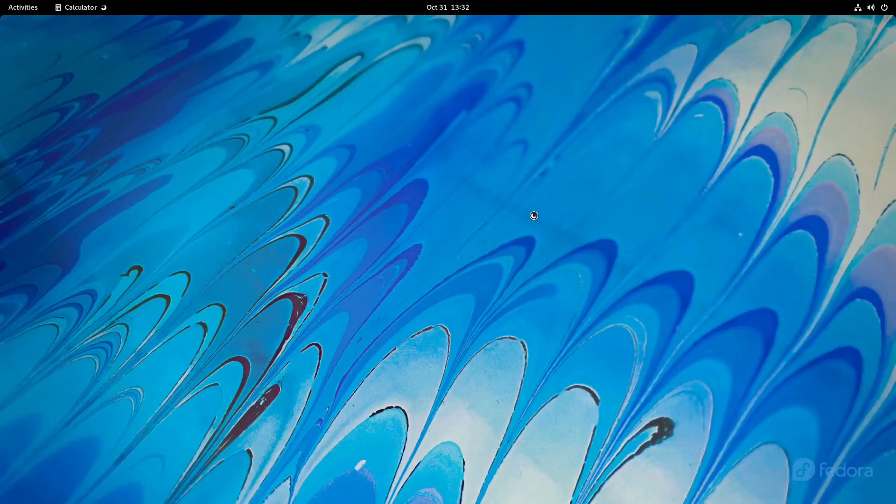
{"action": "left_click", "coordinate": [80, 7]}
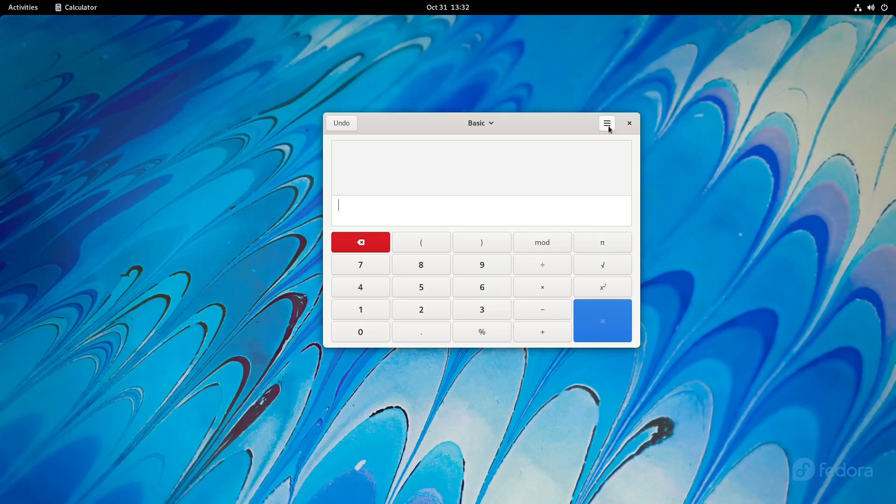
{"action": "left_click", "coordinate": [606, 122]}
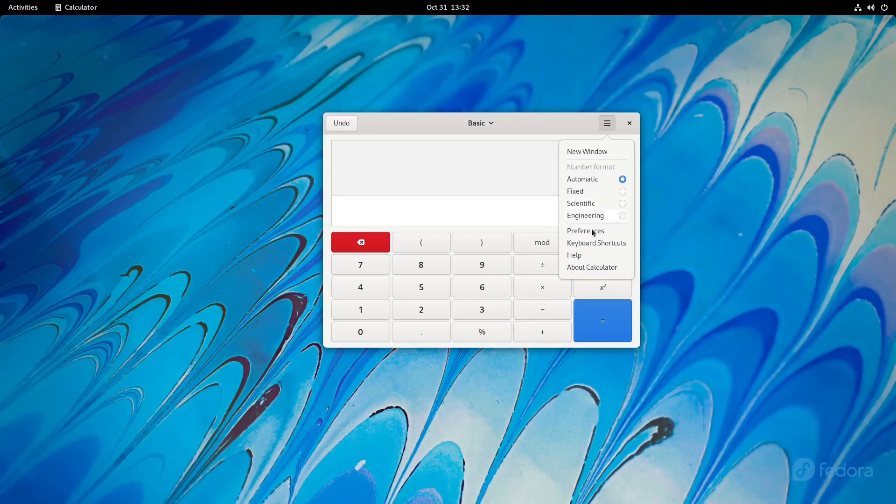
{"action": "left_click", "coordinate": [591, 267]}
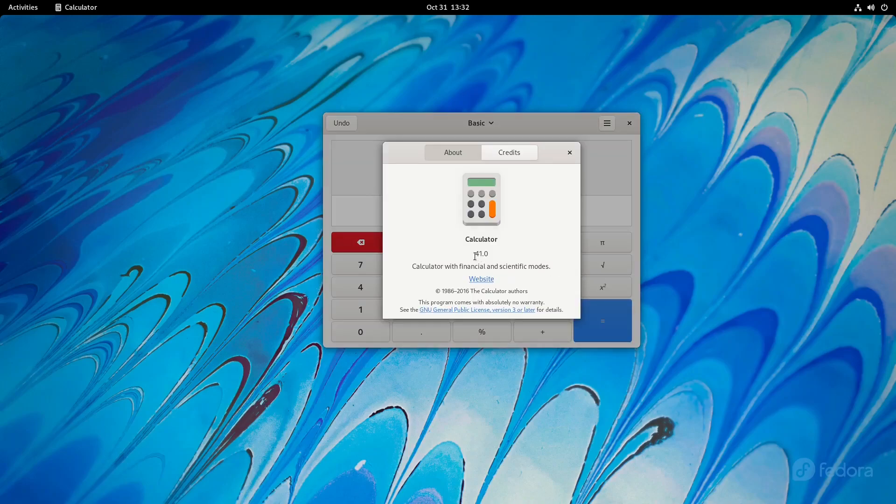
{"action": "left_click", "coordinate": [569, 152]}
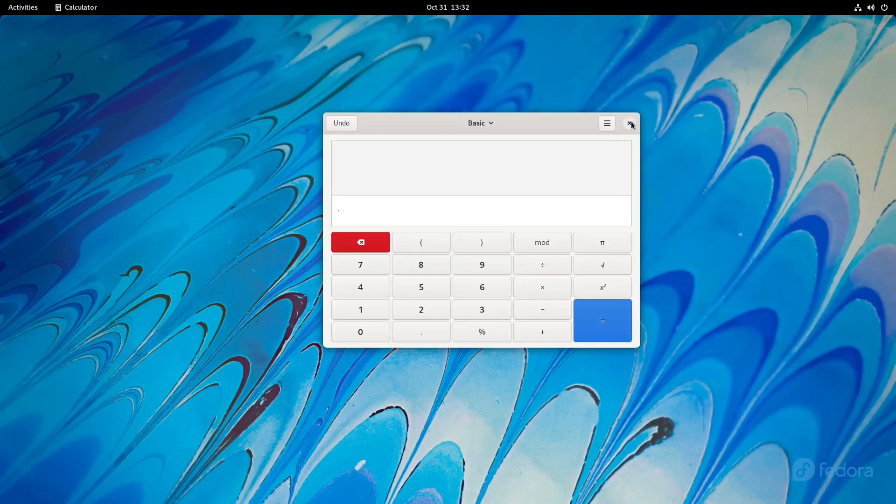
{"action": "left_click", "coordinate": [630, 123]}
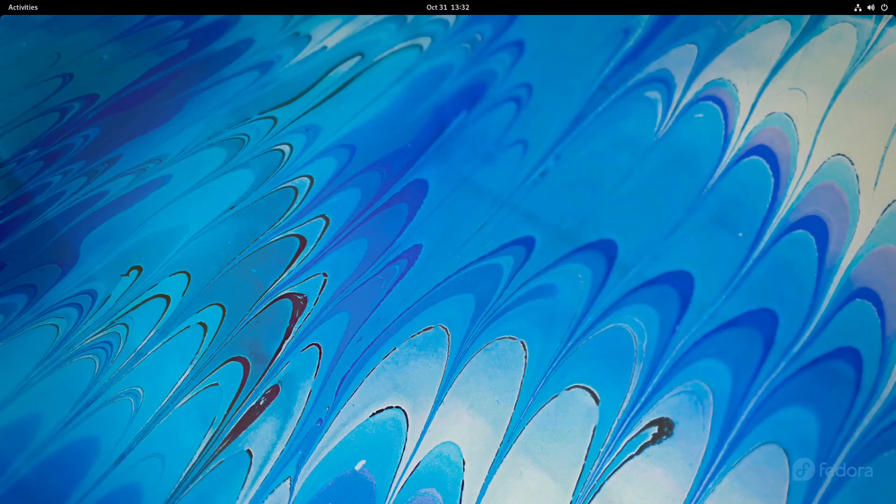
Open the app grid and switch to its second page of applications.
{"action": "left_click", "coordinate": [23, 7]}
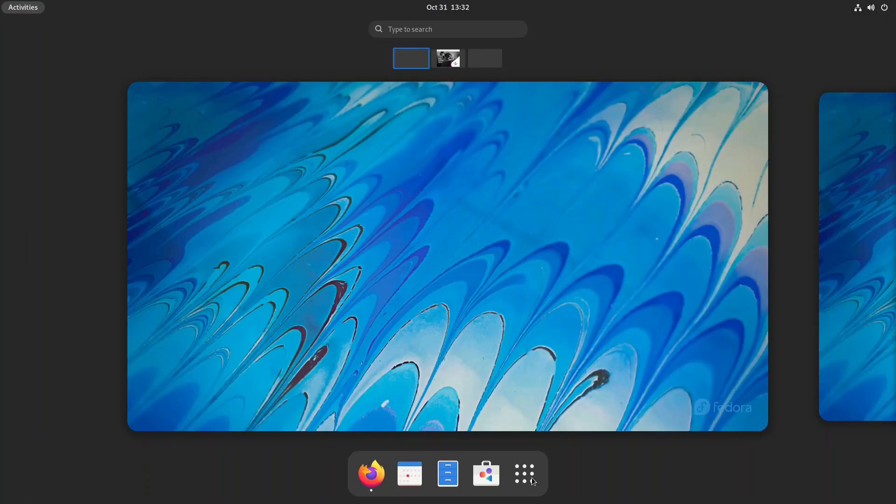
{"action": "left_click", "coordinate": [522, 473]}
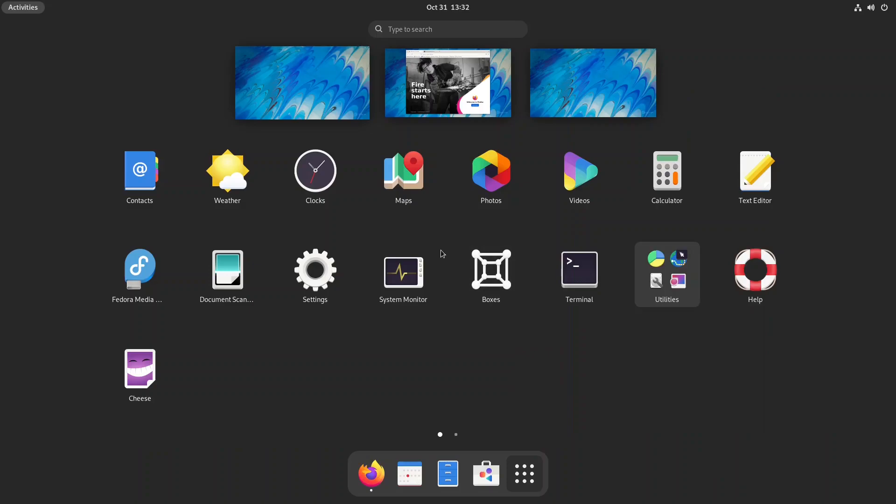
{"action": "mouse_move", "coordinate": [754, 271]}
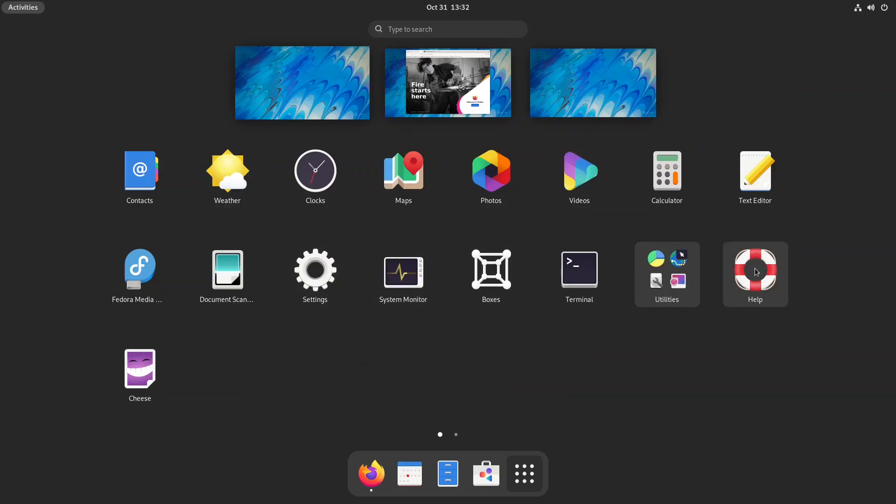
{"action": "mouse_move", "coordinate": [314, 175]}
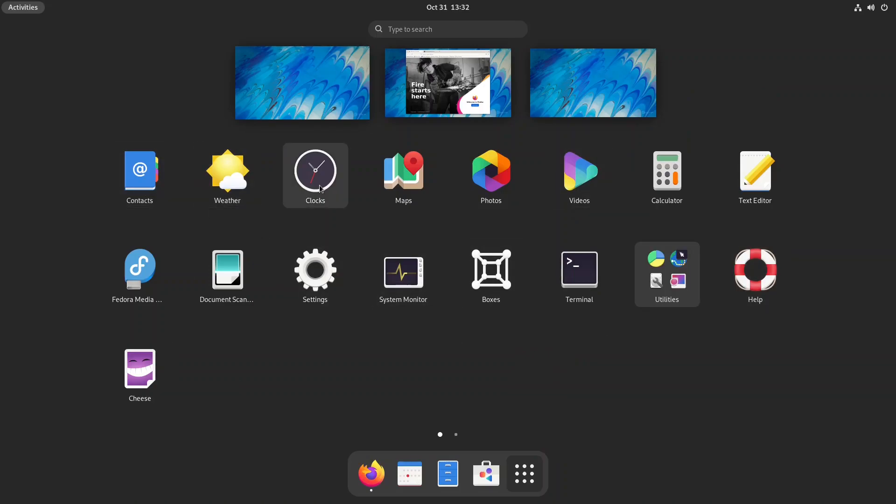
{"action": "mouse_move", "coordinate": [448, 331]}
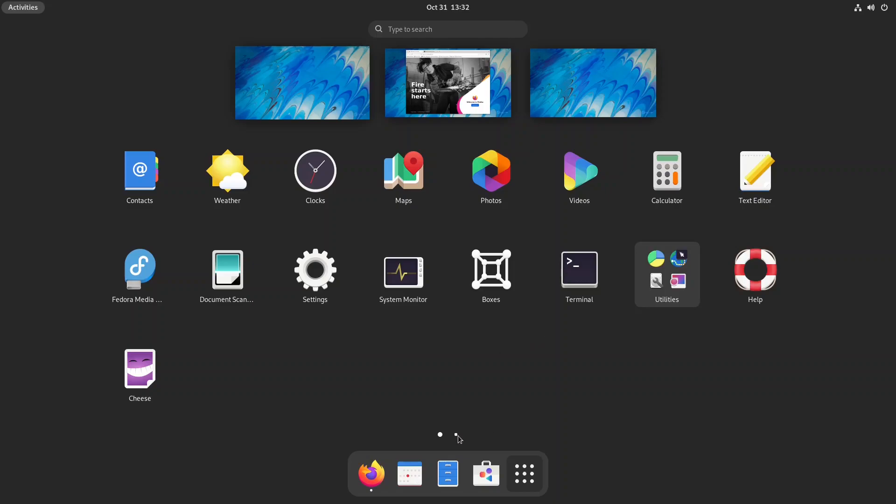
{"action": "left_click", "coordinate": [457, 435]}
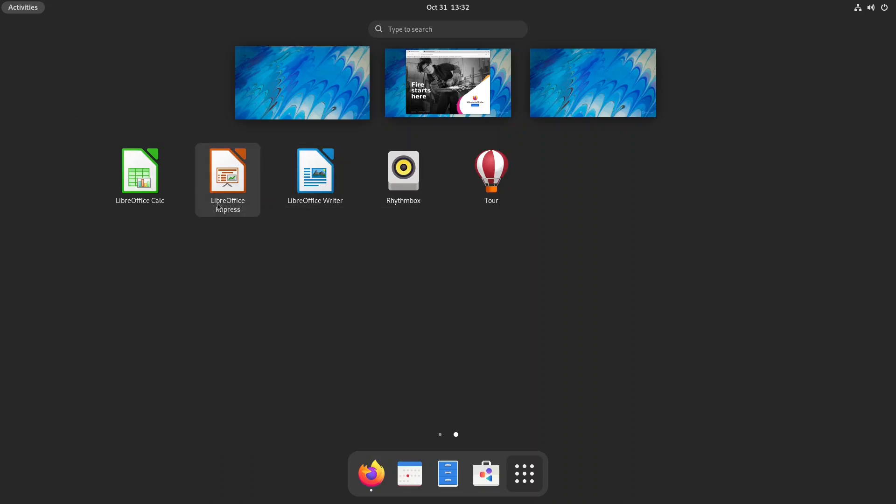
{"action": "mouse_move", "coordinate": [491, 175]}
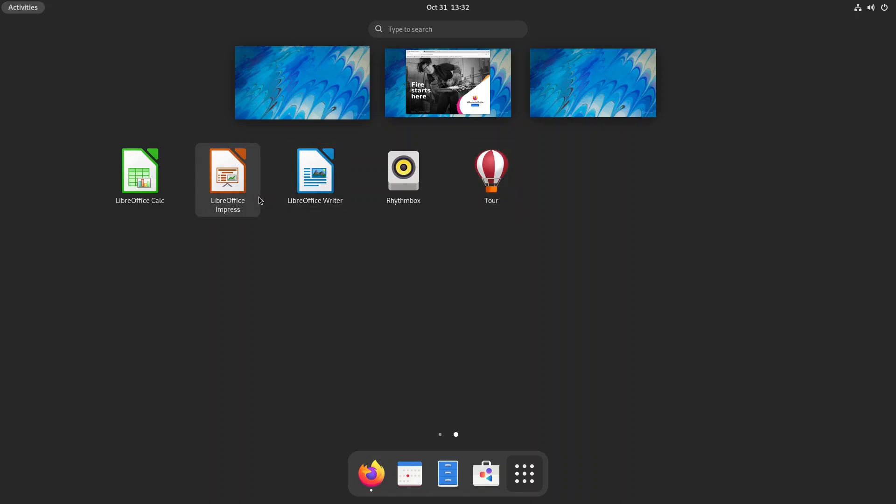
{"action": "mouse_move", "coordinate": [255, 192]}
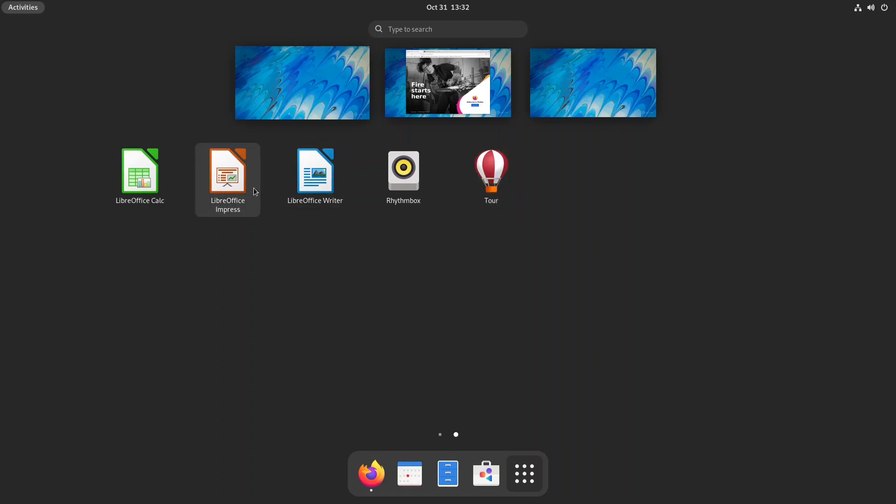
Launch LibreOffice Writer, dismiss the first-run notice, and show About LibreOffice (7.2.1.2).
{"action": "left_click", "coordinate": [314, 171]}
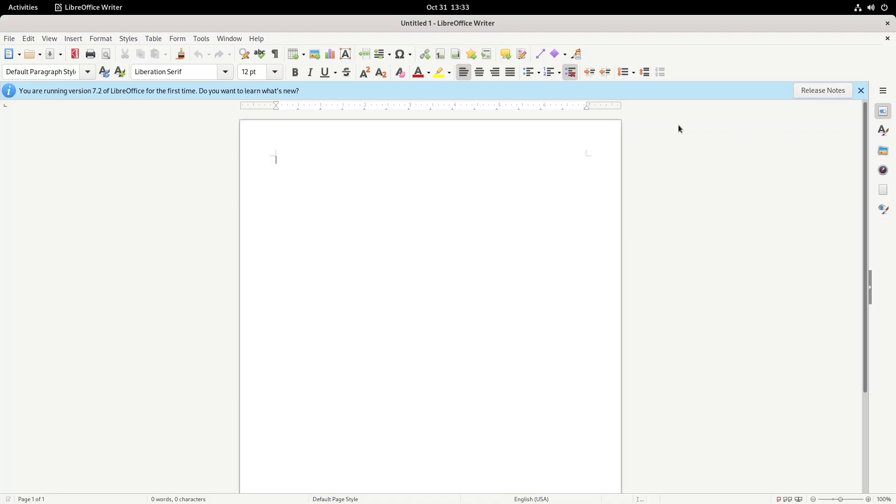
{"action": "left_click", "coordinate": [861, 90]}
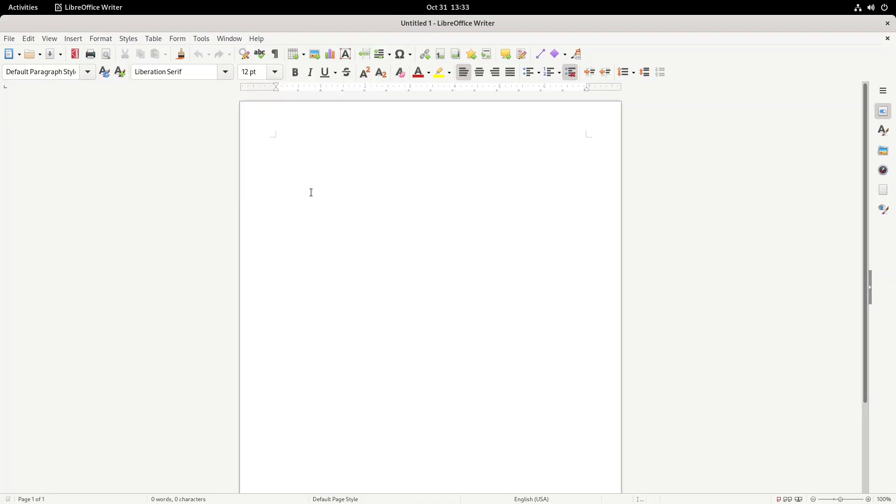
{"action": "left_click", "coordinate": [256, 38]}
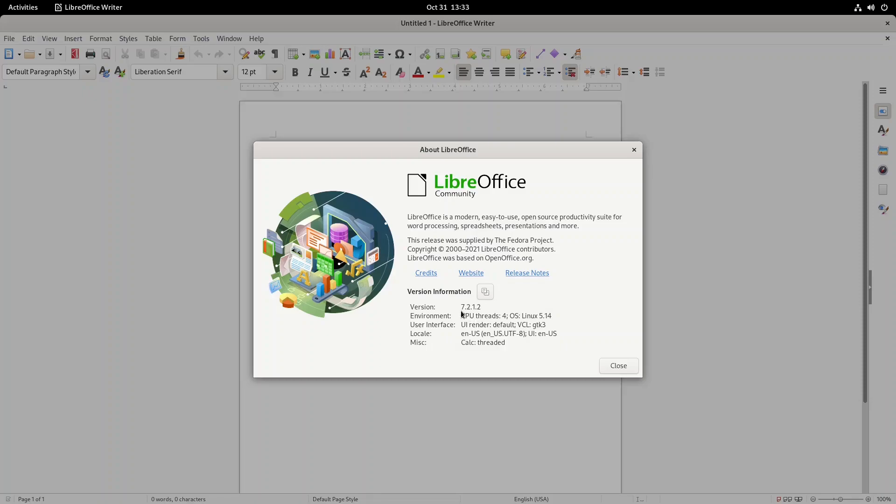
{"action": "mouse_move", "coordinate": [540, 313]}
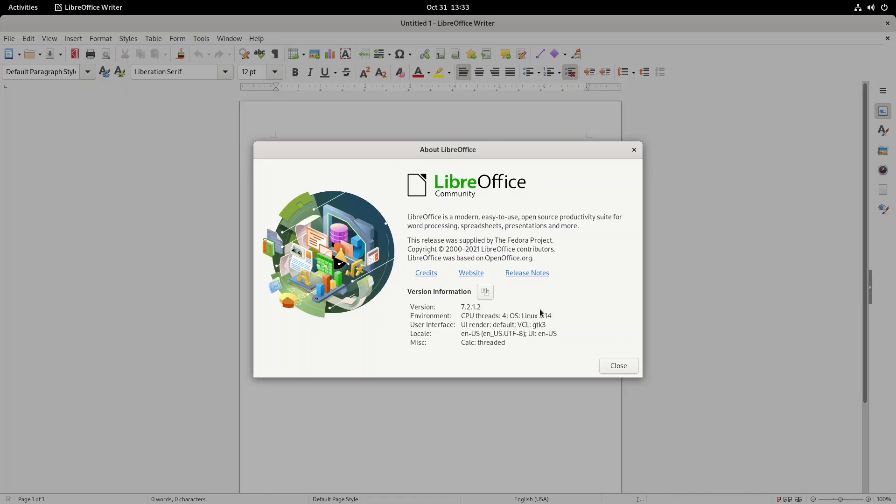
{"action": "mouse_move", "coordinate": [634, 154]}
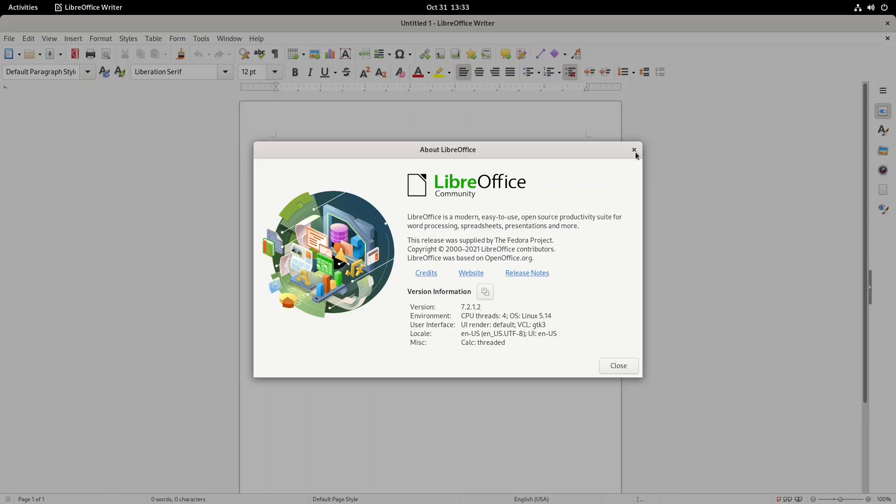
Close About, type 'Linux is a very good system to use.', then close Writer.
{"action": "left_click", "coordinate": [634, 150]}
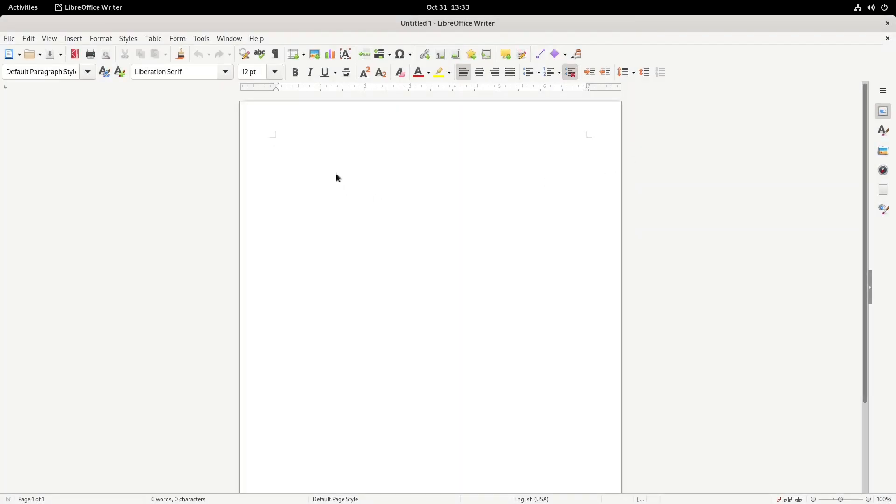
{"action": "type", "text": "Linux is a"}
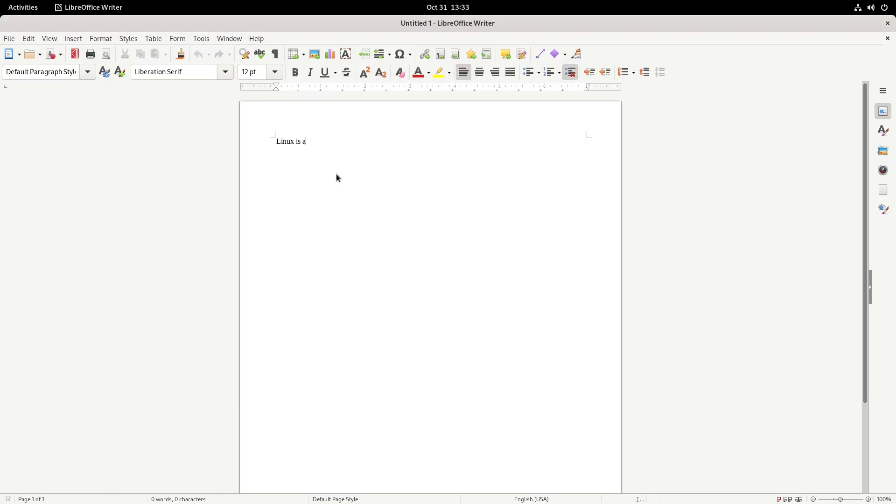
{"action": "type", "text": "very good"}
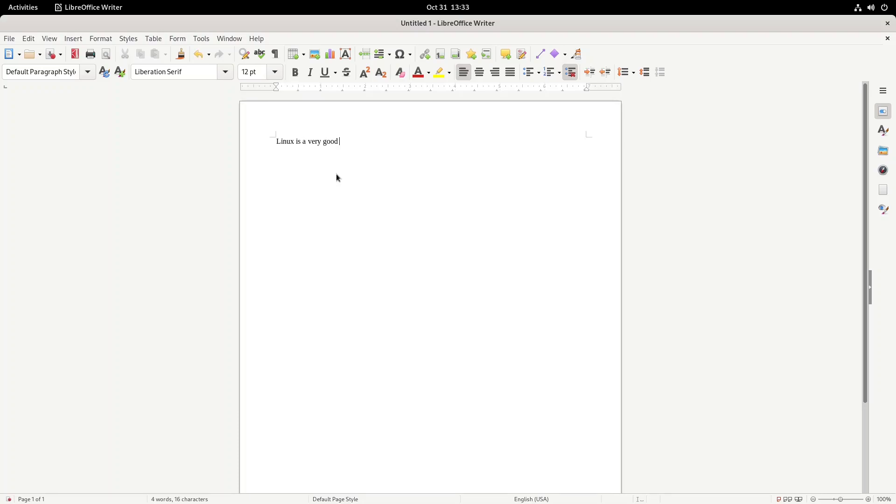
{"action": "type", "text": "system to"}
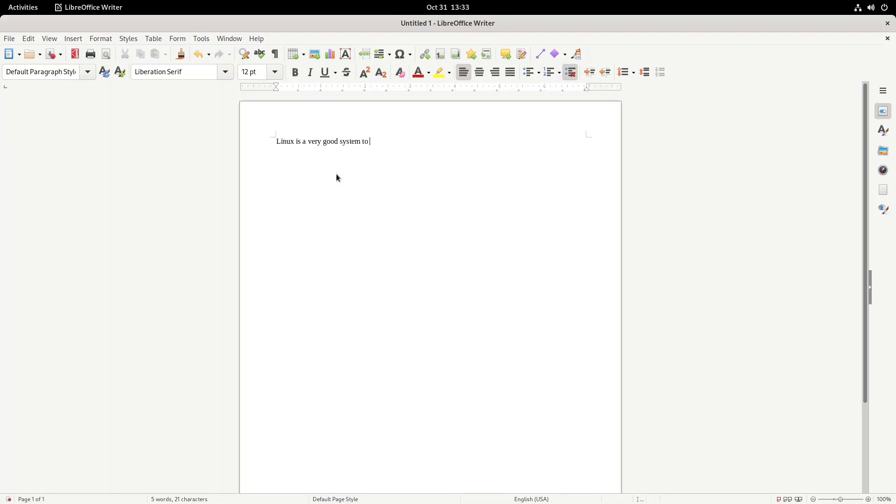
{"action": "type", "text": "use. dkfjdfkjdfkdj"}
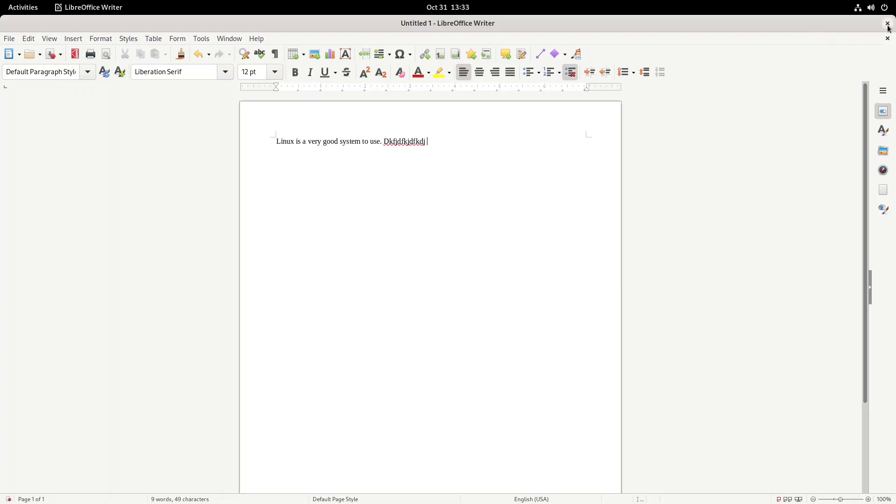
{"action": "left_click", "coordinate": [888, 23]}
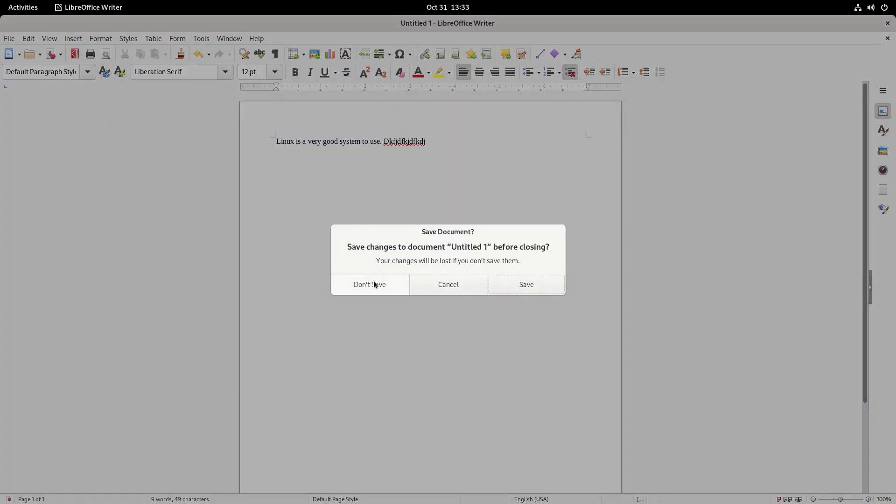
{"action": "mouse_move", "coordinate": [486, 284]}
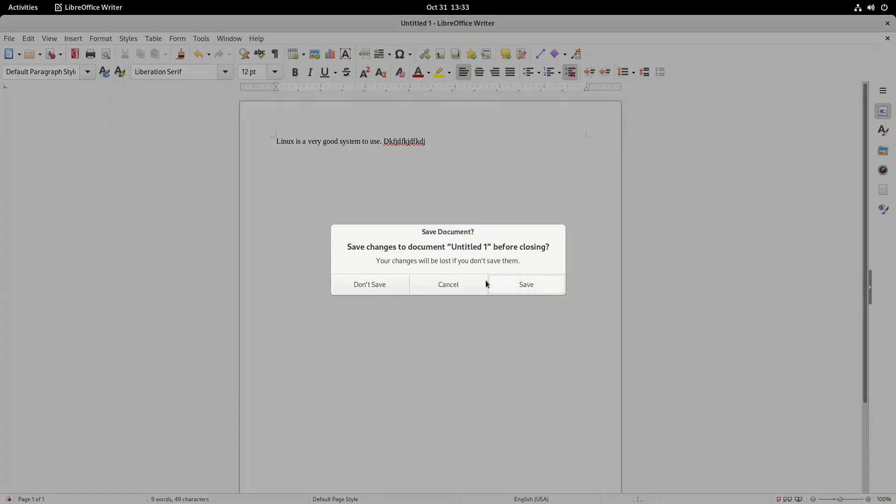
{"action": "mouse_move", "coordinate": [369, 284]}
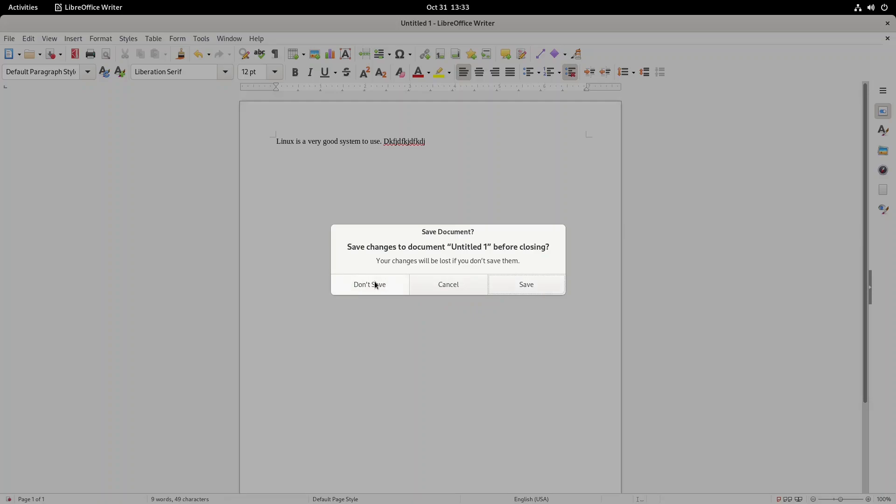
{"action": "mouse_move", "coordinate": [390, 301]}
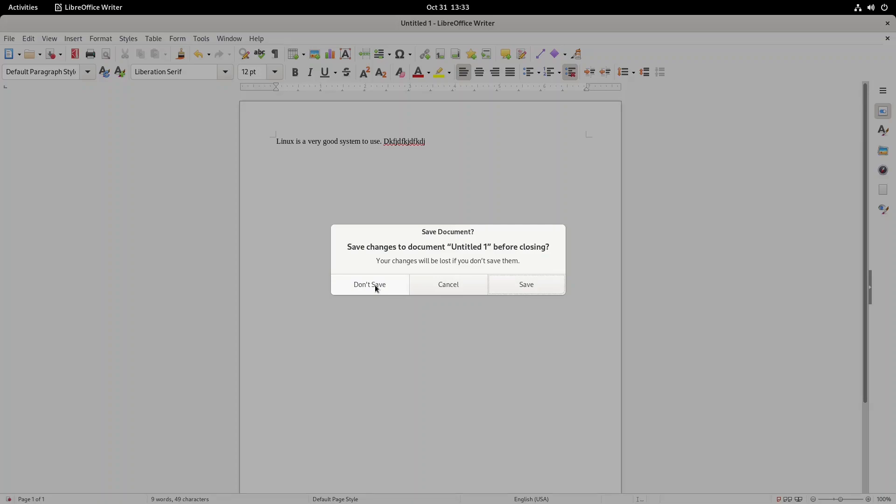
{"action": "mouse_move", "coordinate": [370, 284]}
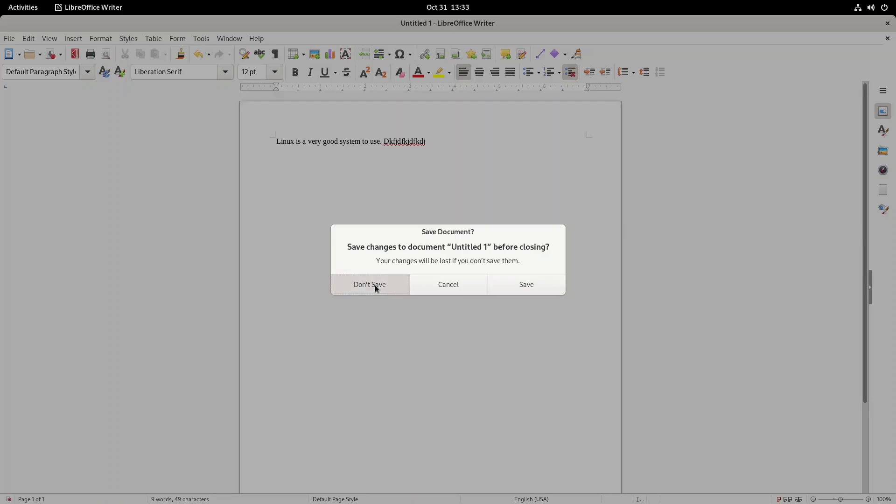
Discard the Writer document, dismiss GNOME Software's welcome, and scroll the Explore page.
{"action": "left_click", "coordinate": [369, 284]}
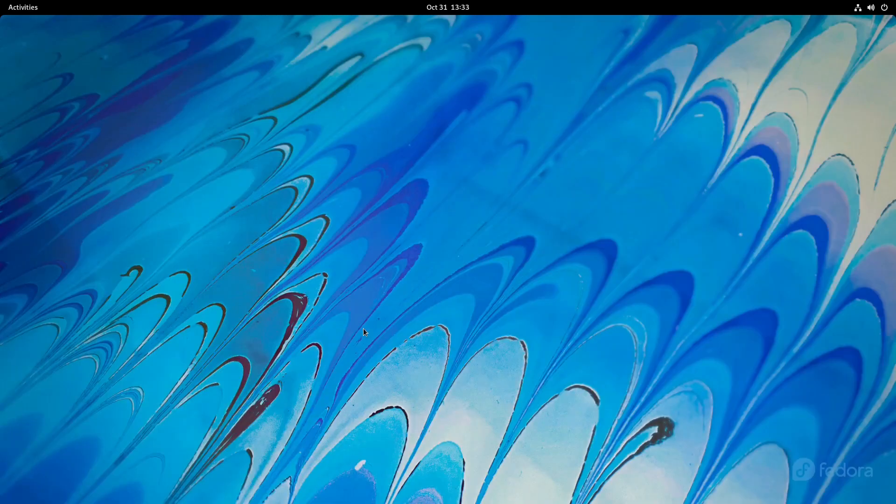
{"action": "mouse_move", "coordinate": [464, 463]}
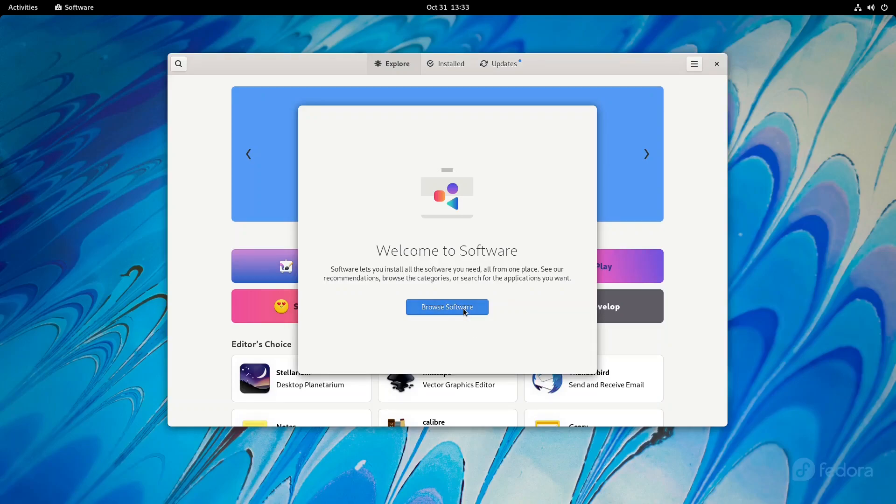
{"action": "mouse_move", "coordinate": [352, 342]}
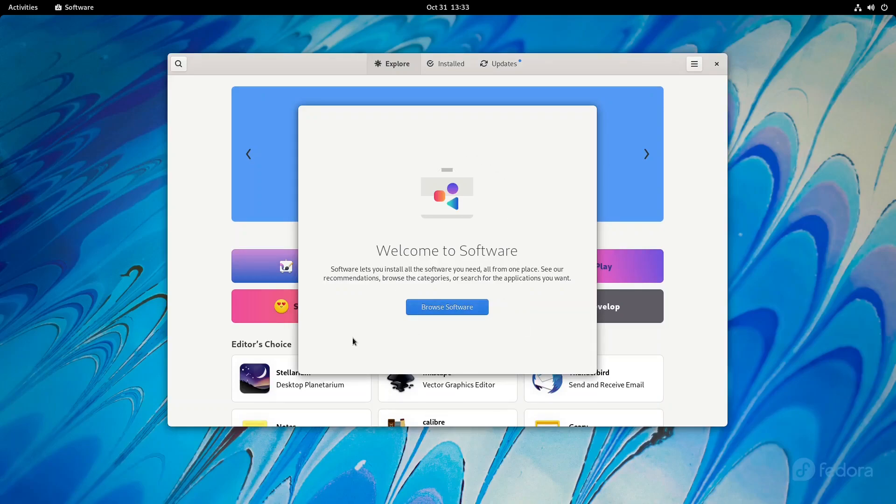
{"action": "mouse_move", "coordinate": [369, 280]}
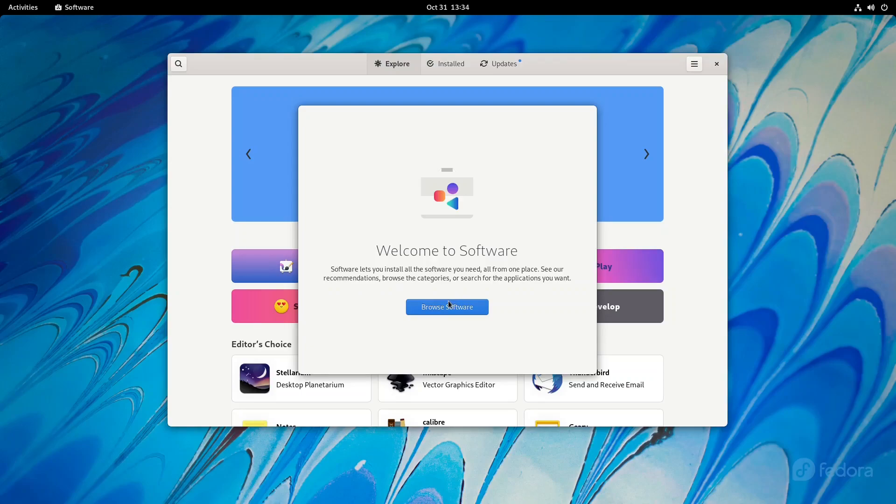
{"action": "left_click", "coordinate": [447, 307]}
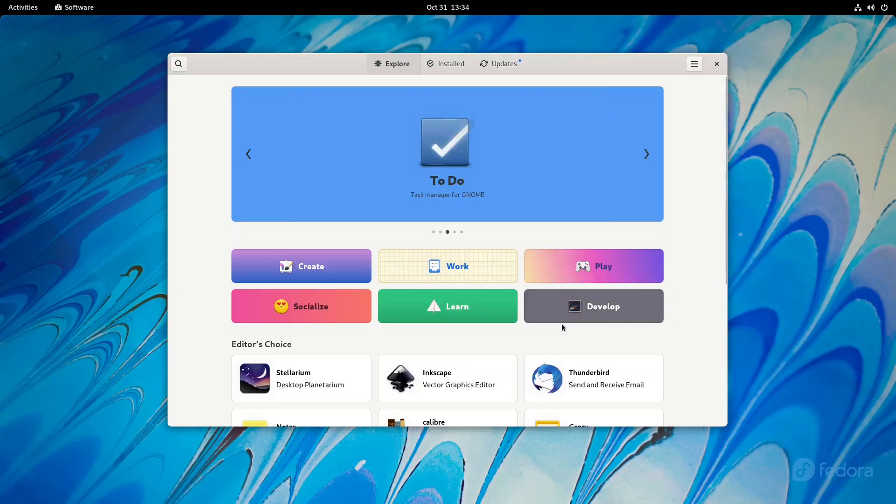
{"action": "scroll", "scroll_direction": "down", "scroll_amount": 3}
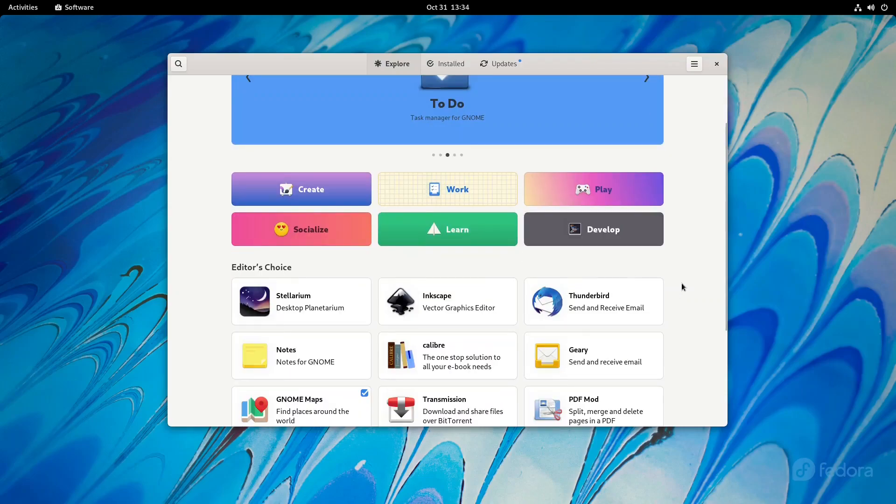
{"action": "scroll", "scroll_direction": "down", "scroll_amount": 3}
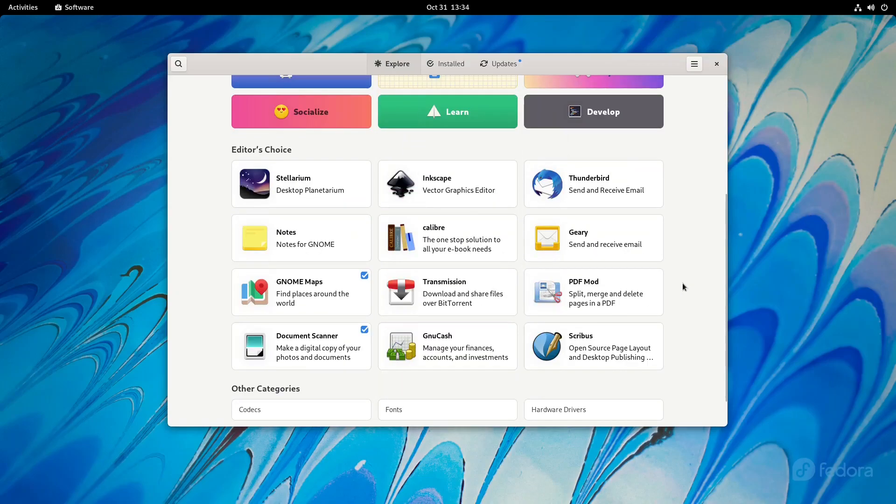
{"action": "scroll", "scroll_direction": "up", "scroll_amount": 3}
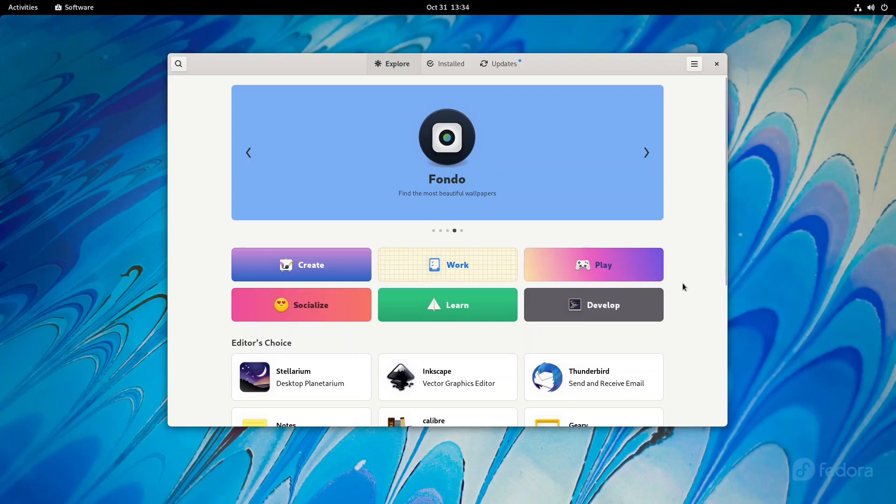
{"action": "mouse_move", "coordinate": [646, 152]}
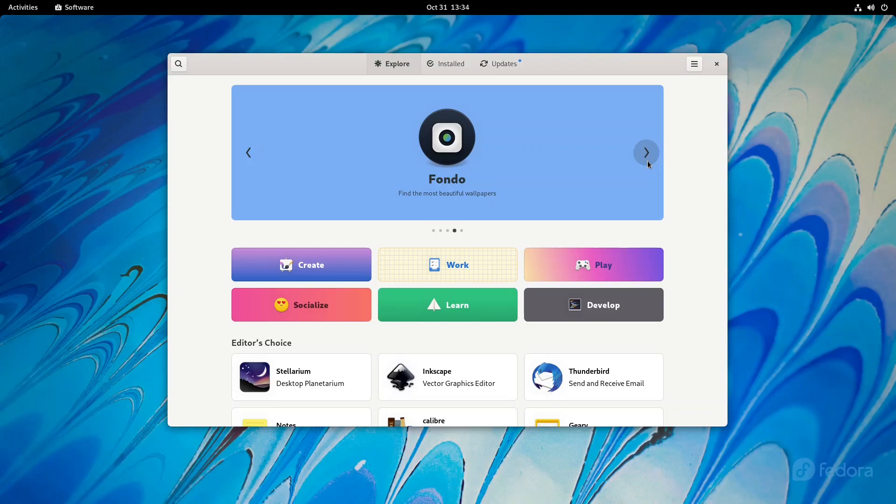
Advance the featured apps banner twice and scroll down to Editor's Choice.
{"action": "left_click", "coordinate": [646, 152]}
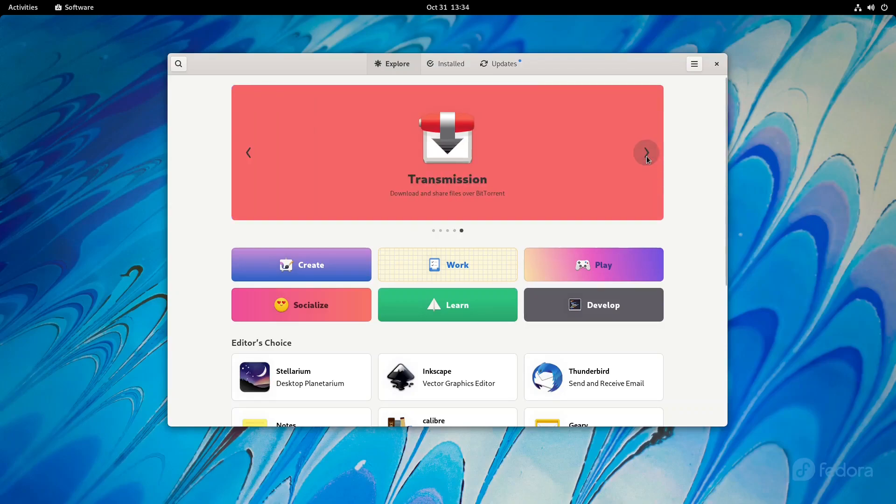
{"action": "left_click", "coordinate": [645, 152]}
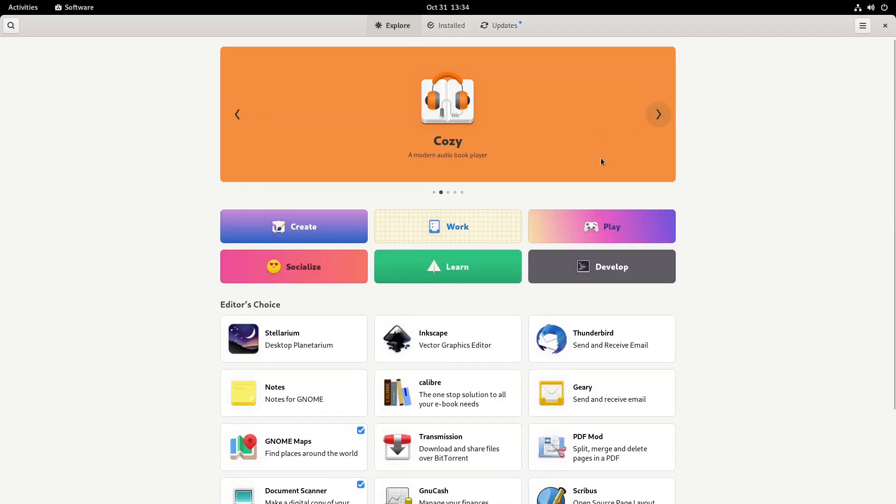
{"action": "scroll", "scroll_direction": "down", "scroll_amount": 3}
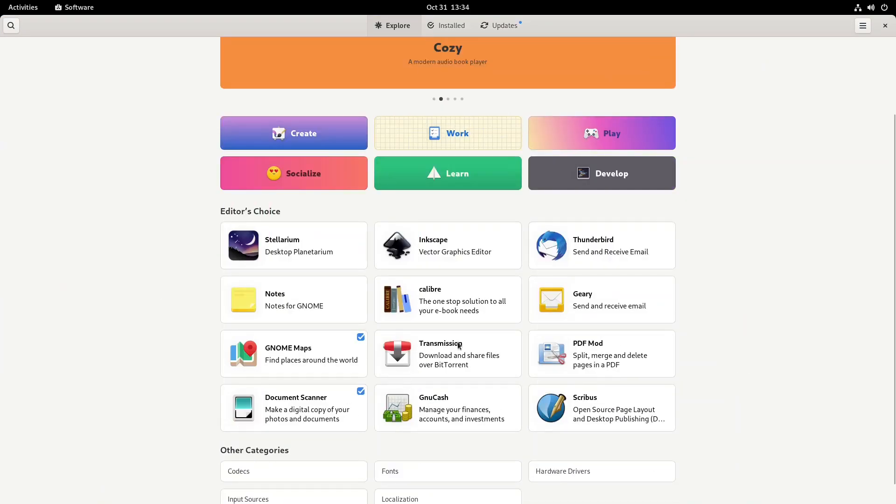
{"action": "scroll", "scroll_direction": "down", "scroll_amount": 3}
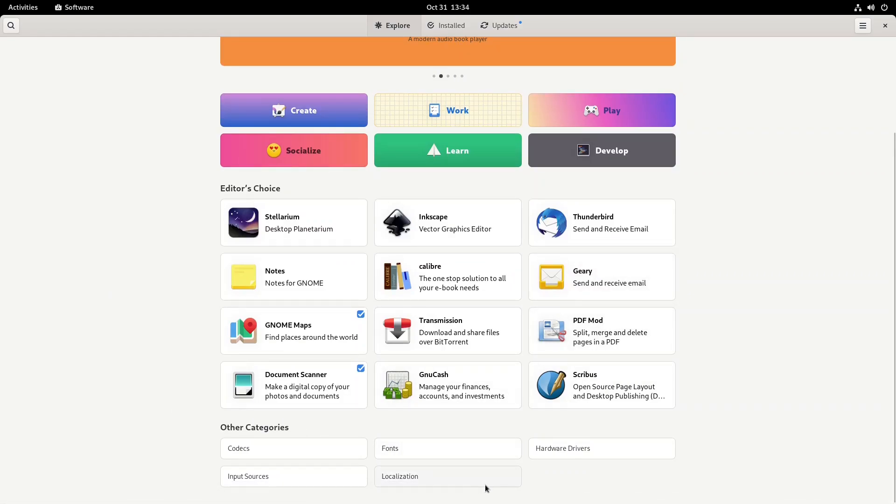
{"action": "mouse_move", "coordinate": [413, 226]}
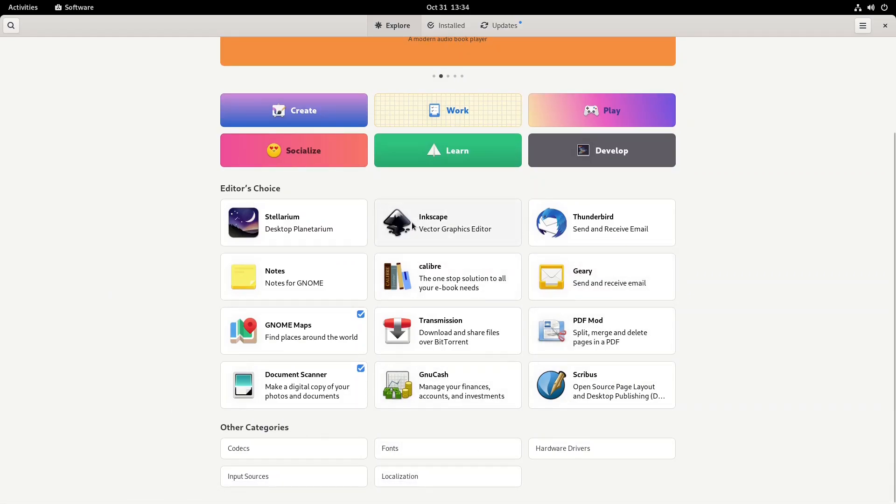
Open Inkscape's details page in GNOME Software and scroll down through it.
{"action": "left_click", "coordinate": [448, 223]}
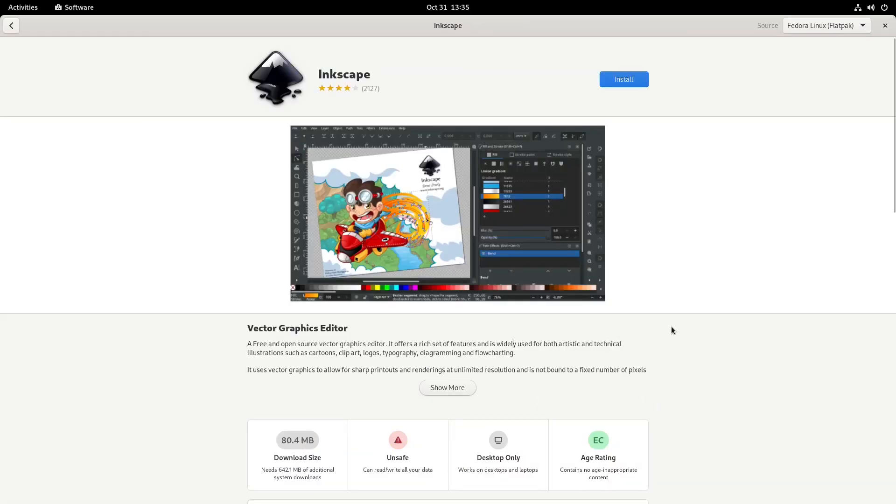
{"action": "mouse_move", "coordinate": [412, 307]}
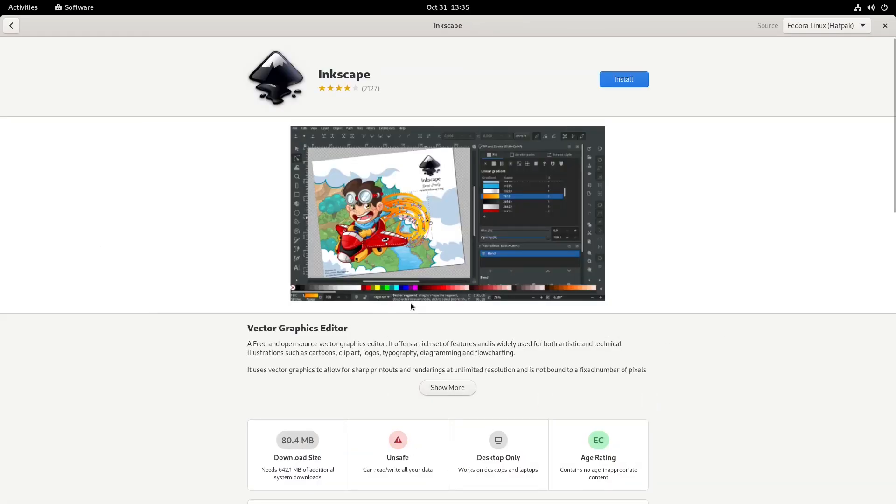
{"action": "mouse_move", "coordinate": [296, 84]}
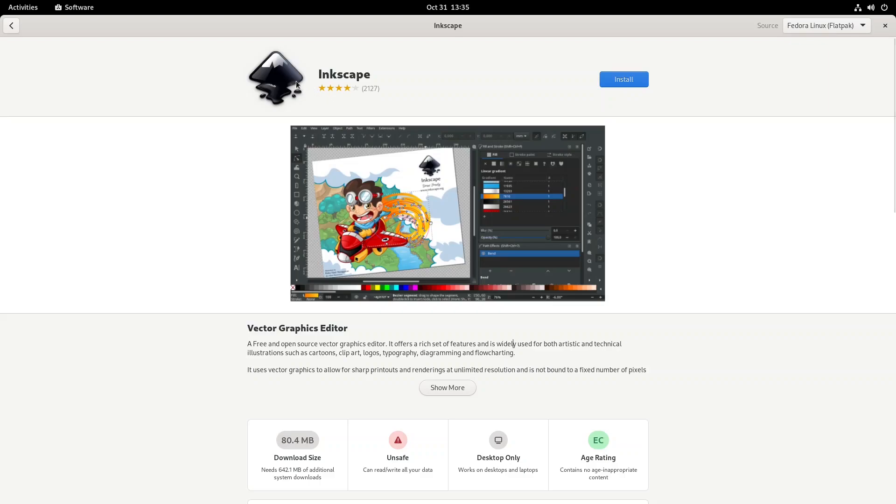
{"action": "mouse_move", "coordinate": [478, 262]}
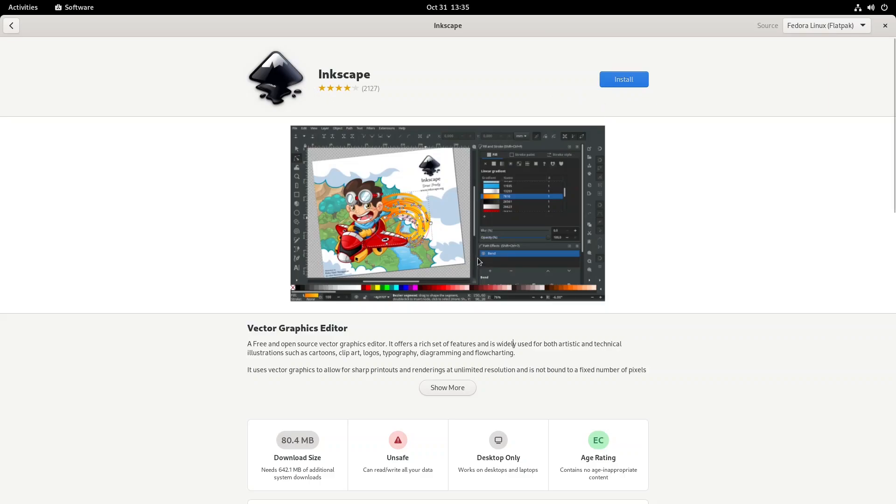
{"action": "scroll", "scroll_direction": "down", "scroll_amount": 3}
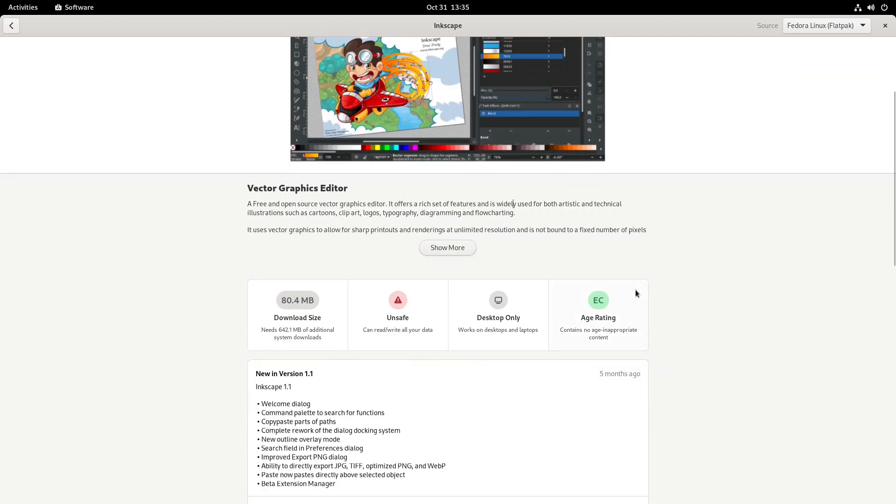
{"action": "scroll", "scroll_direction": "down", "scroll_amount": 3}
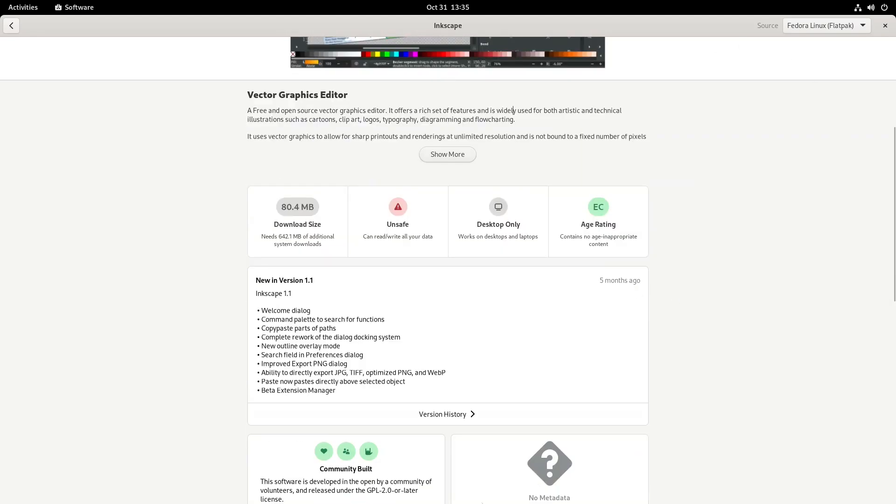
{"action": "mouse_move", "coordinate": [605, 342]}
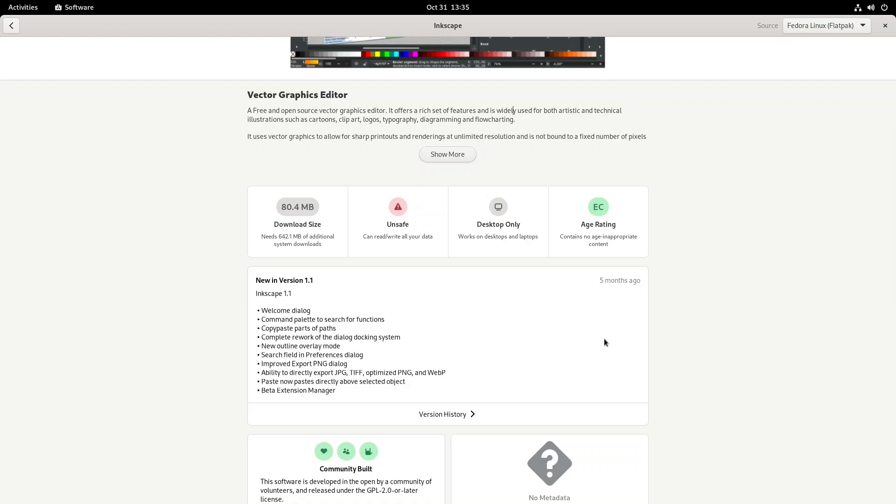
{"action": "mouse_move", "coordinate": [587, 159]}
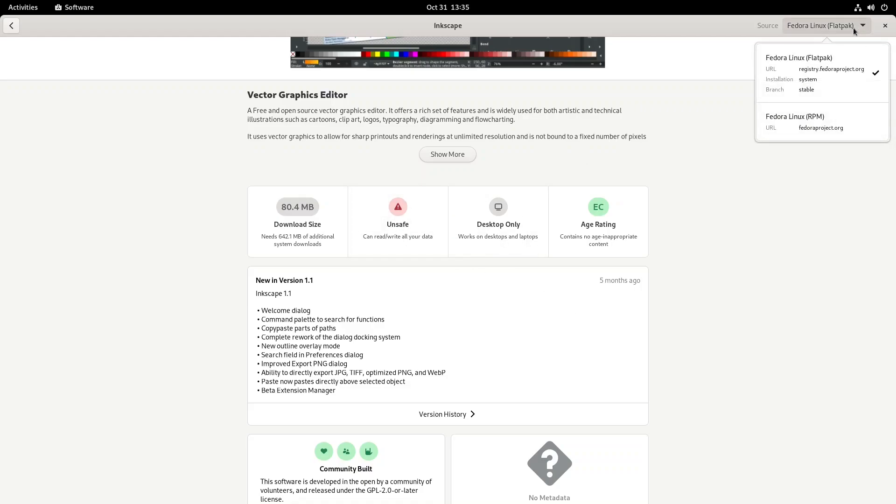
{"action": "mouse_move", "coordinate": [832, 122]}
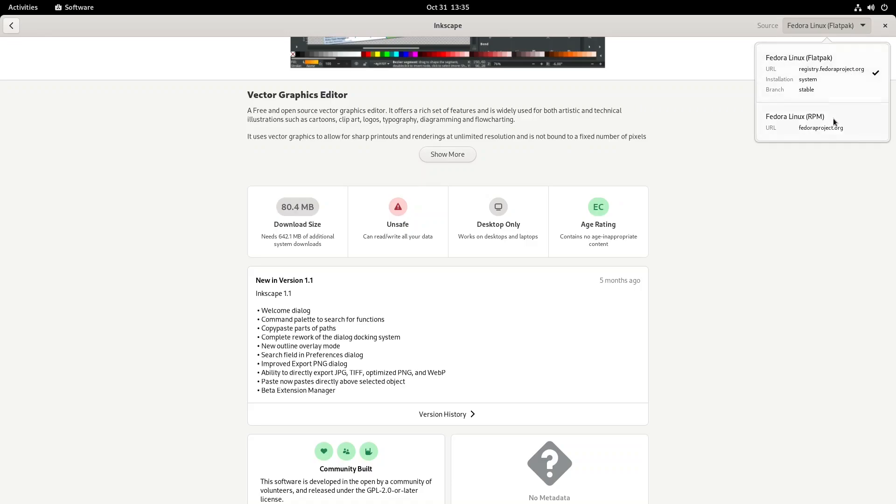
{"action": "mouse_move", "coordinate": [838, 128]}
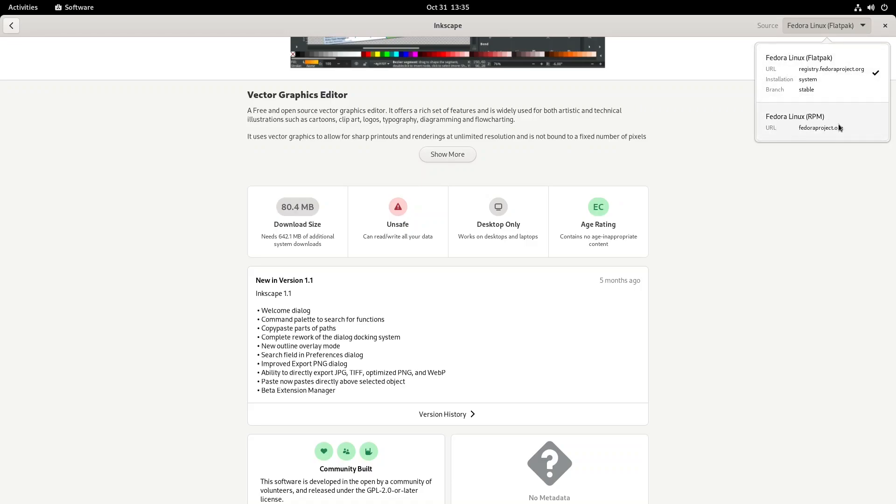
{"action": "mouse_move", "coordinate": [830, 124]}
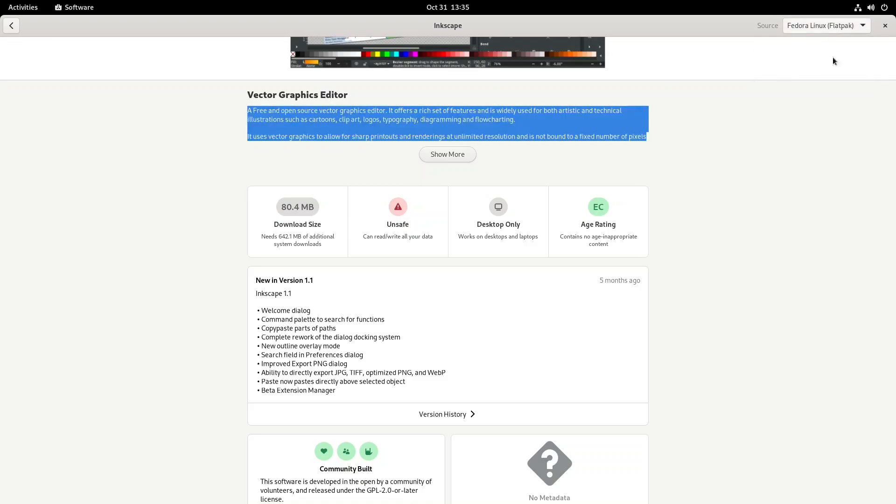
Check Inkscape's Source dropdown, expand the full description and scroll to the version notes.
{"action": "left_click", "coordinate": [247, 95]}
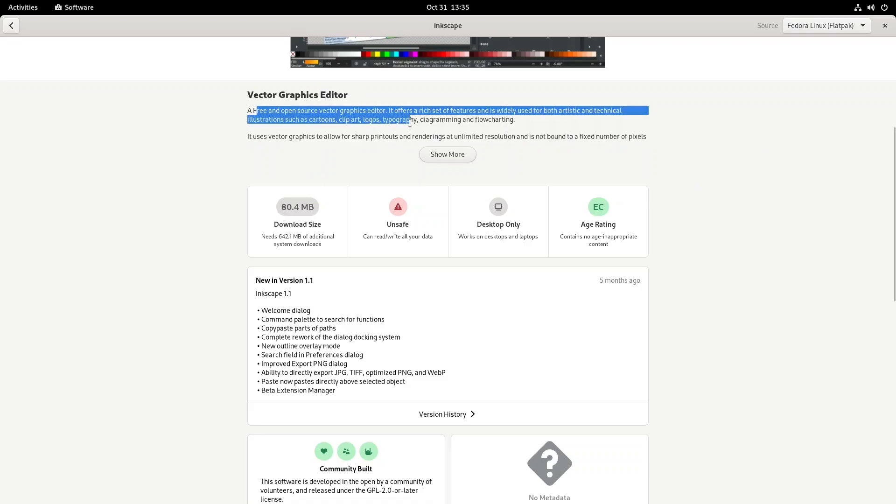
{"action": "left_click", "coordinate": [448, 154]}
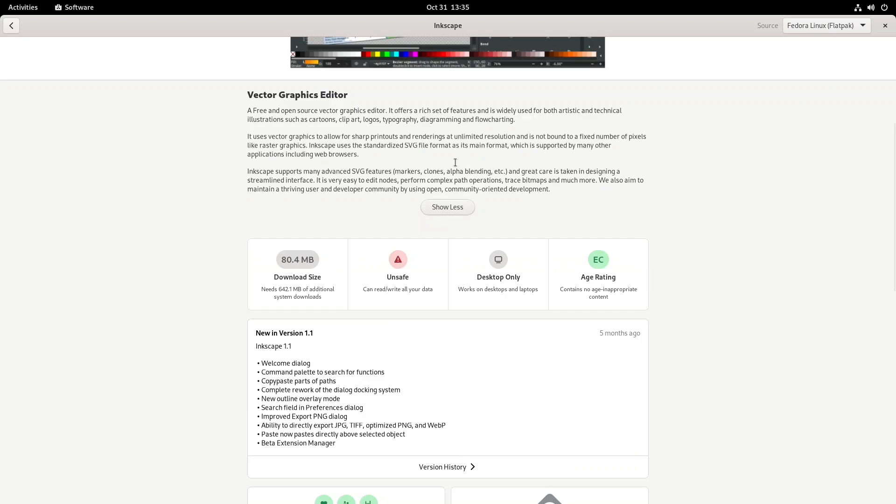
{"action": "mouse_move", "coordinate": [403, 153]}
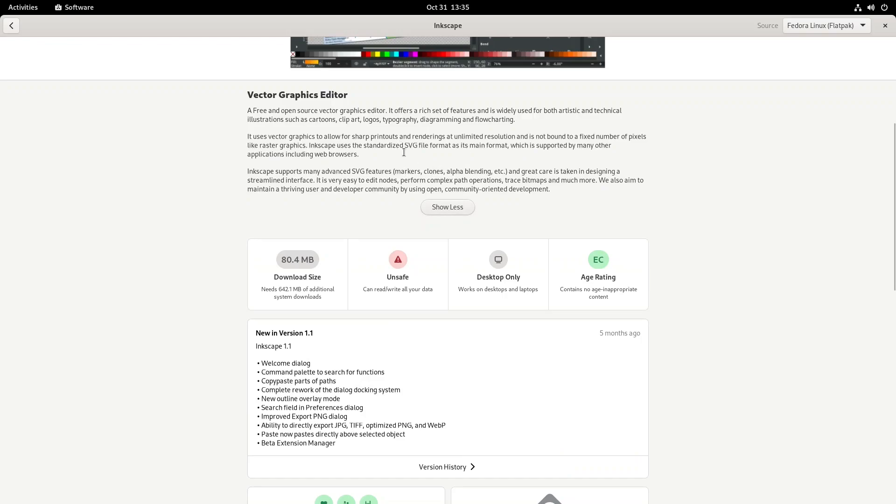
{"action": "scroll", "scroll_direction": "down", "scroll_amount": 3}
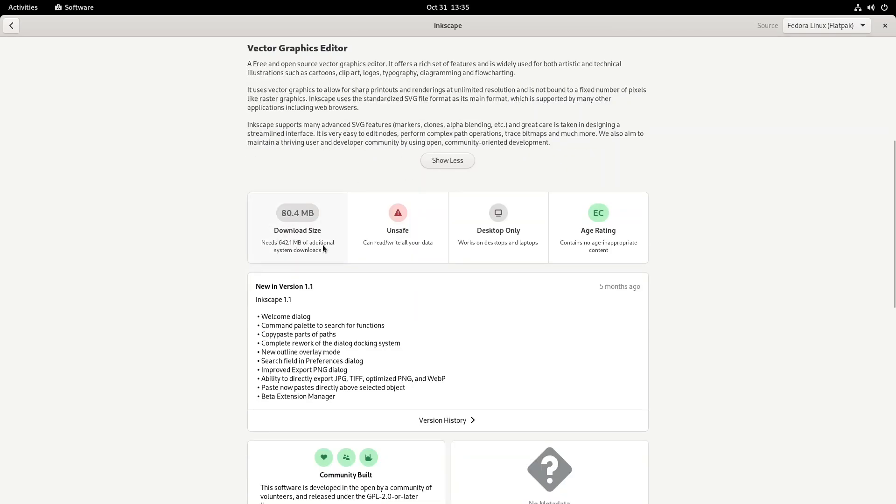
{"action": "mouse_move", "coordinate": [265, 246]}
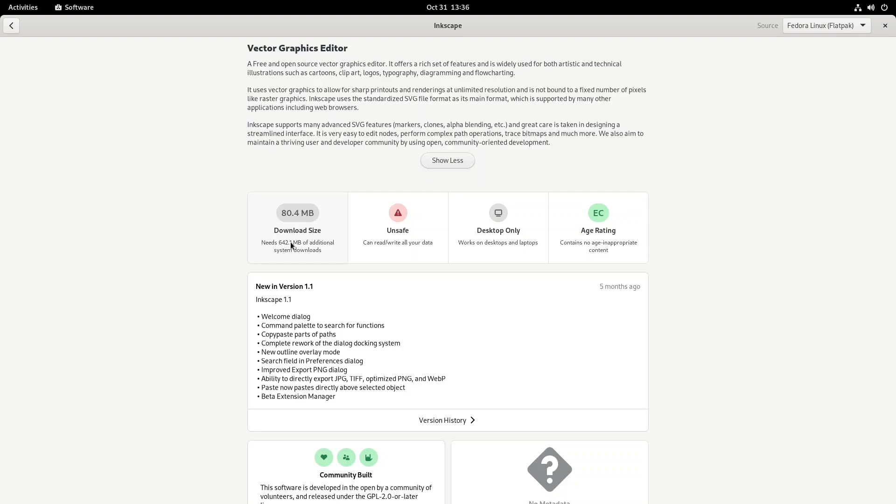
{"action": "mouse_move", "coordinate": [517, 250]}
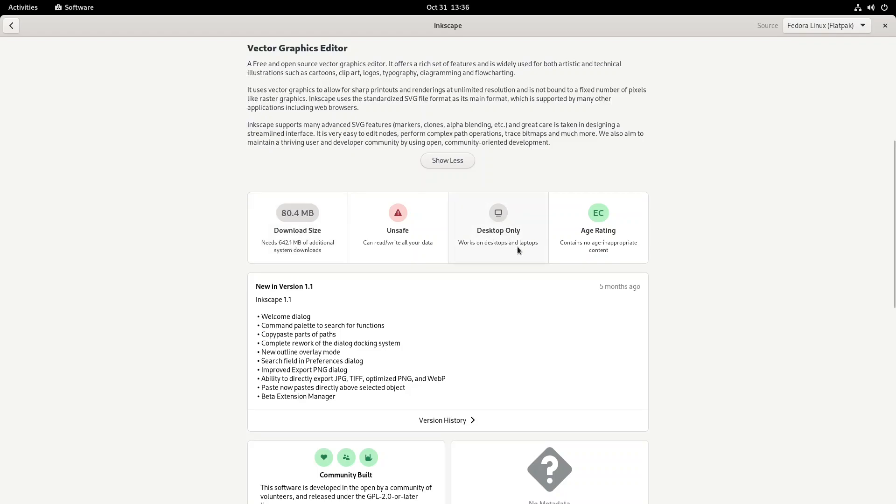
{"action": "mouse_move", "coordinate": [669, 247]}
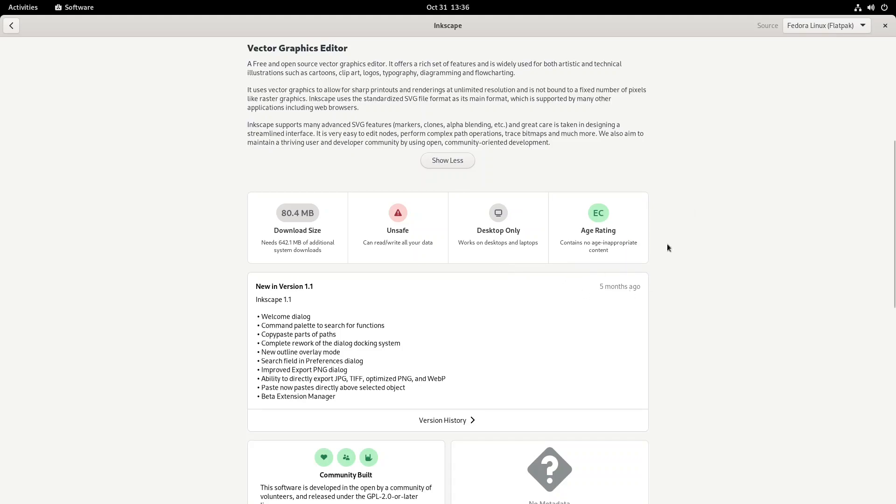
{"action": "scroll", "scroll_direction": "down", "scroll_amount": 3}
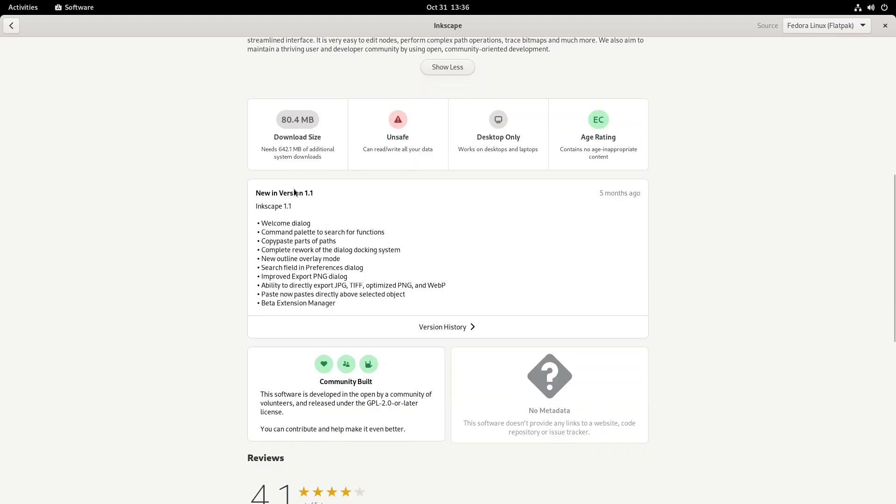
{"action": "mouse_move", "coordinate": [447, 326]}
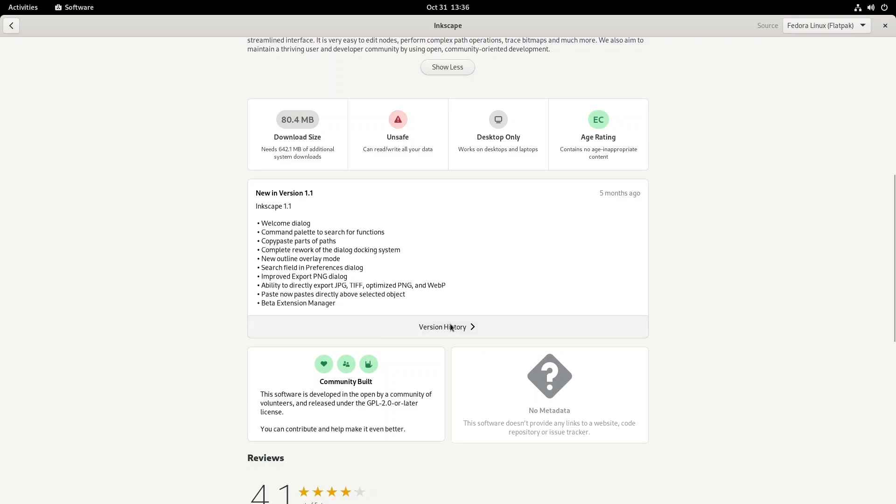
{"action": "left_click", "coordinate": [447, 327]}
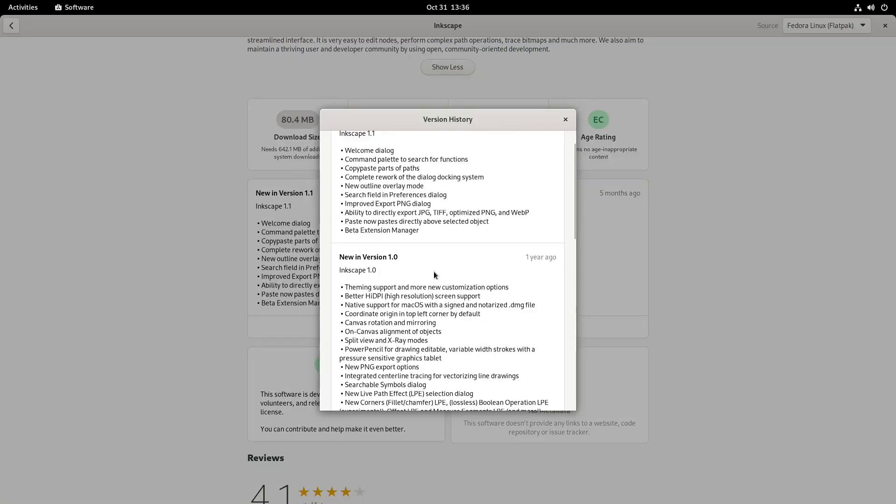
{"action": "scroll", "scroll_direction": "down", "scroll_amount": 3}
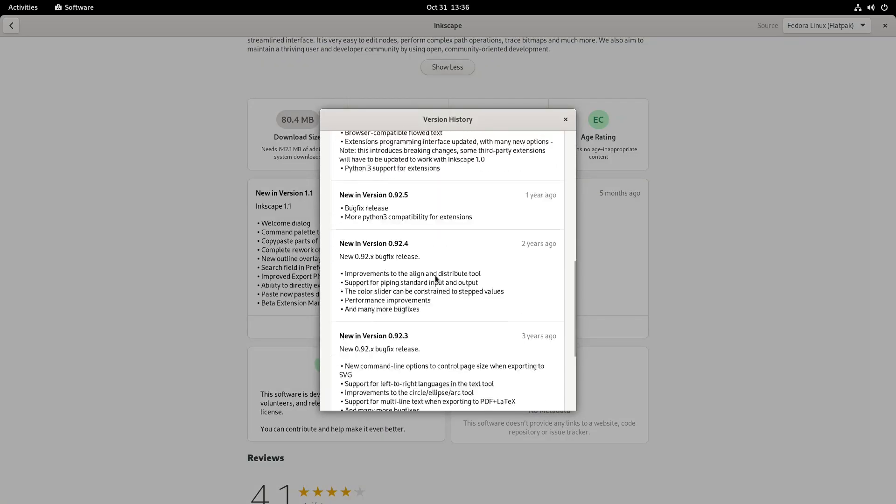
{"action": "scroll", "scroll_direction": "up", "scroll_amount": 3}
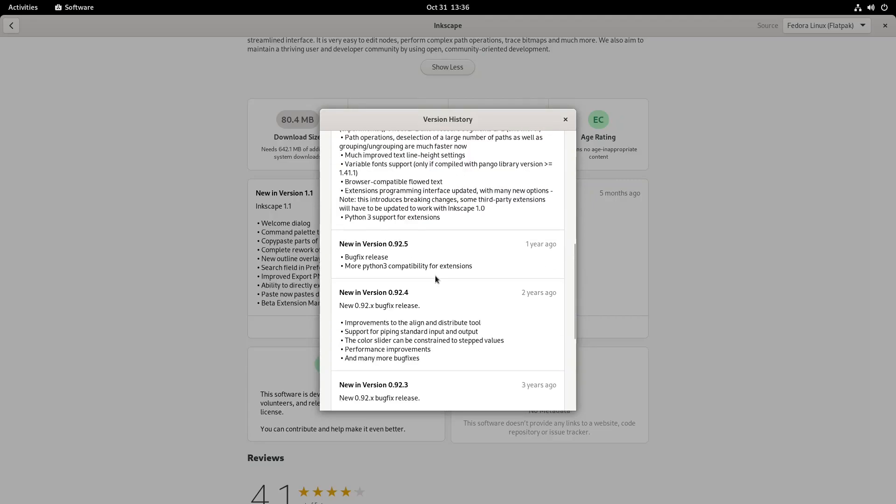
{"action": "scroll", "scroll_direction": "up", "scroll_amount": 3}
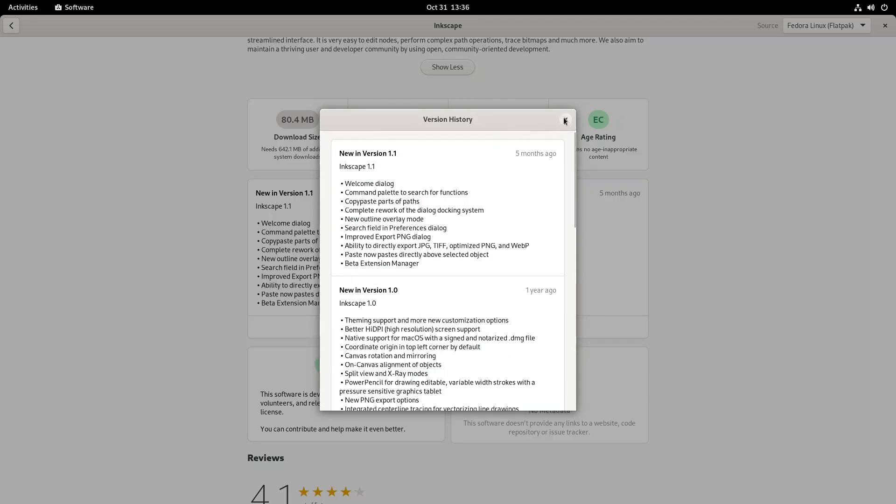
{"action": "left_click", "coordinate": [565, 120]}
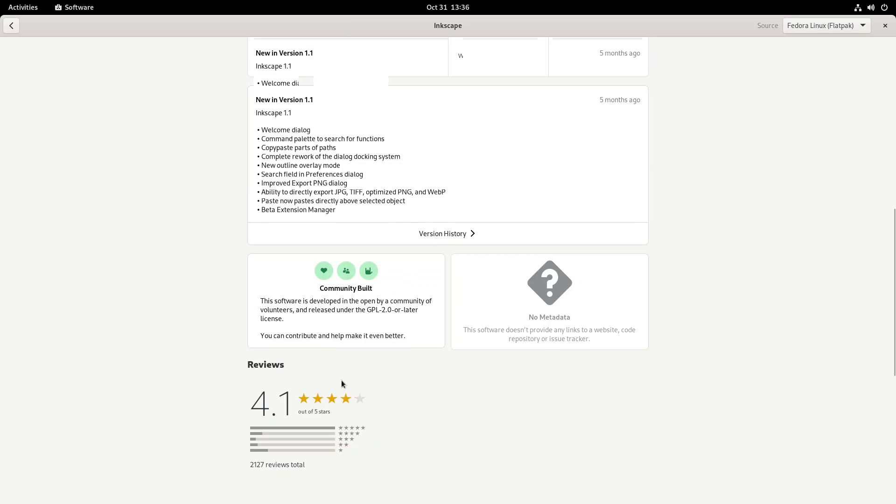
Scroll through Inkscape's reviews, then return to the Explore overview scrolled to the top.
{"action": "scroll", "scroll_direction": "down", "scroll_amount": 3}
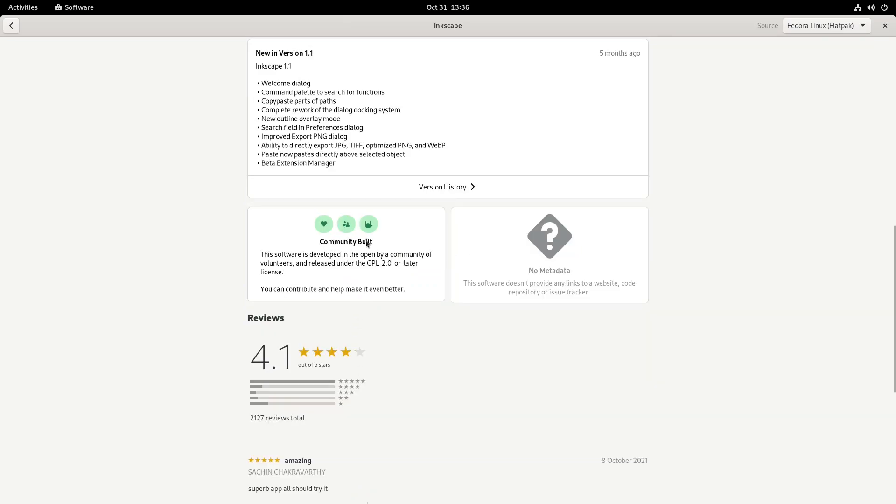
{"action": "mouse_move", "coordinate": [706, 208]}
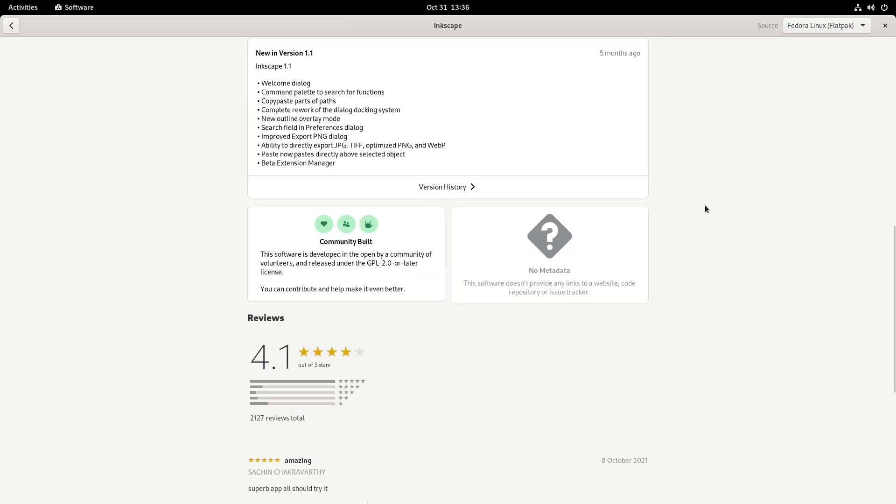
{"action": "scroll", "scroll_direction": "down", "scroll_amount": 3}
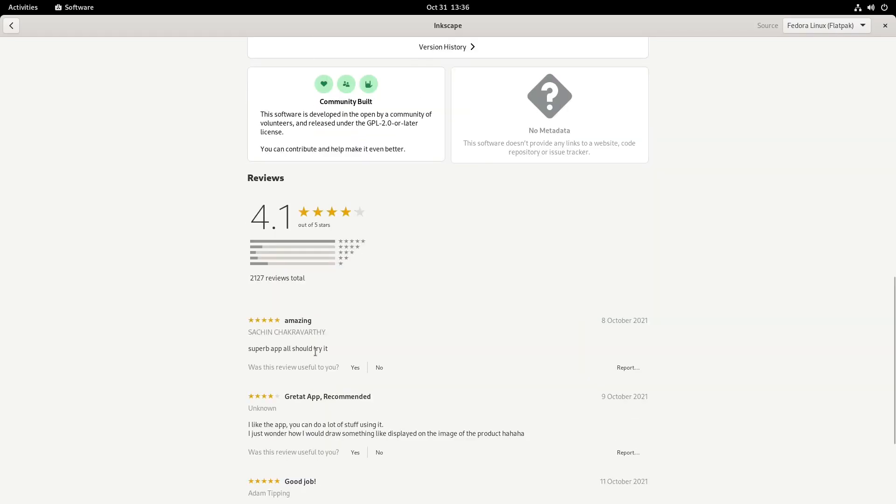
{"action": "scroll", "scroll_direction": "down", "scroll_amount": 3}
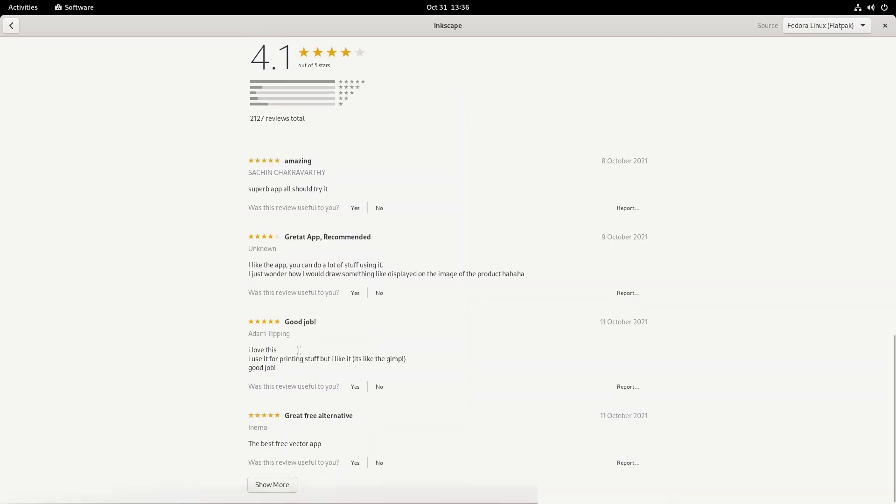
{"action": "scroll", "scroll_direction": "up", "scroll_amount": 3}
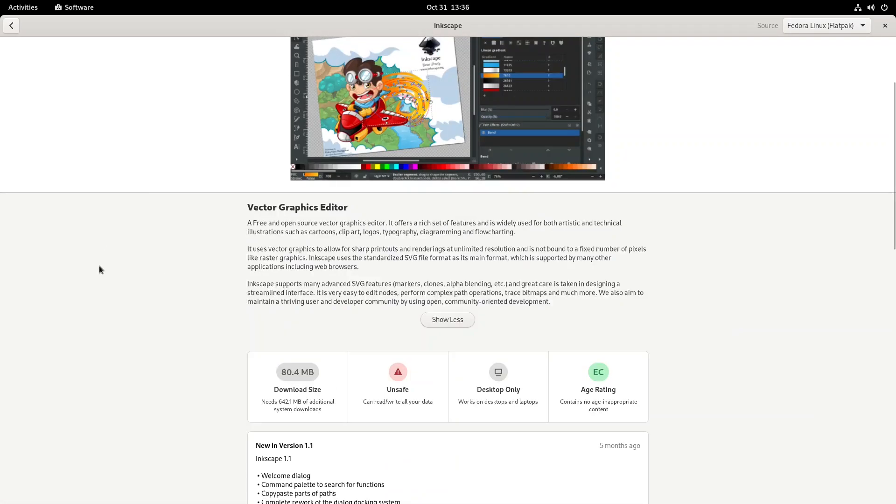
{"action": "scroll", "scroll_direction": "up", "scroll_amount": 3}
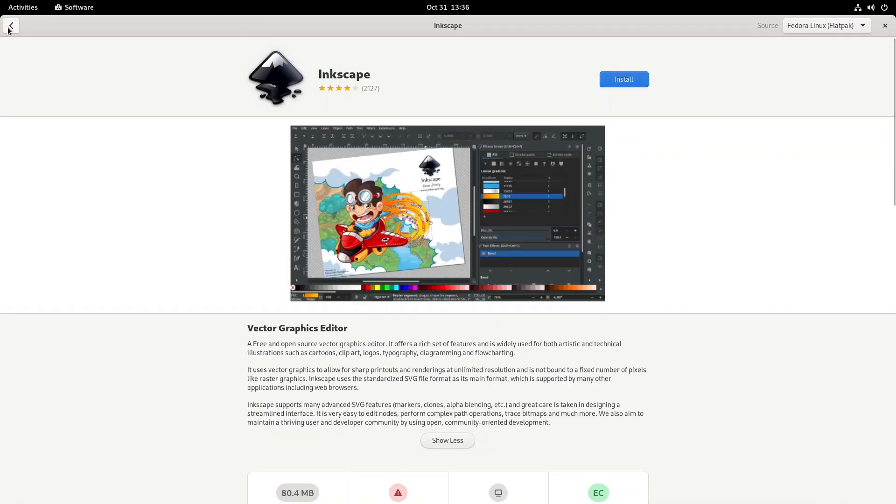
{"action": "left_click", "coordinate": [10, 26]}
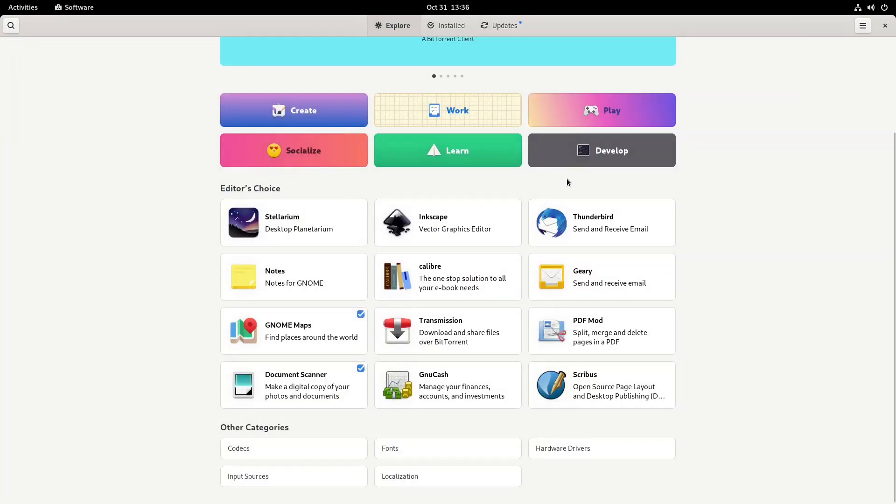
{"action": "scroll", "scroll_direction": "up", "scroll_amount": 3}
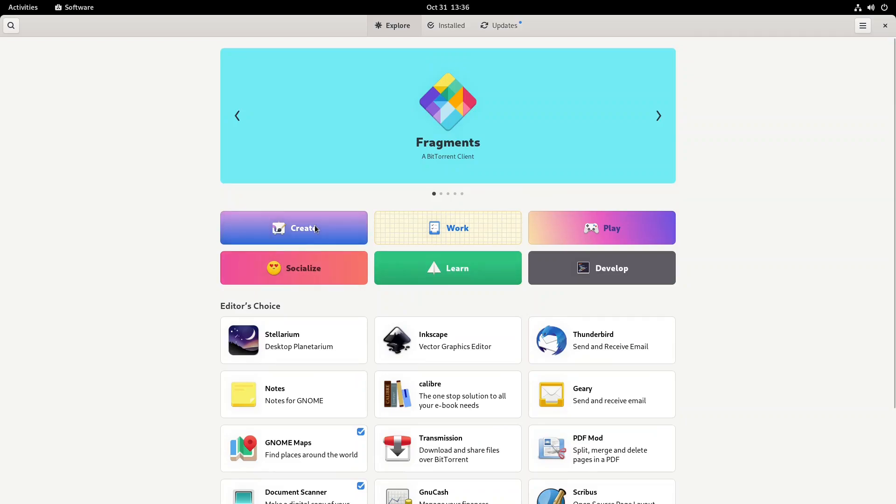
Open the Create category, then Blender's details page showing its 49.0 MB size and Safe rating.
{"action": "left_click", "coordinate": [293, 227]}
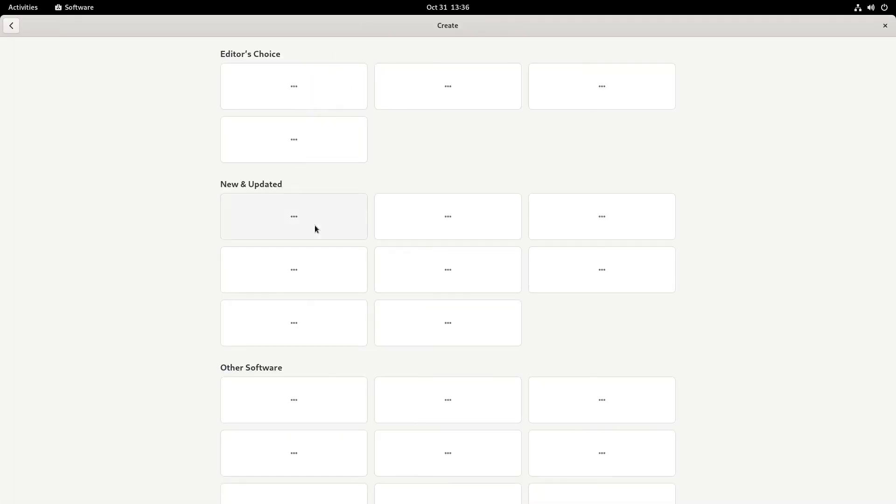
{"action": "mouse_move", "coordinate": [428, 159]}
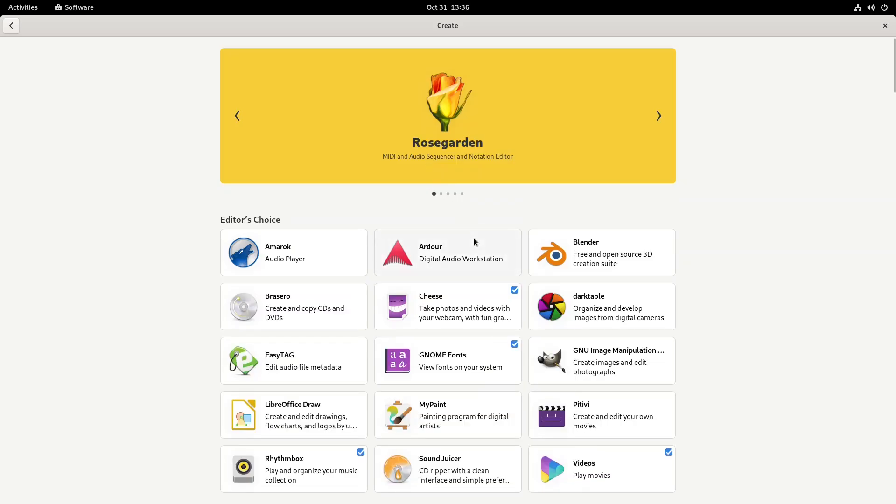
{"action": "mouse_move", "coordinate": [616, 260]}
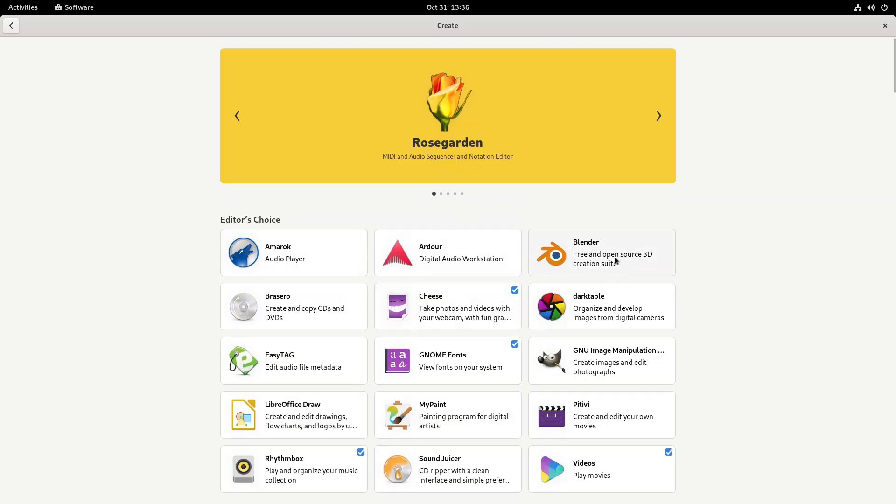
{"action": "left_click", "coordinate": [601, 252]}
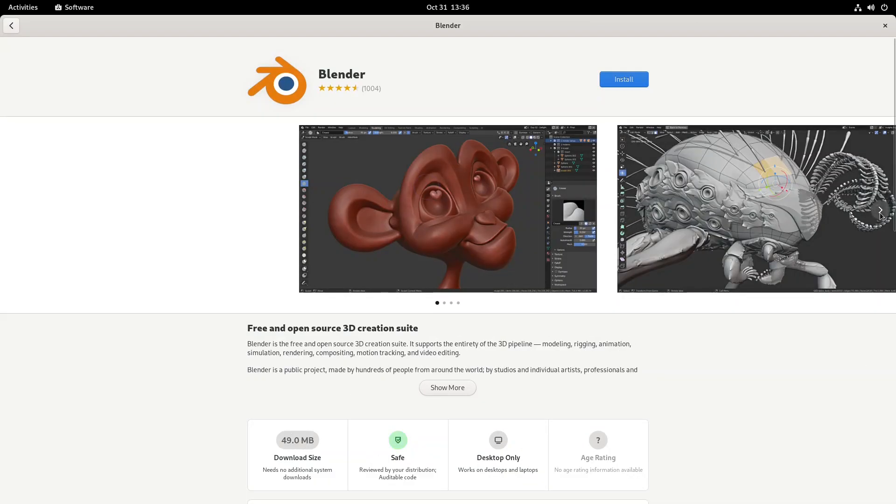
Advance Blender's screenshot carousel to the last image and scroll down the details.
{"action": "left_click", "coordinate": [880, 209]}
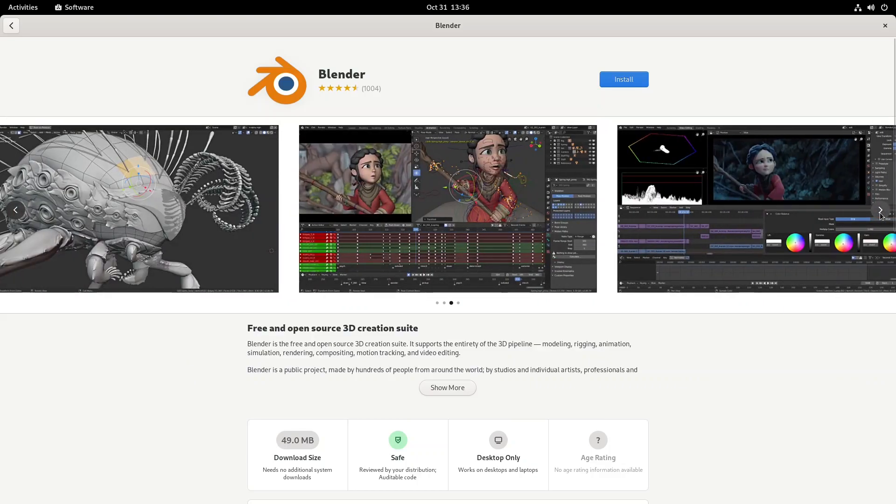
{"action": "left_click", "coordinate": [881, 209]}
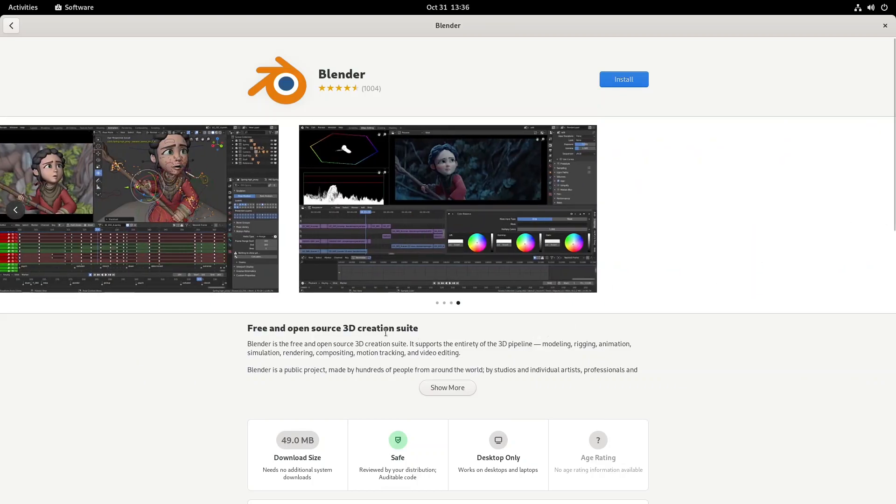
{"action": "scroll", "scroll_direction": "down", "scroll_amount": 3}
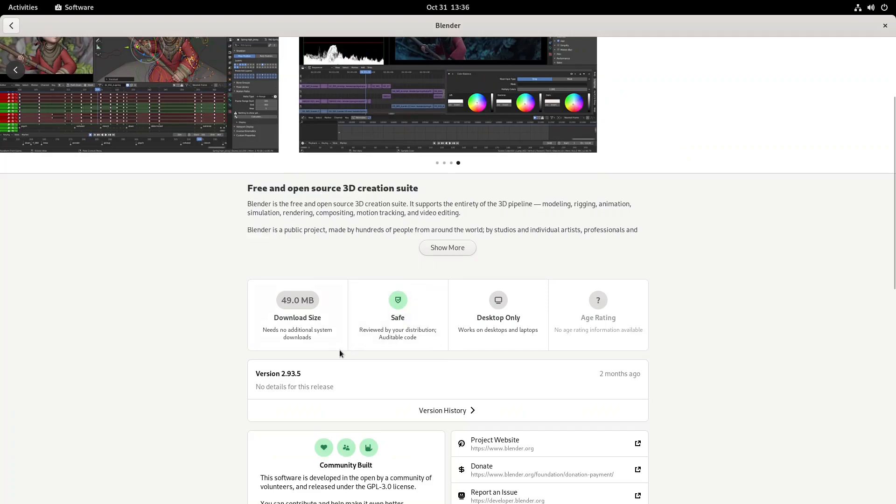
{"action": "scroll", "scroll_direction": "down", "scroll_amount": 3}
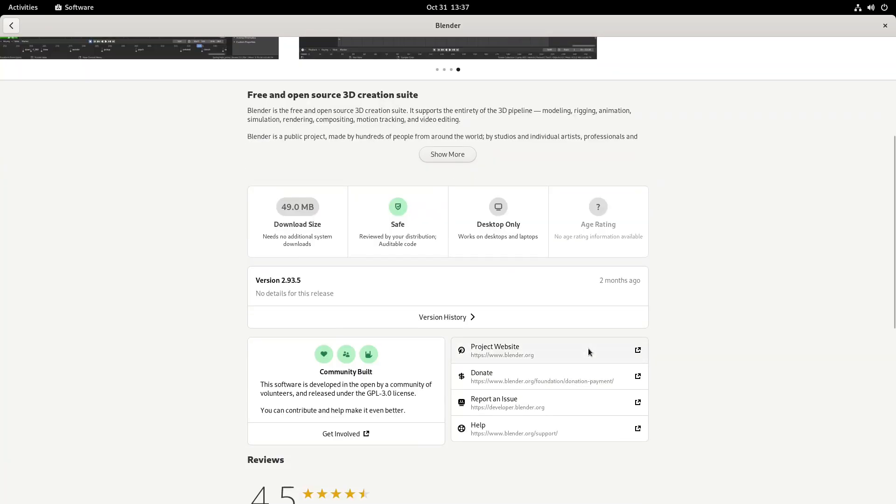
{"action": "scroll", "scroll_direction": "down", "scroll_amount": 3}
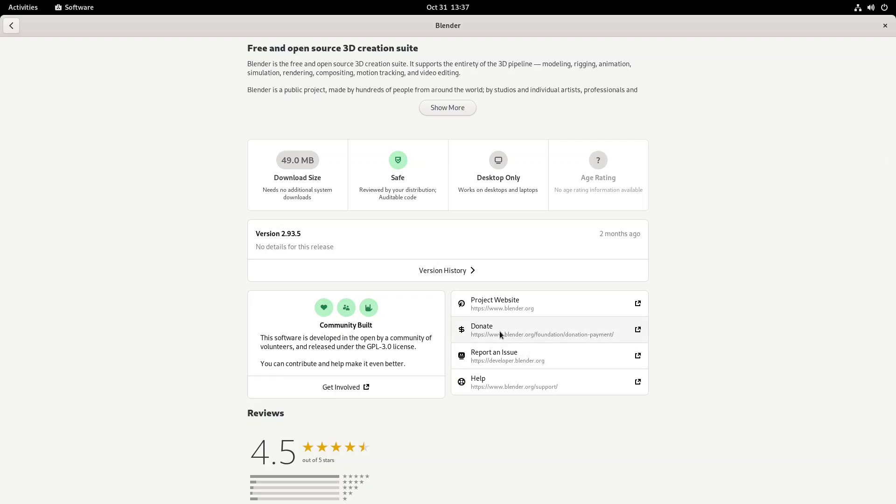
{"action": "mouse_move", "coordinate": [503, 378]}
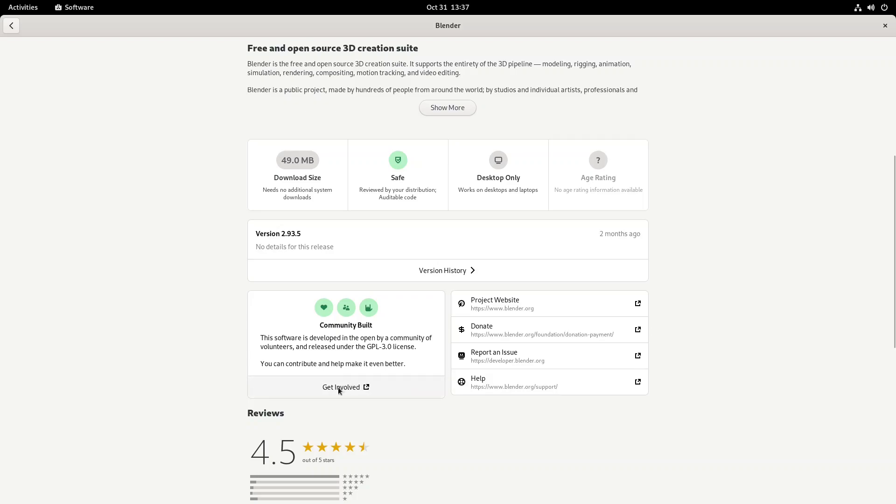
{"action": "mouse_move", "coordinate": [367, 390]}
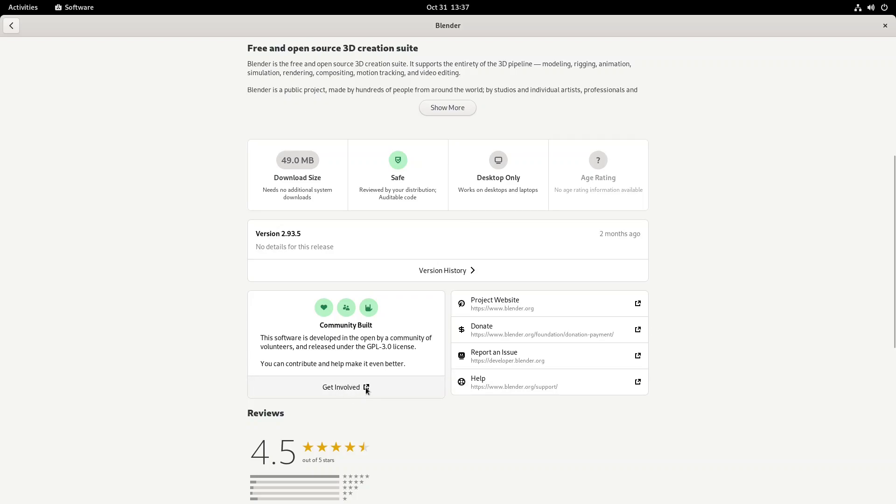
{"action": "mouse_move", "coordinate": [371, 433]}
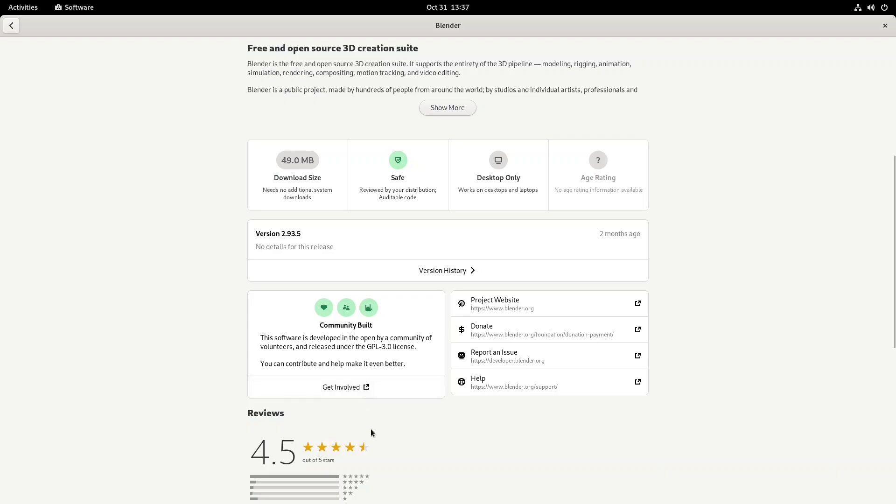
View Blender's 4.5-star reviews from 1004 ratings and return to the Create category.
{"action": "scroll", "scroll_direction": "down", "scroll_amount": 3}
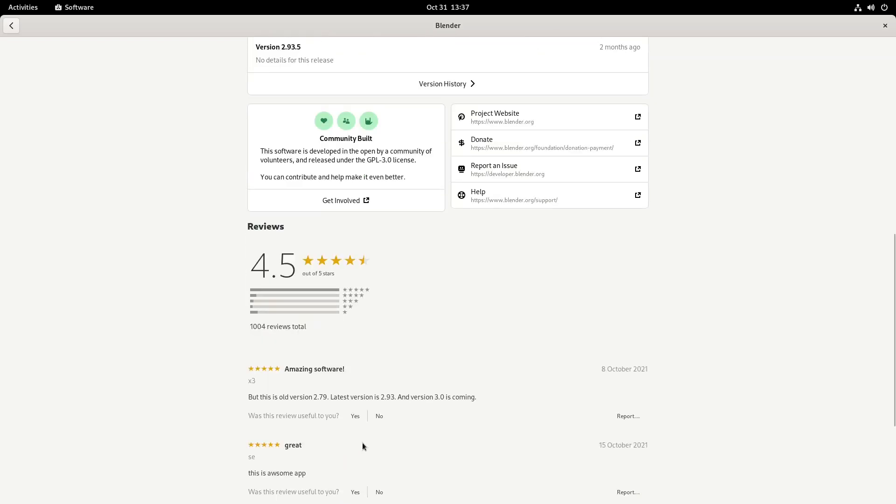
{"action": "scroll", "scroll_direction": "up", "scroll_amount": 3}
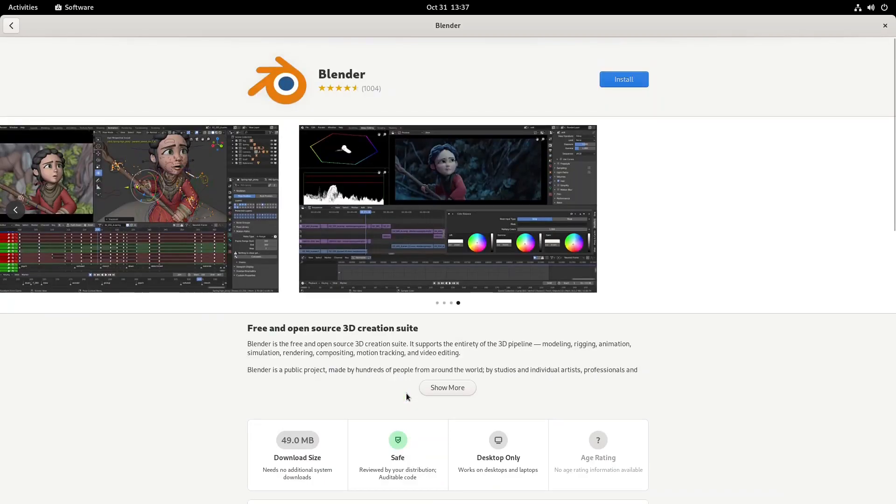
{"action": "left_click", "coordinate": [11, 25]}
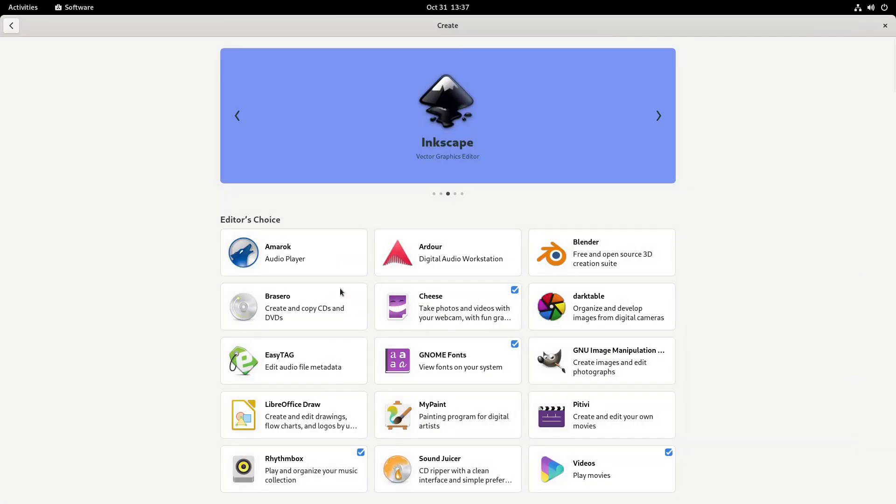
{"action": "mouse_move", "coordinate": [519, 276]}
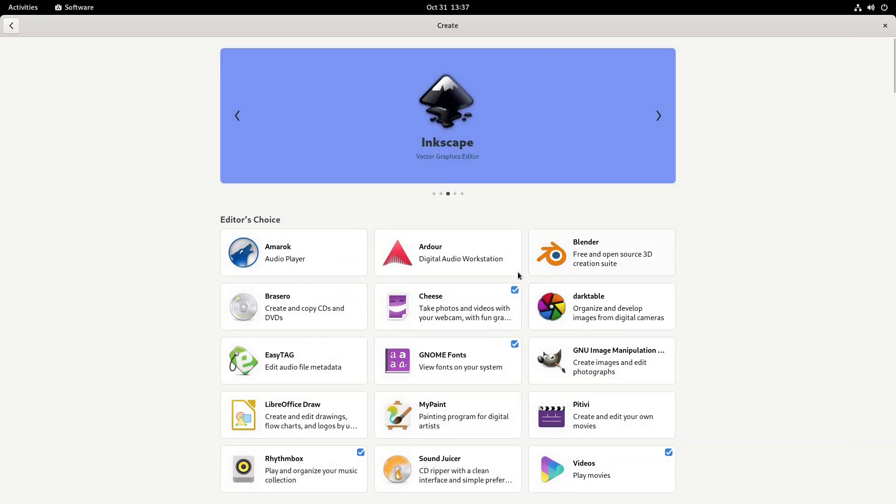
Restore the maximized Software window to a smaller size showing the wallpaper.
{"action": "left_click", "coordinate": [659, 115]}
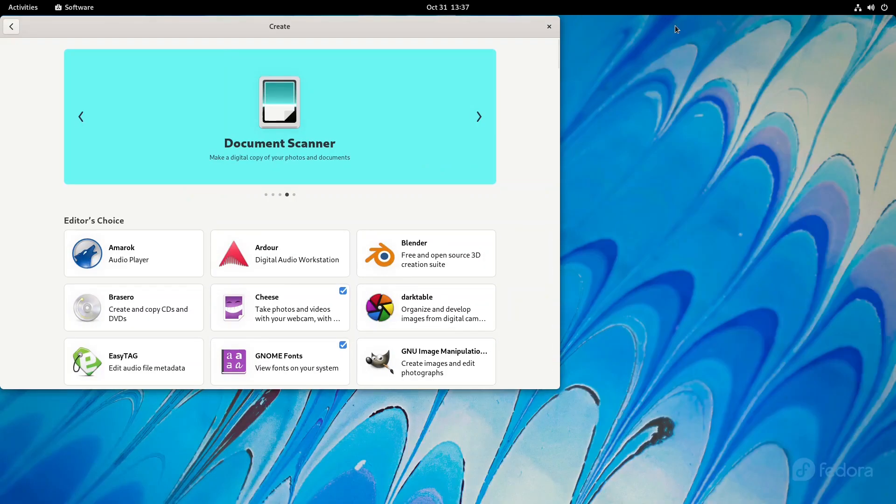
{"action": "left_click_drag", "start_coordinate": [279, 27], "coordinate": [362, 71]}
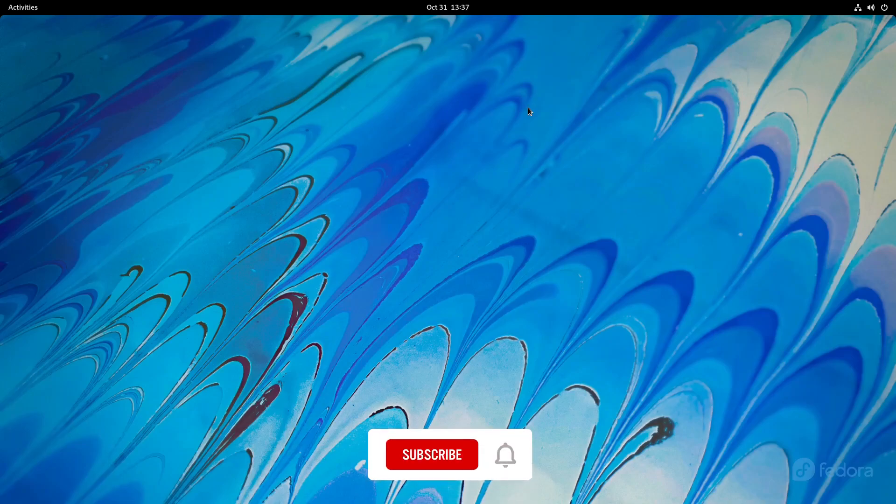
{"action": "left_click", "coordinate": [431, 454]}
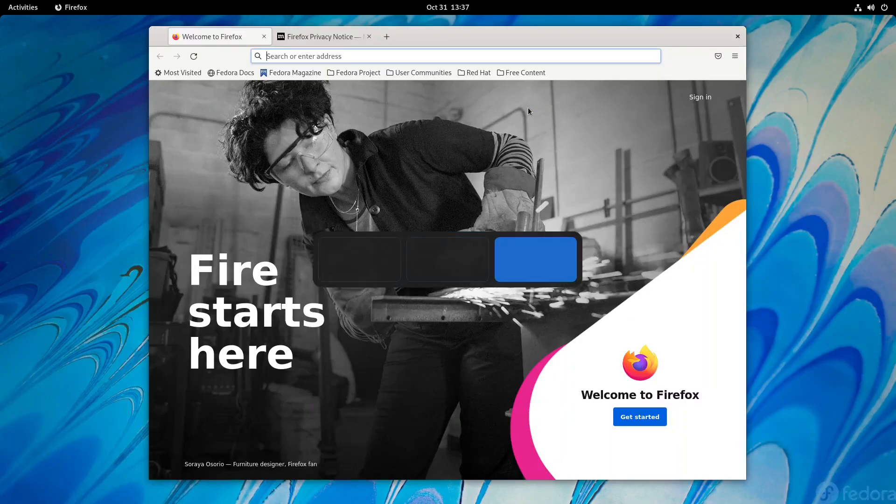
{"action": "left_click", "coordinate": [738, 36]}
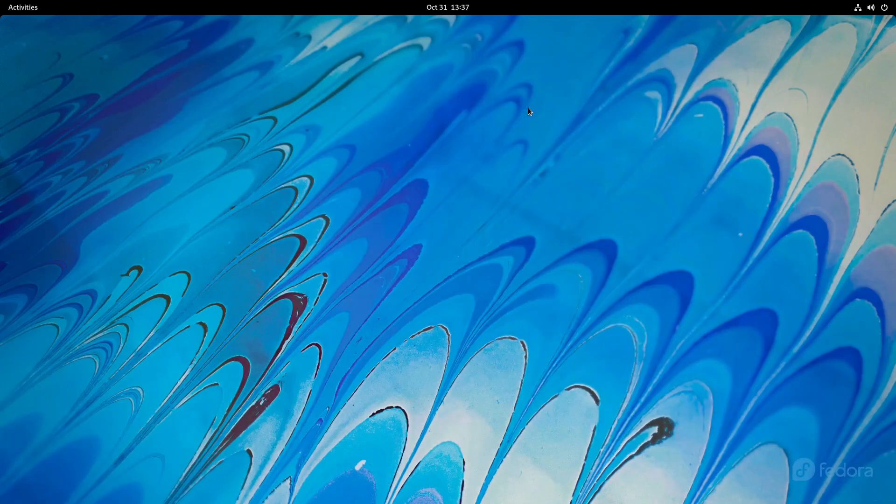